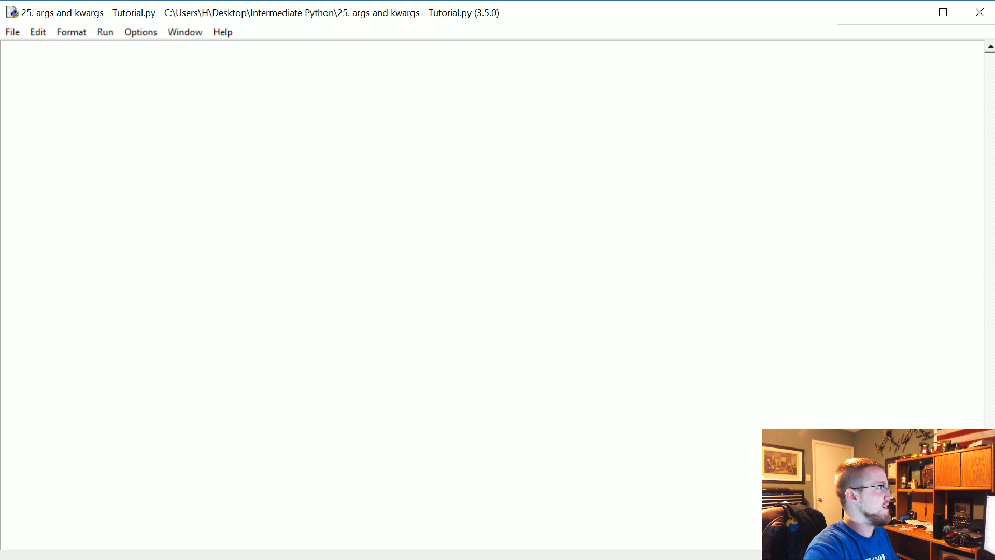
- Sketch an example signature def function(asfs, *args=[], **kwargs={}) and then delete it again
type("def")
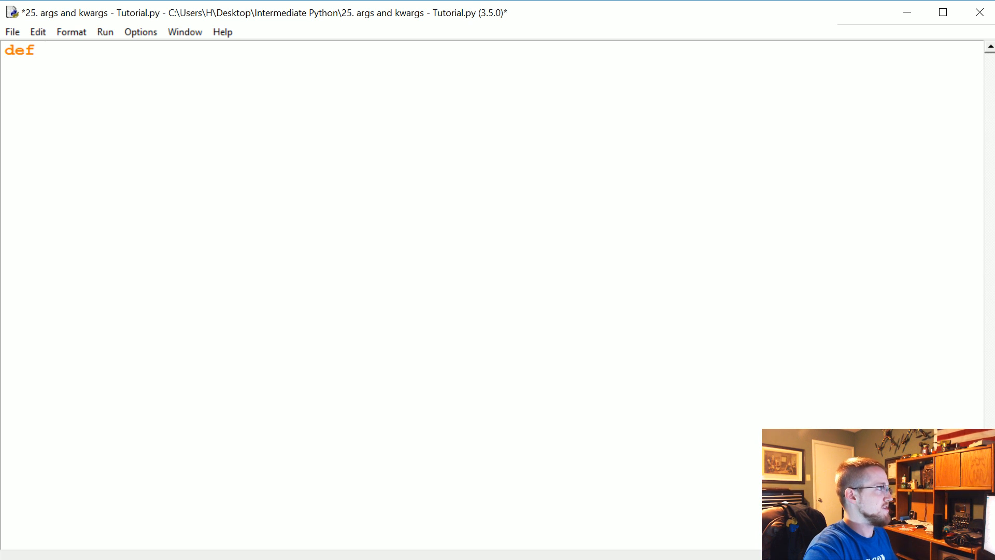
type("function")
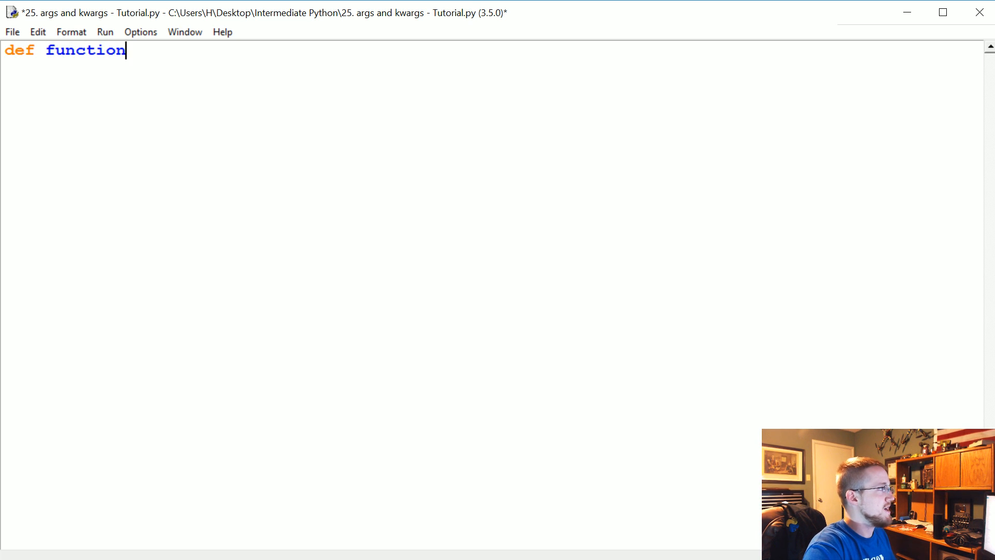
type("()")
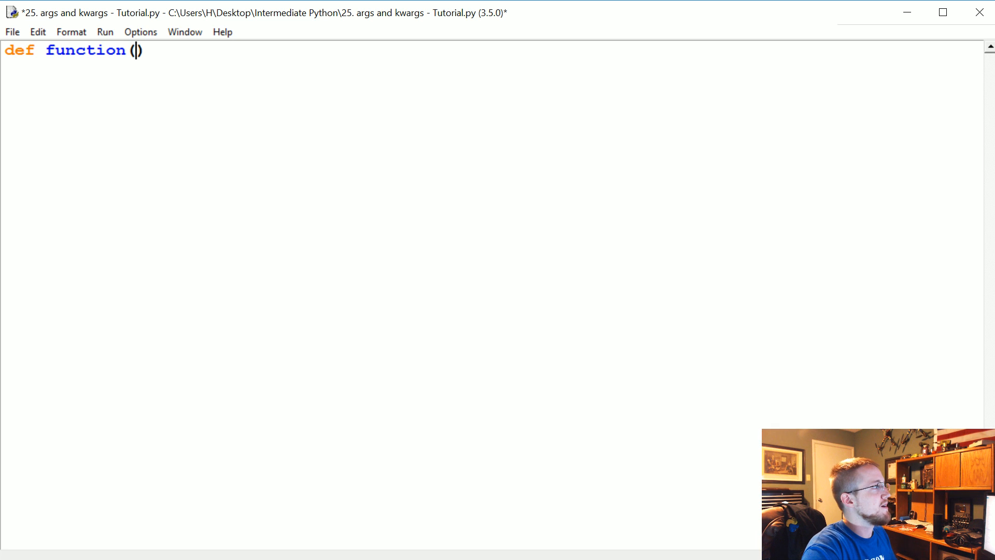
type("asfs,")
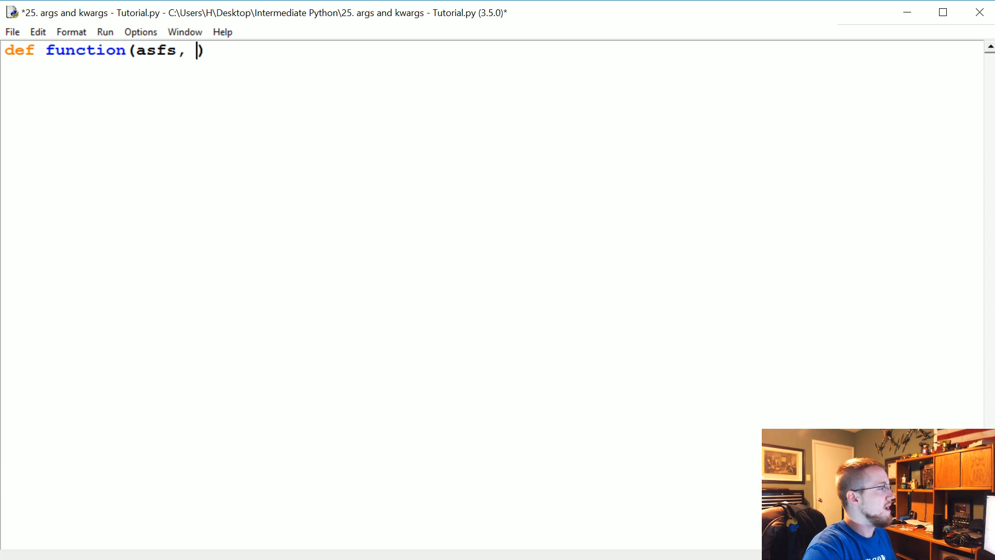
type("**")
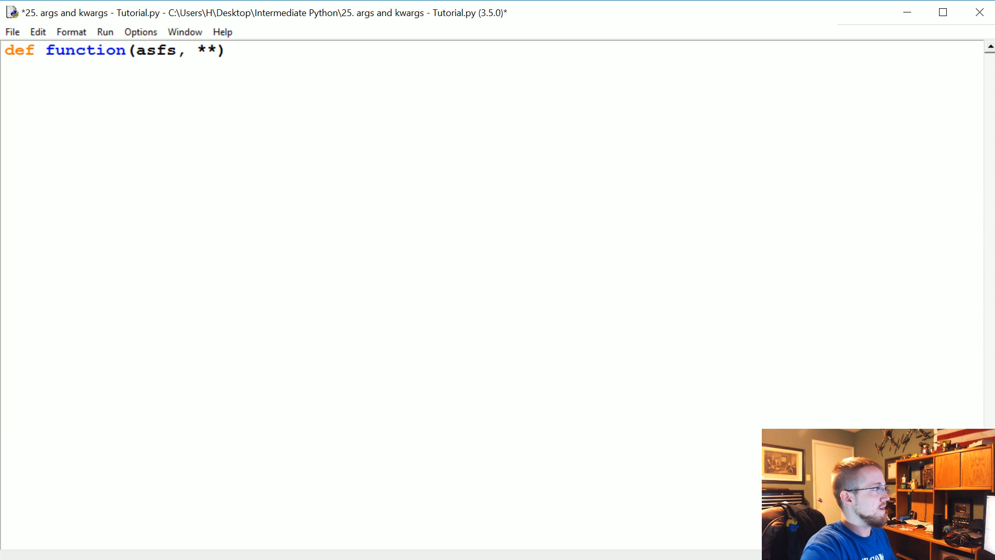
type("args")
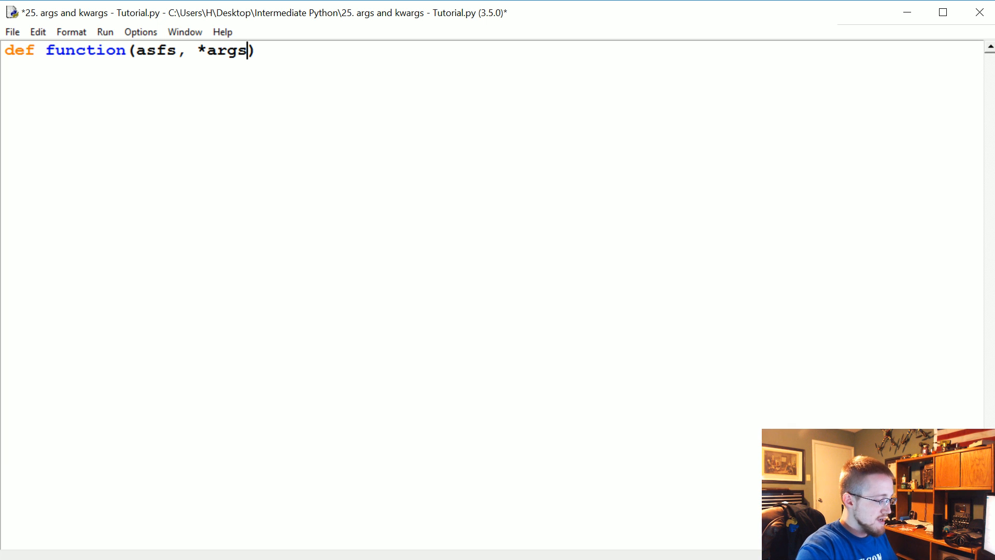
type("=[]")
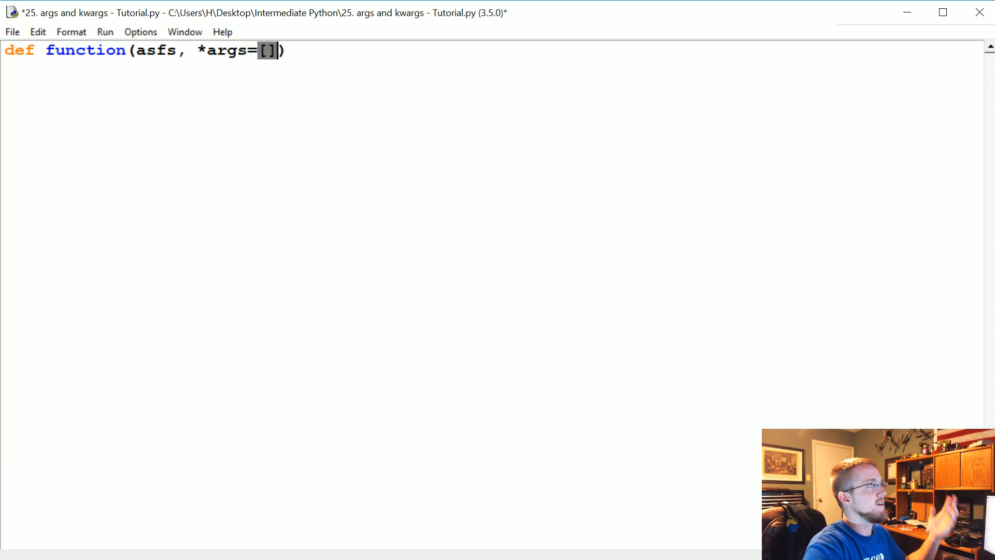
type(",")
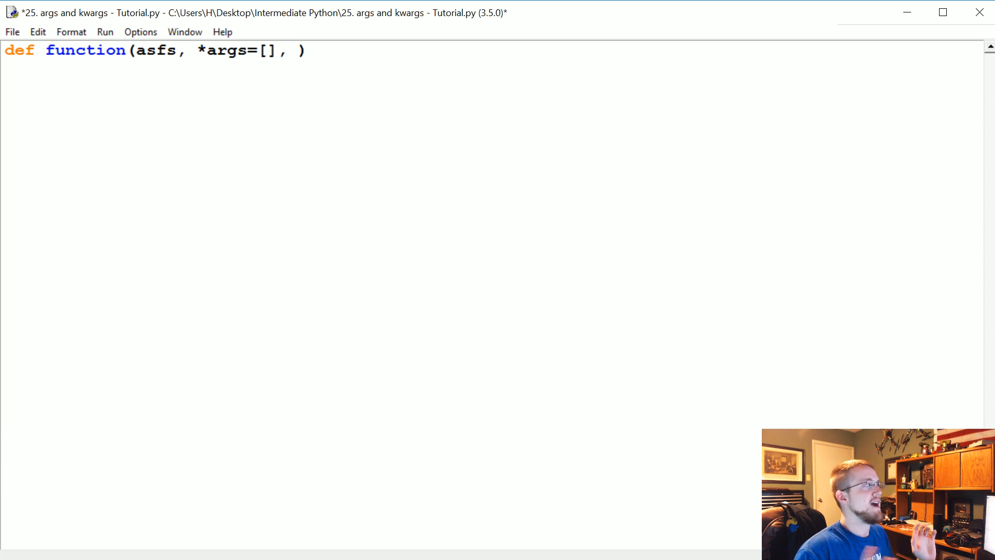
type("**kw")
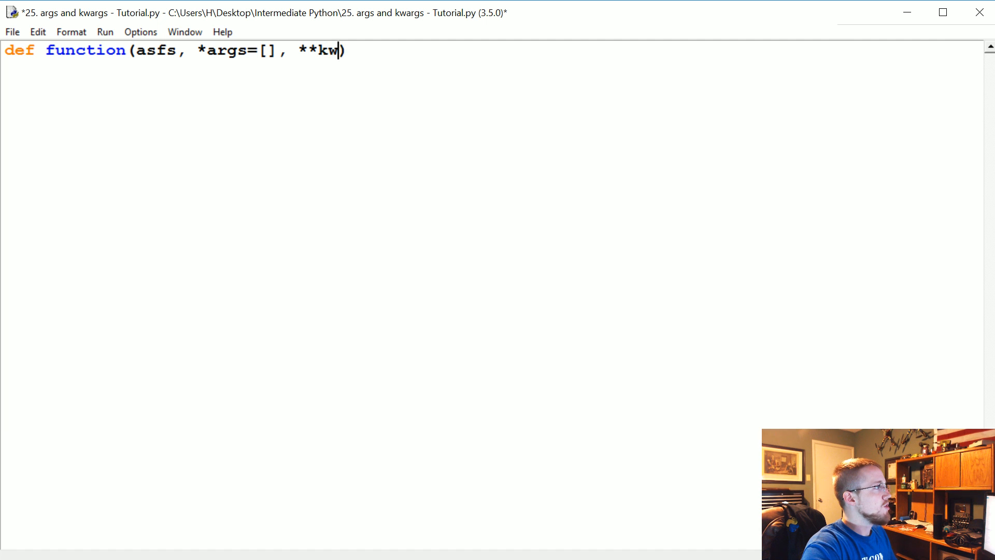
type("args={}")
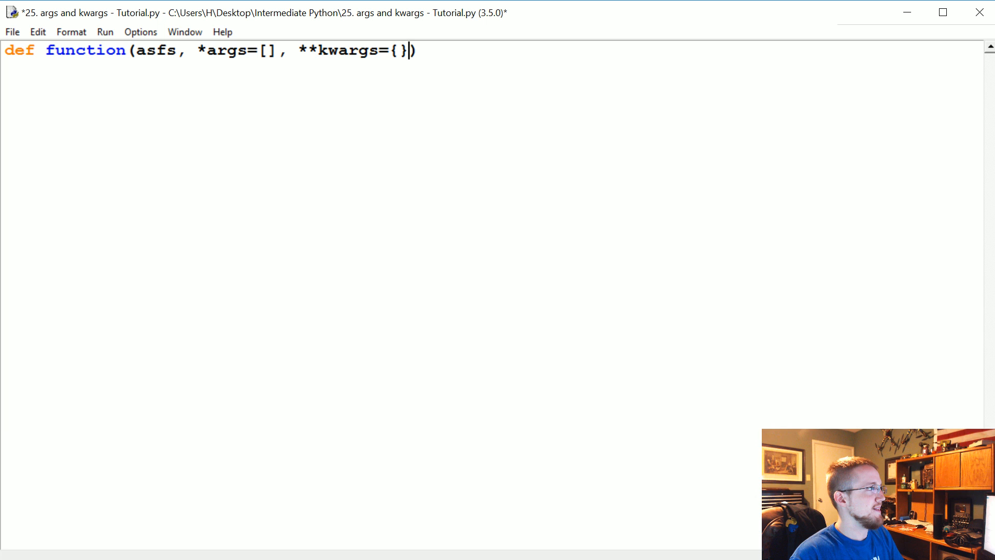
key("Backspace")
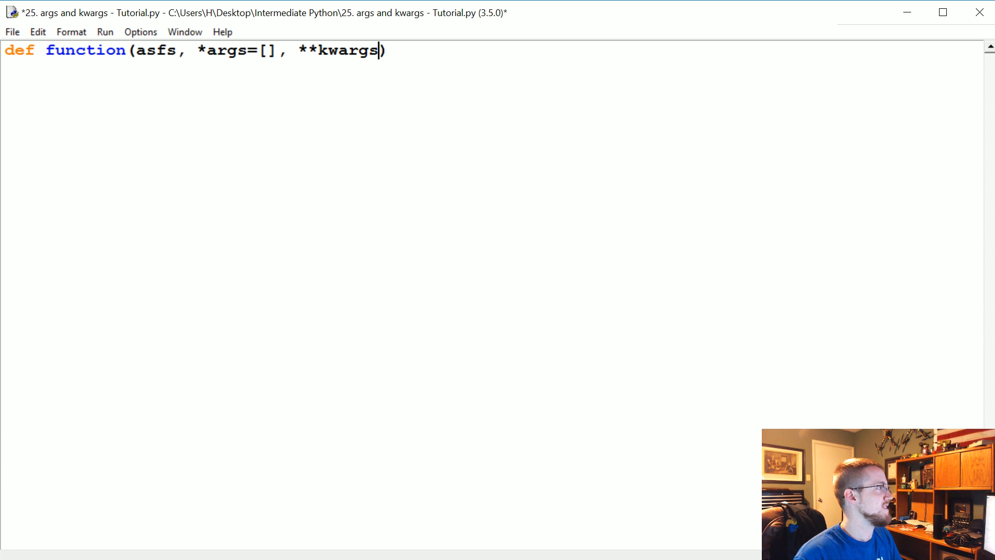
key("BackSpace")
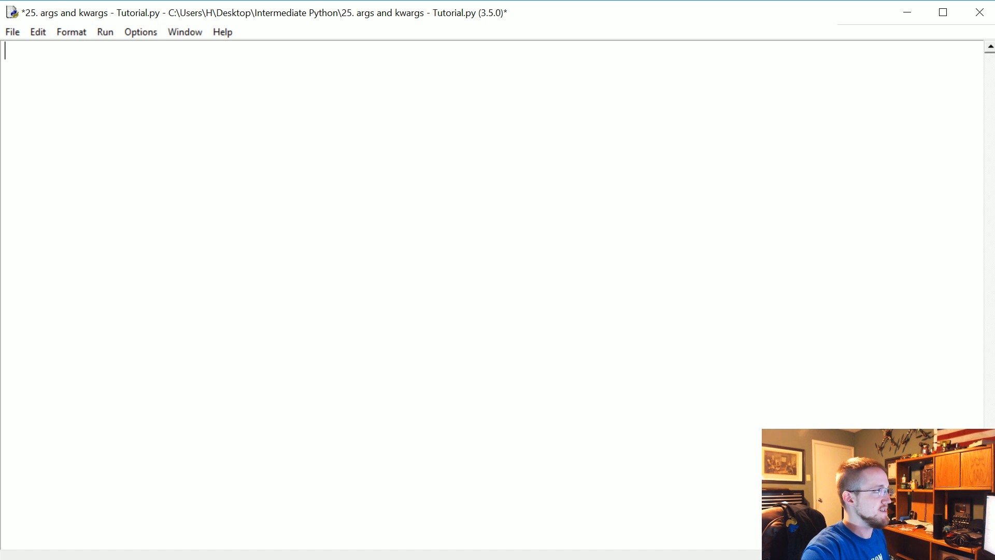
- Assign blog_1 = 'I am so awesome.', blog_2 = 'Cars are cool.' and blog_3 = 'Aww look at my cat!!'
type("blog")
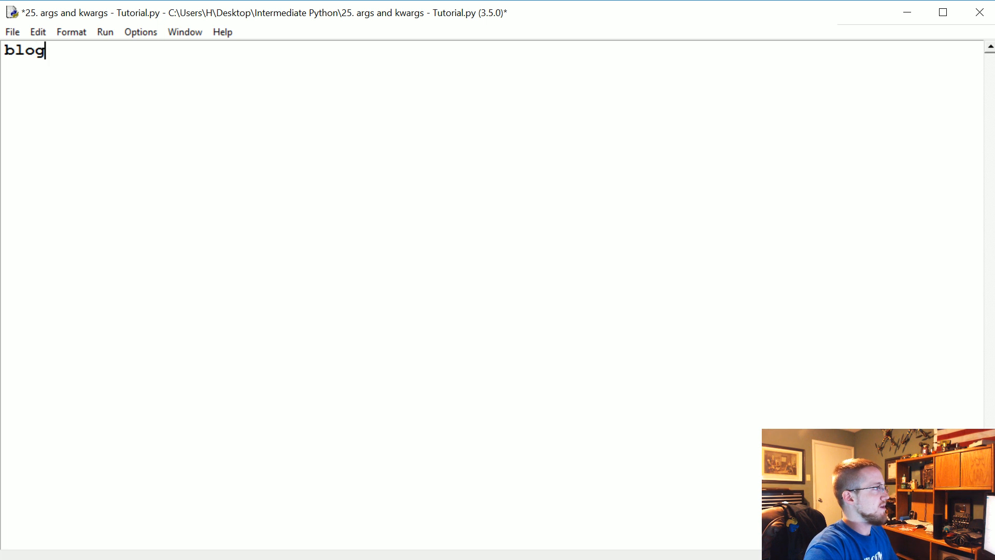
type("_1 =")
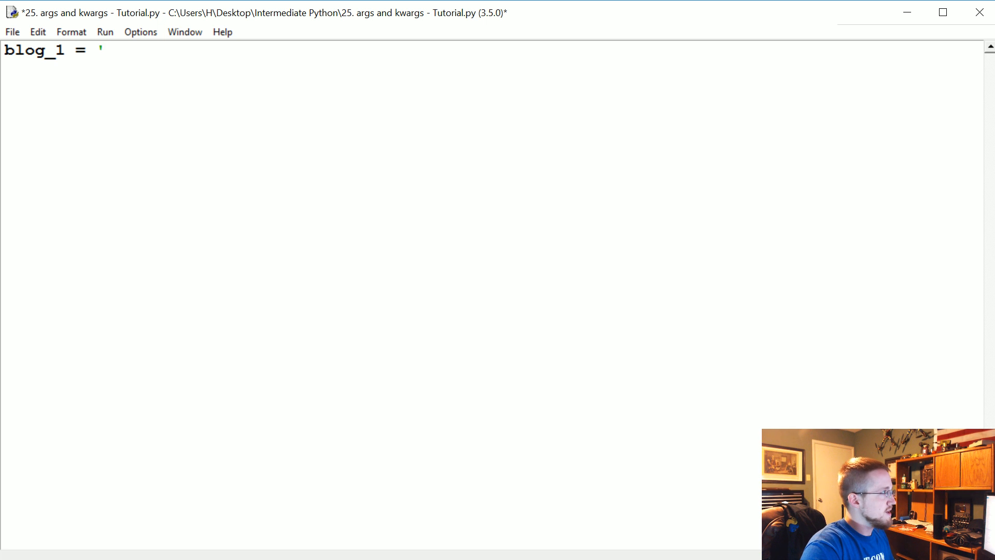
type("'")
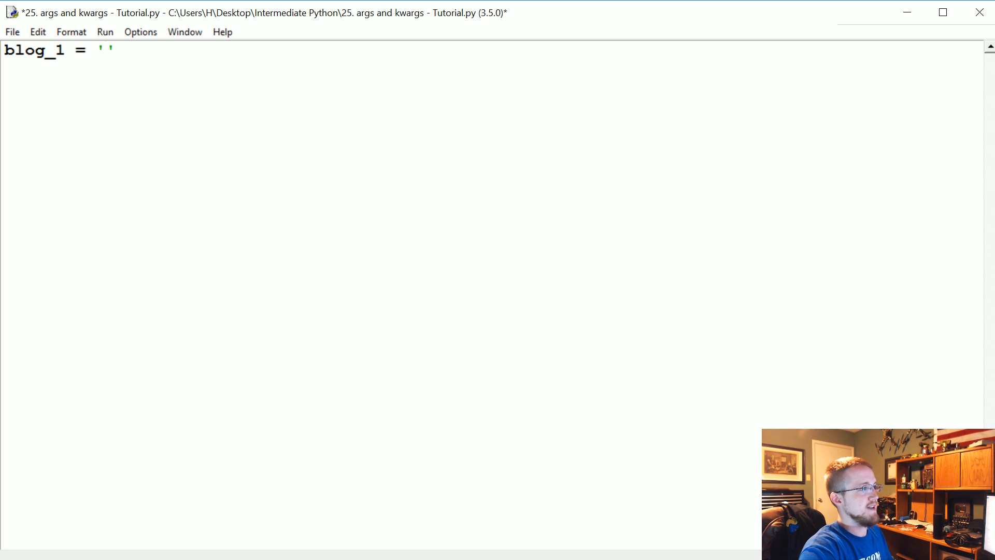
type("I am so awesome.")
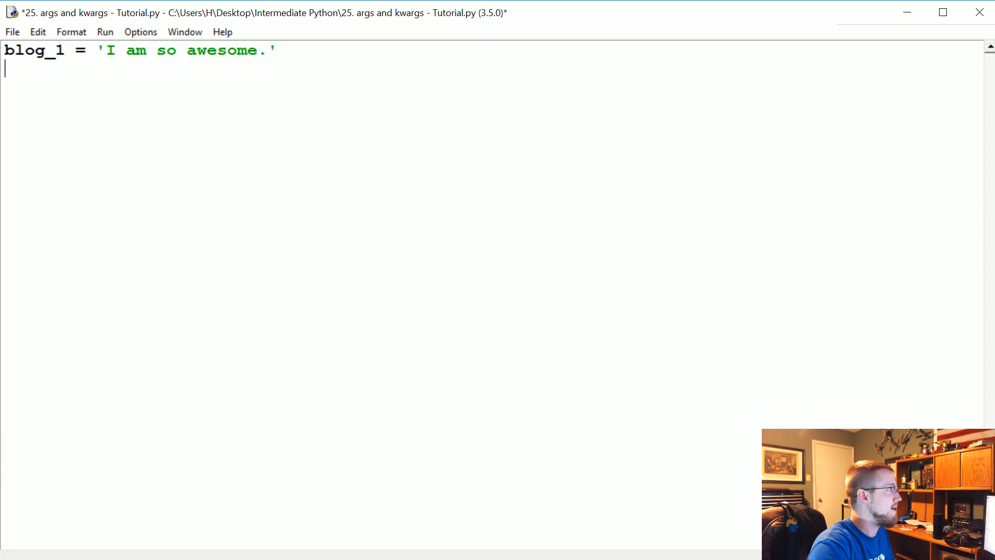
type("blog_2 = ''")
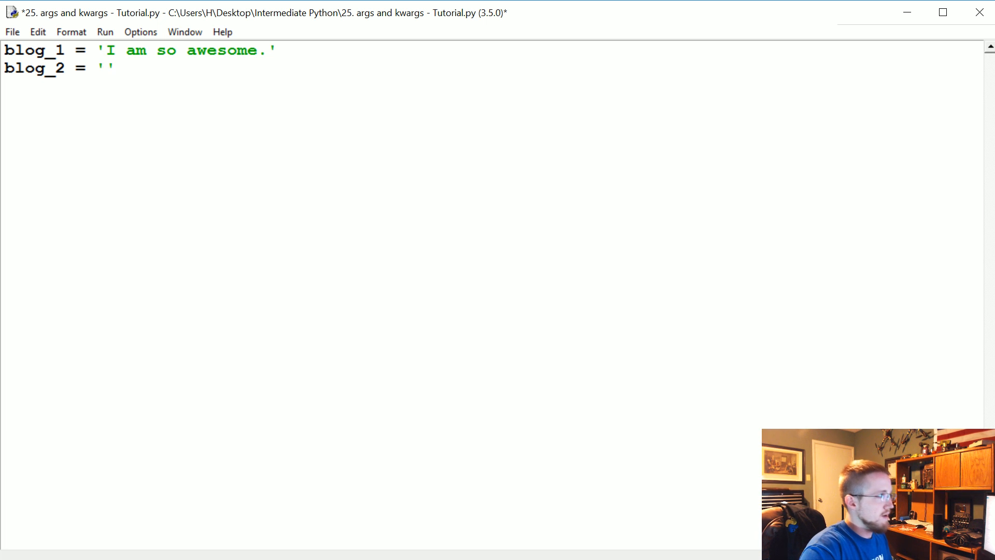
type("d")
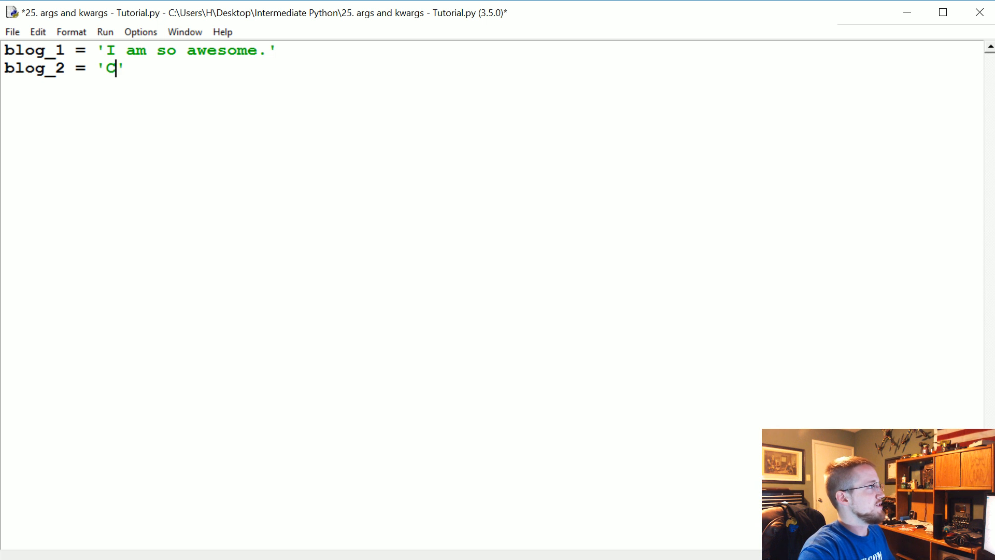
type("ar")
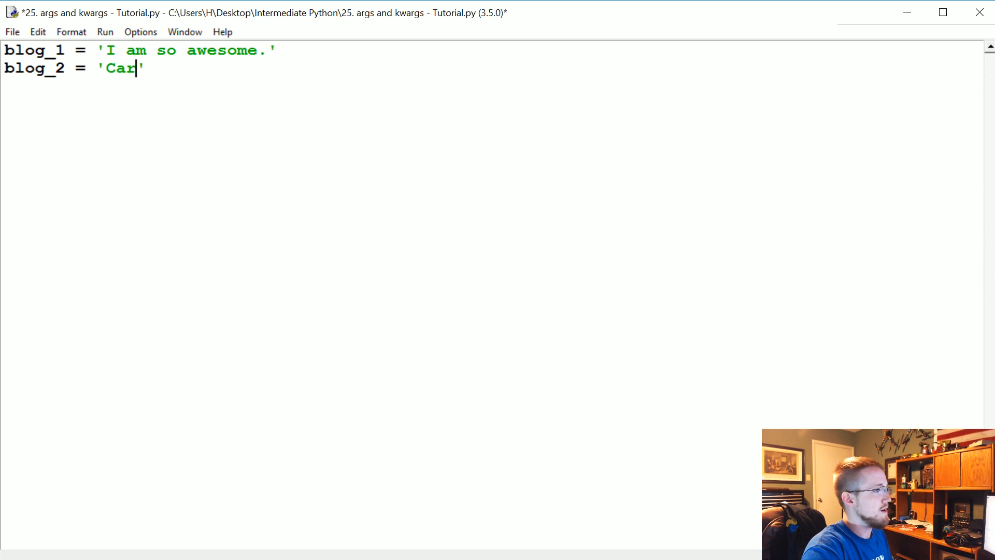
type("s are cool")
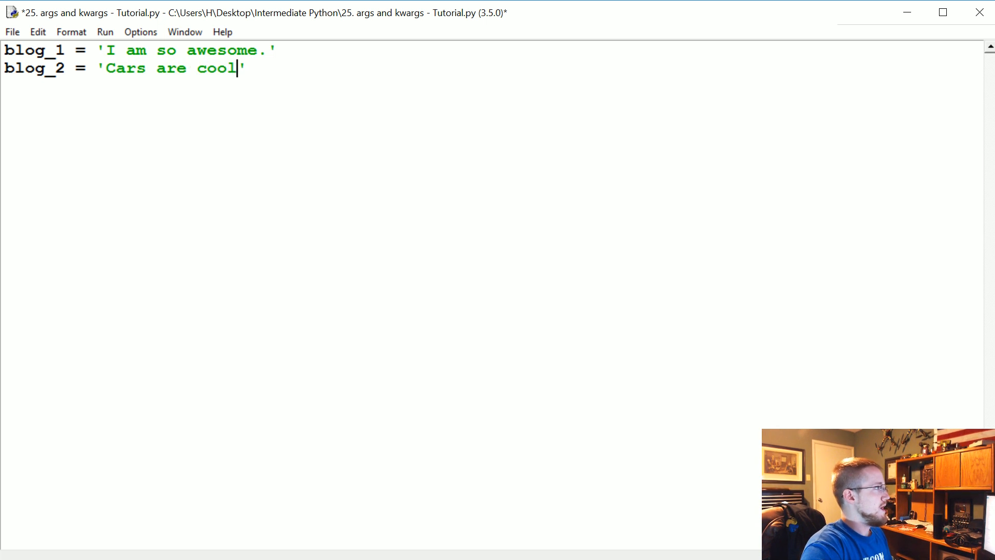
type(".")
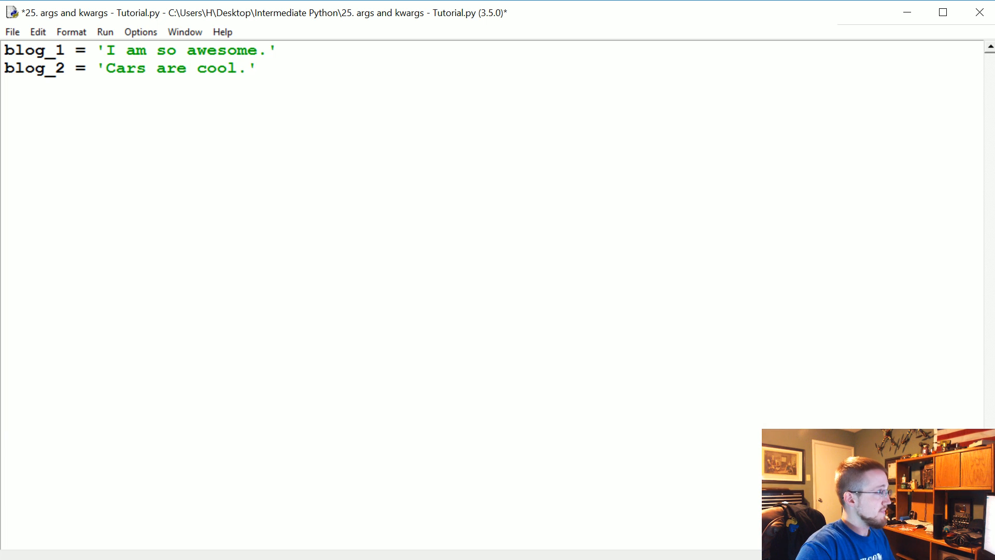
type("blog_3 =")
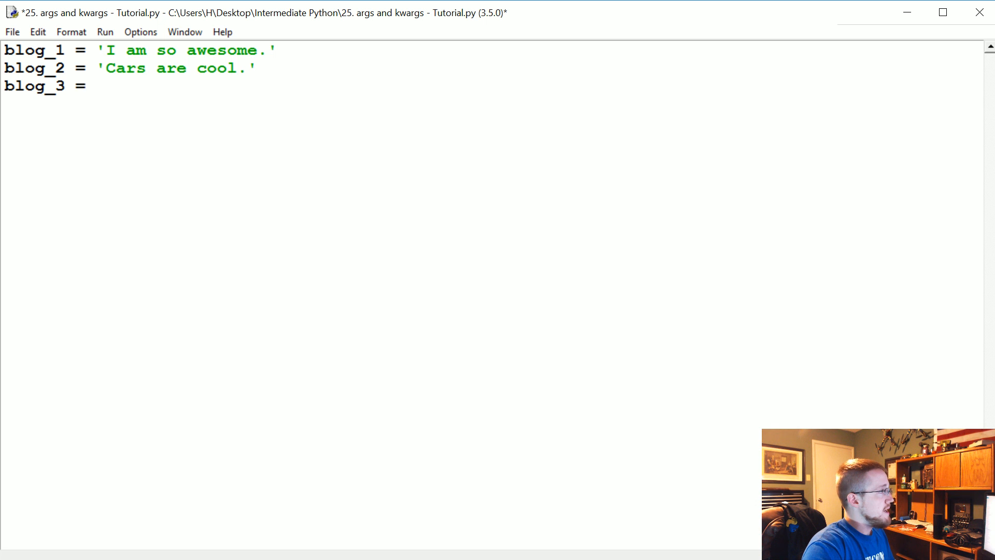
type("''")
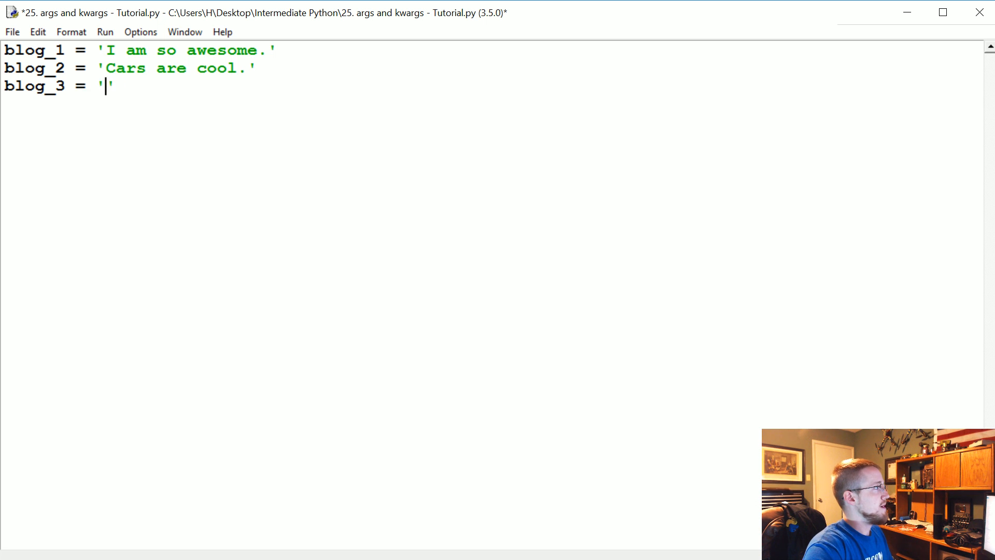
type("Aww loo")
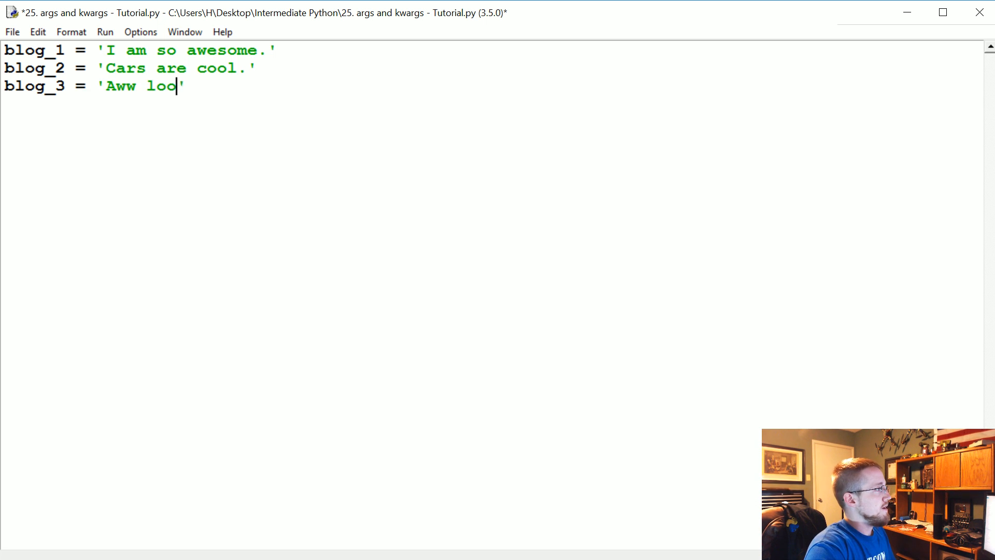
type("k at my cat!!")
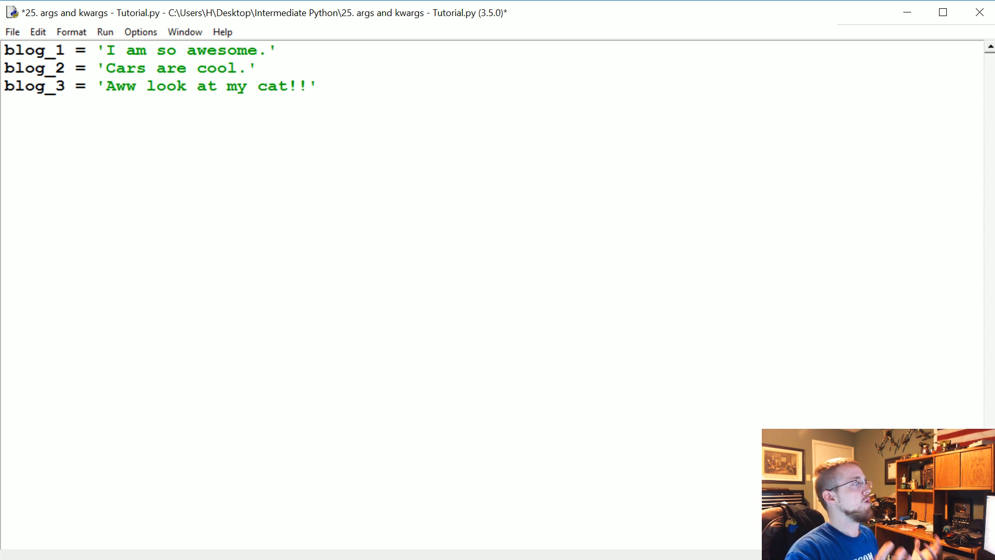
triple_click(140, 50)
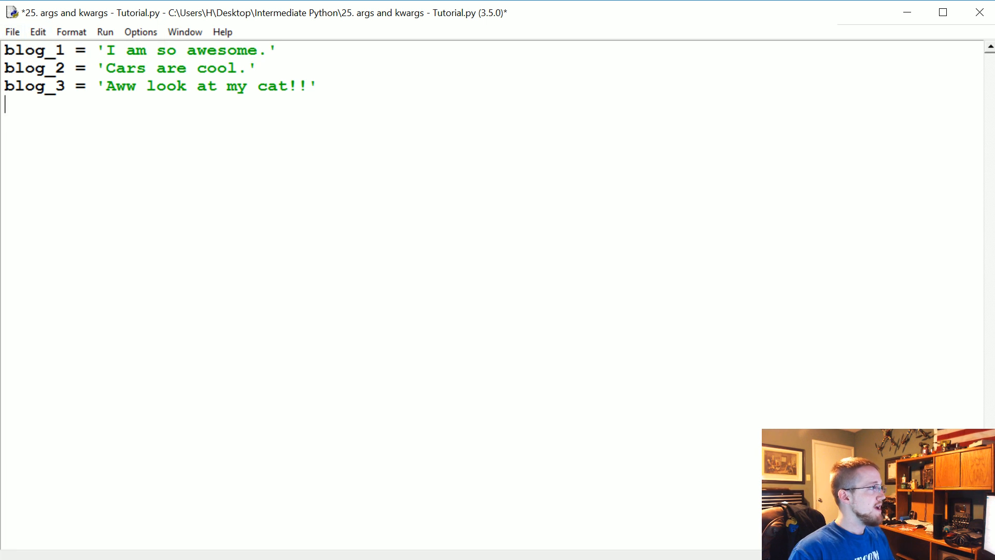
- Define blog_posts(*args) with a for loop that prints each post in args
type("def")
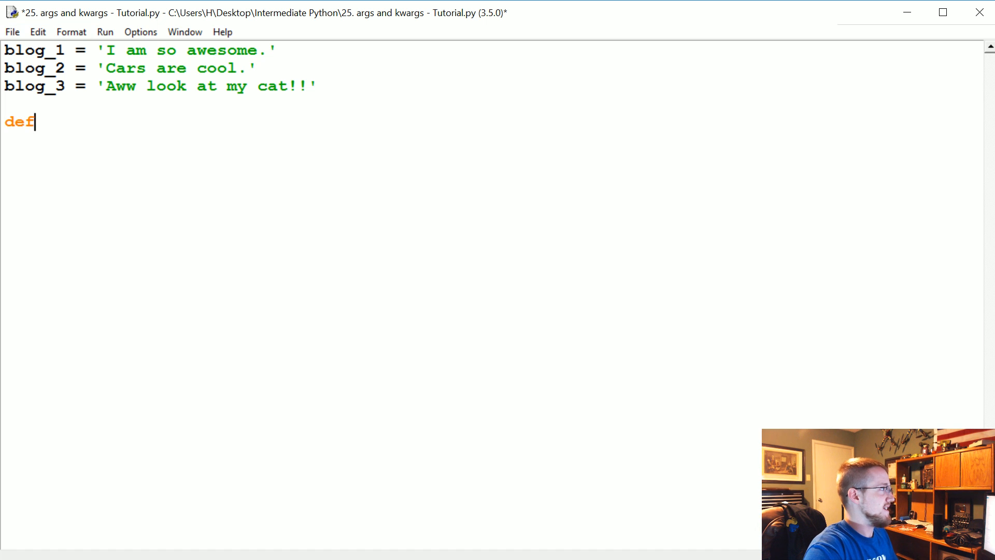
type("blog_po")
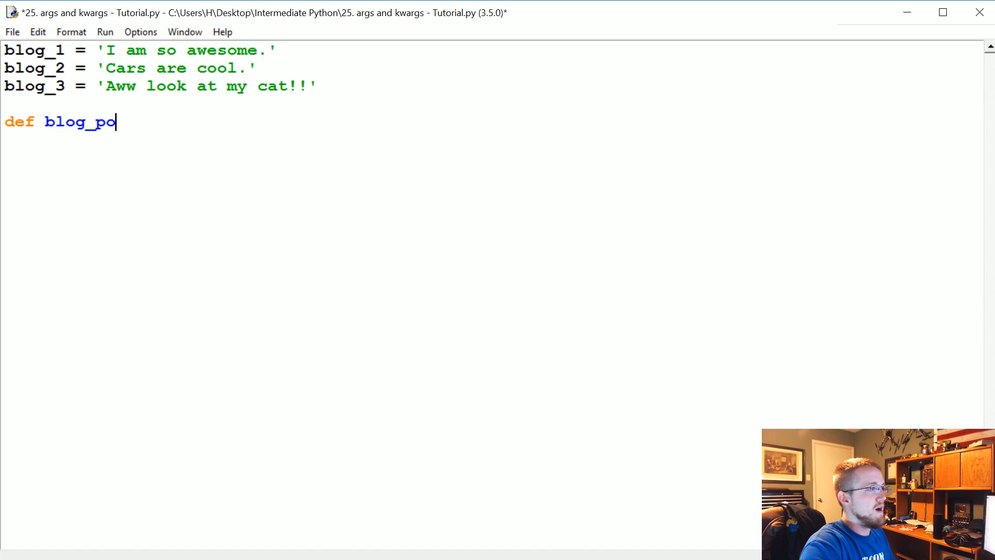
type("sts(*)")
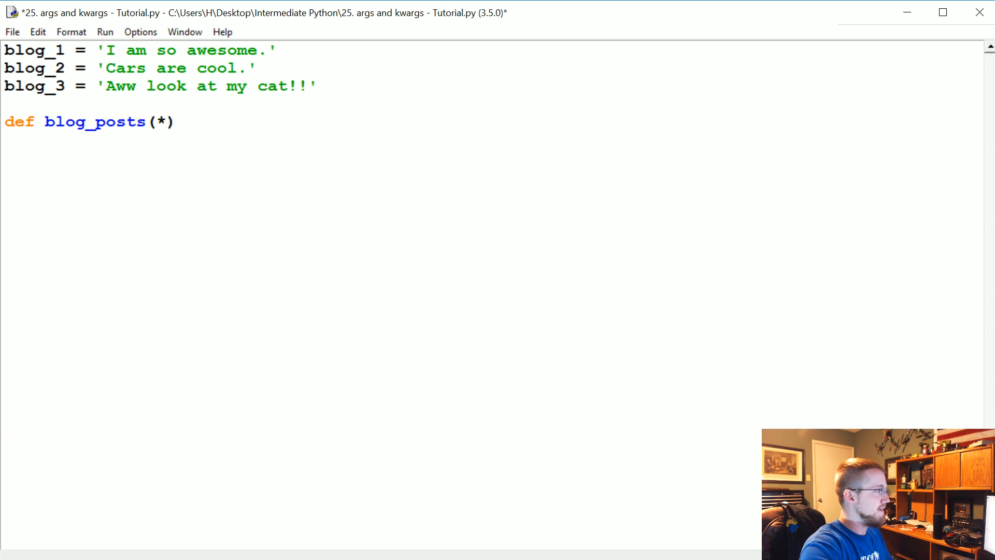
left_click(166, 121)
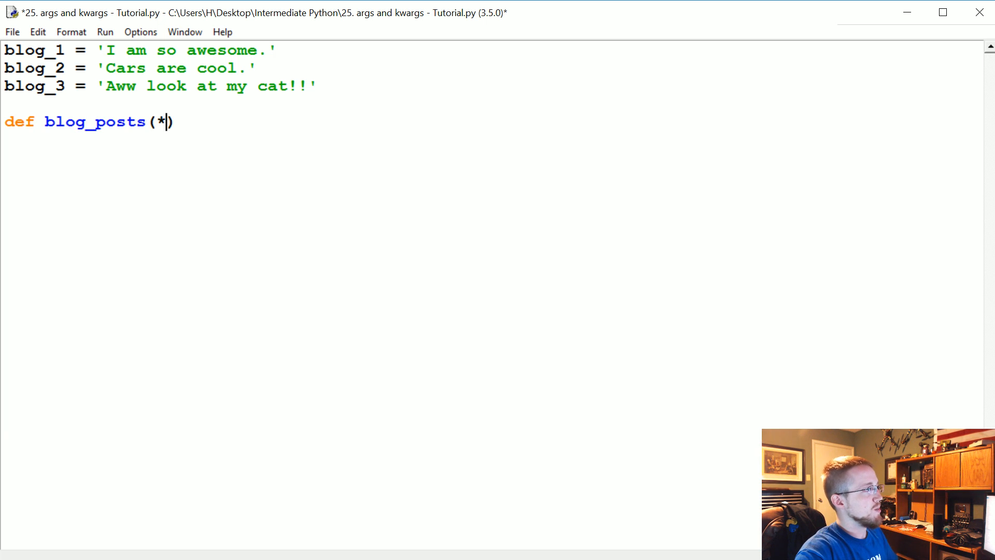
type("args")
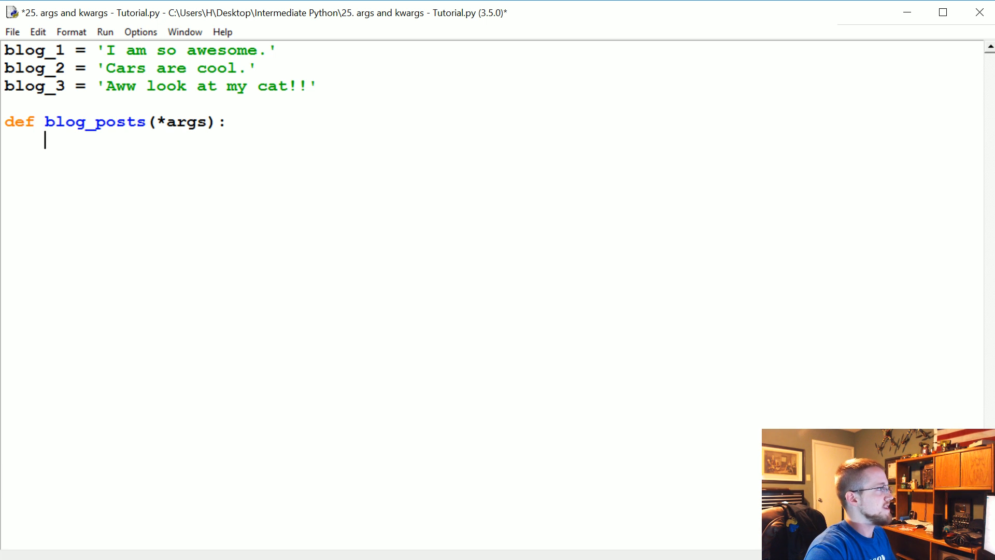
type("for post in")
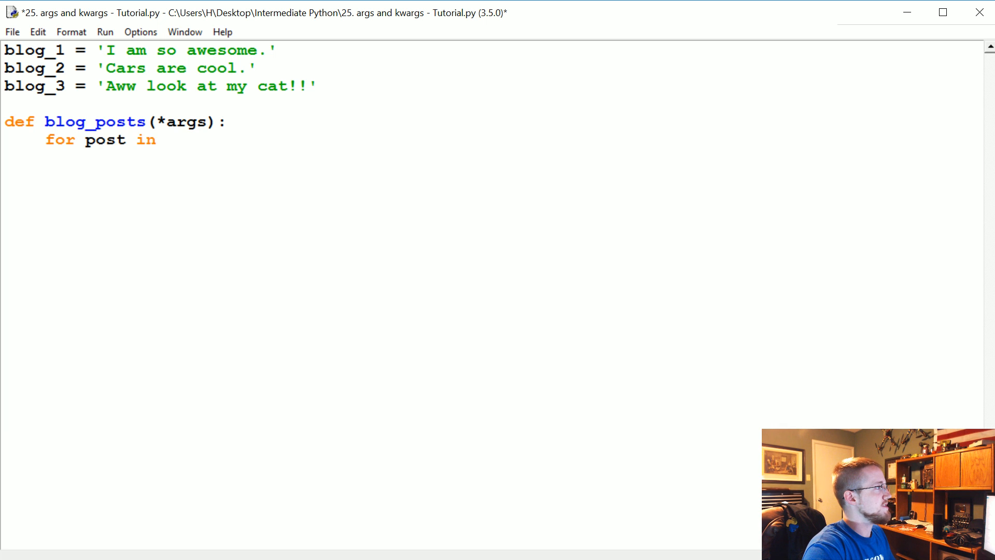
type("args:")
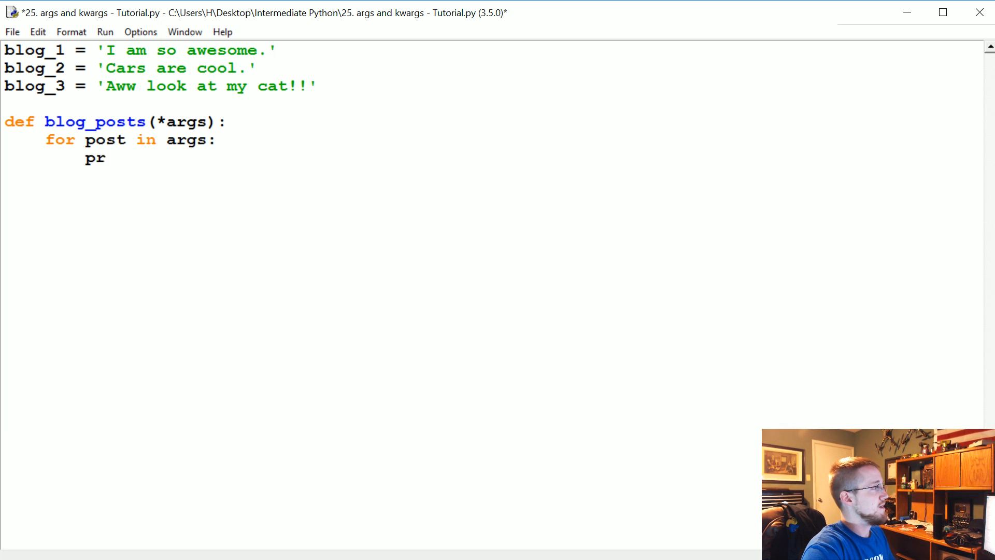
type("int(post)")
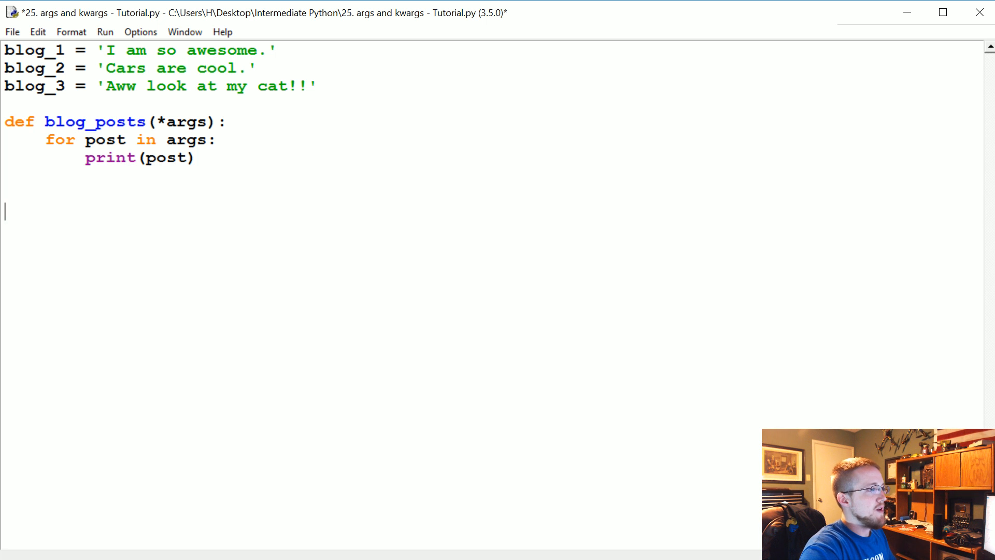
- Write a blog_posts(blog_1) call below the function
type("blog_posts()")
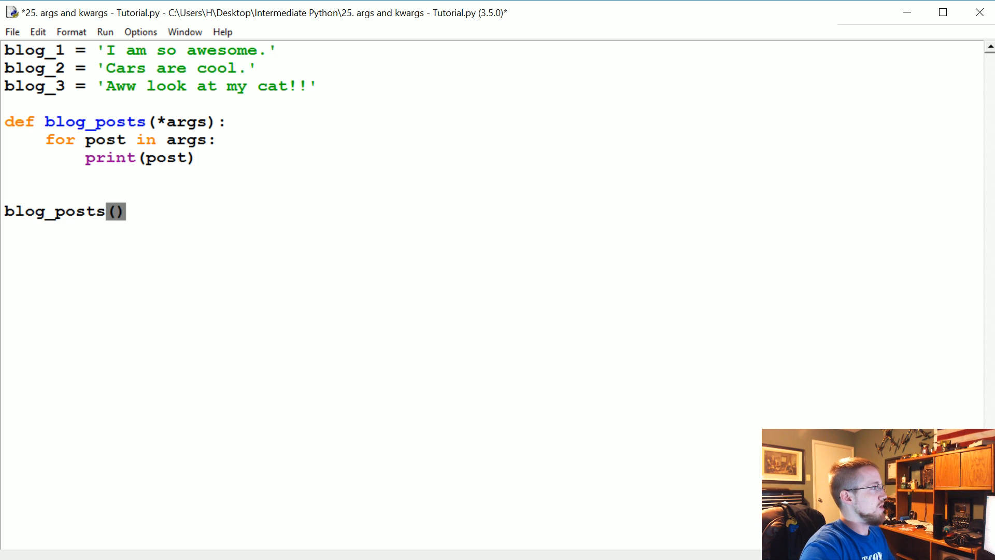
type("blog_")
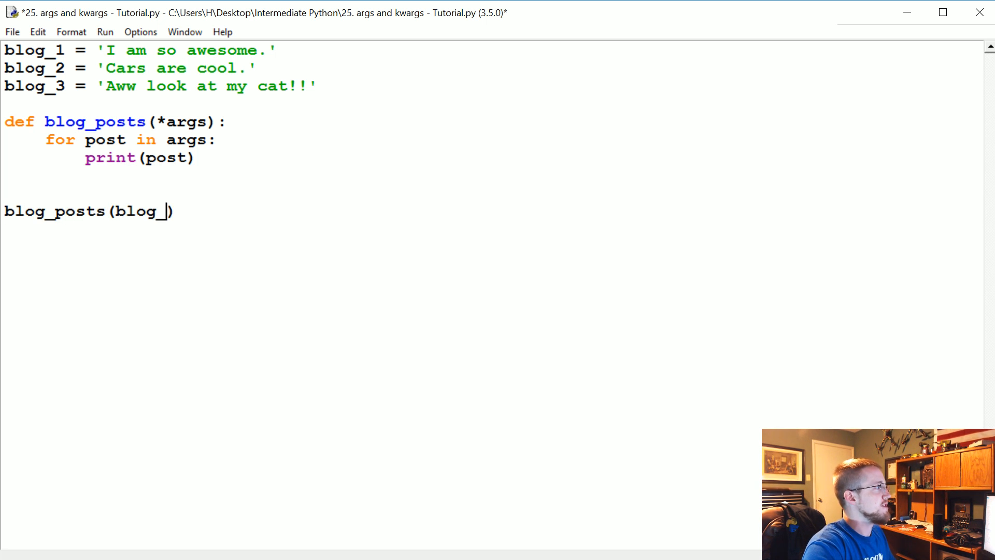
type("1")
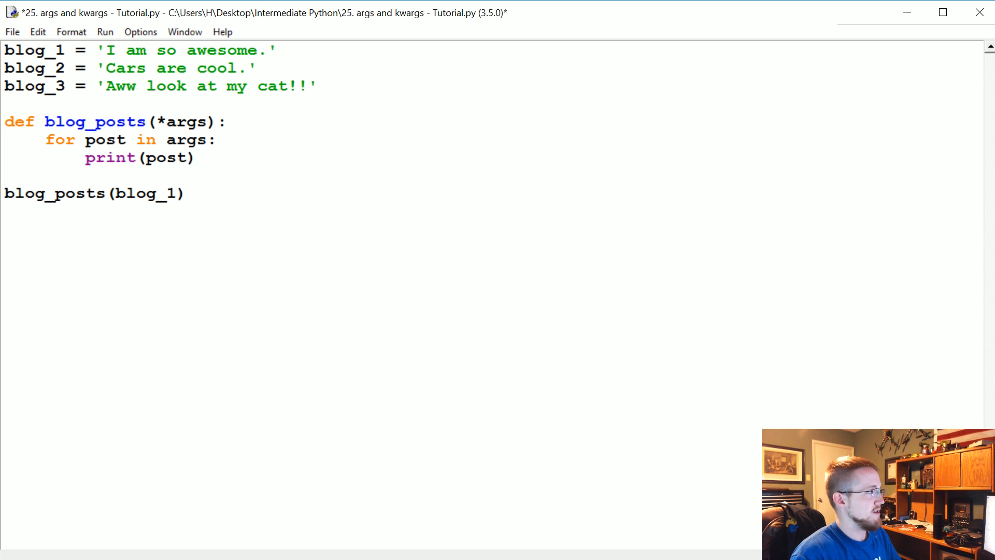
- Run the script, extend the call to blog_posts(blog_1, blog_2, blog_3), and run it again
key("ctrl+s")
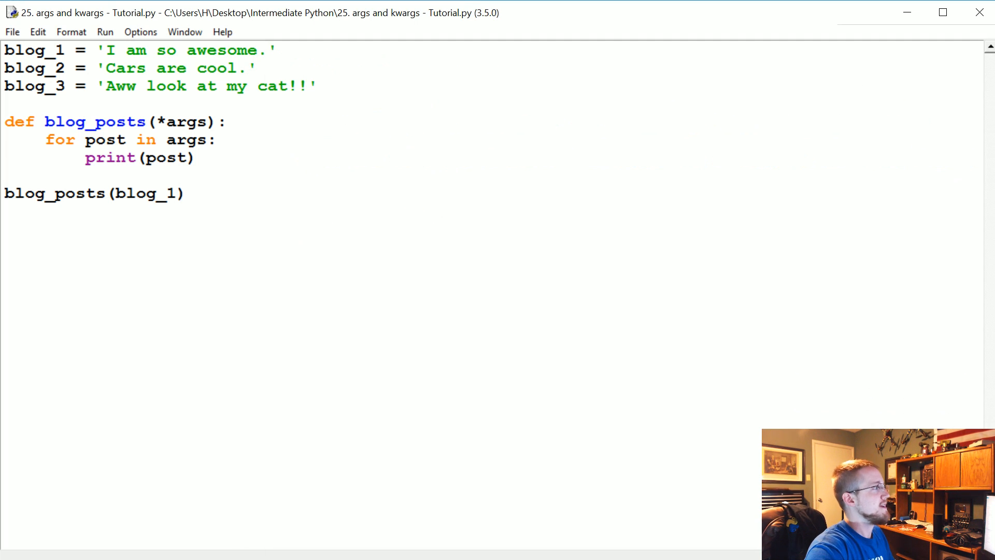
type(",blog")
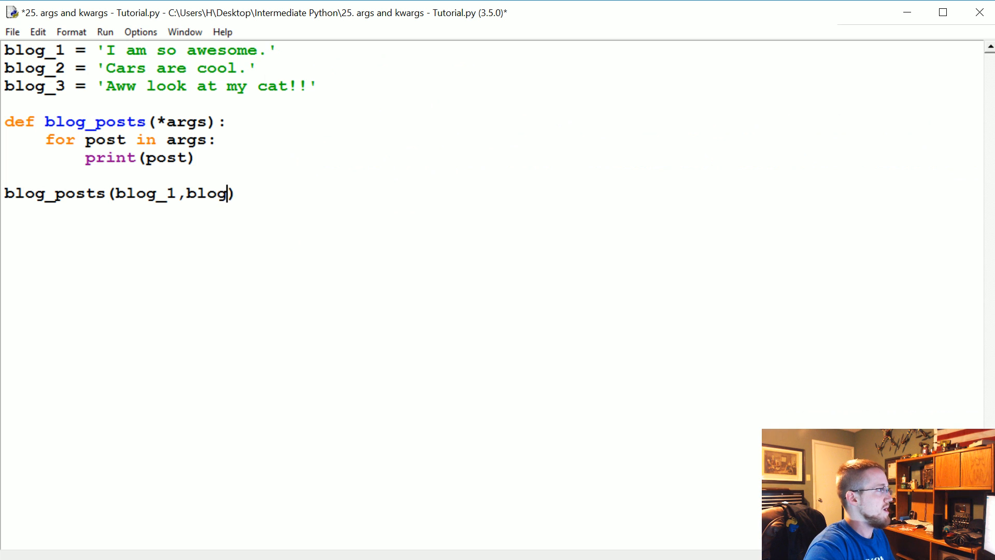
type("_2,blog_")
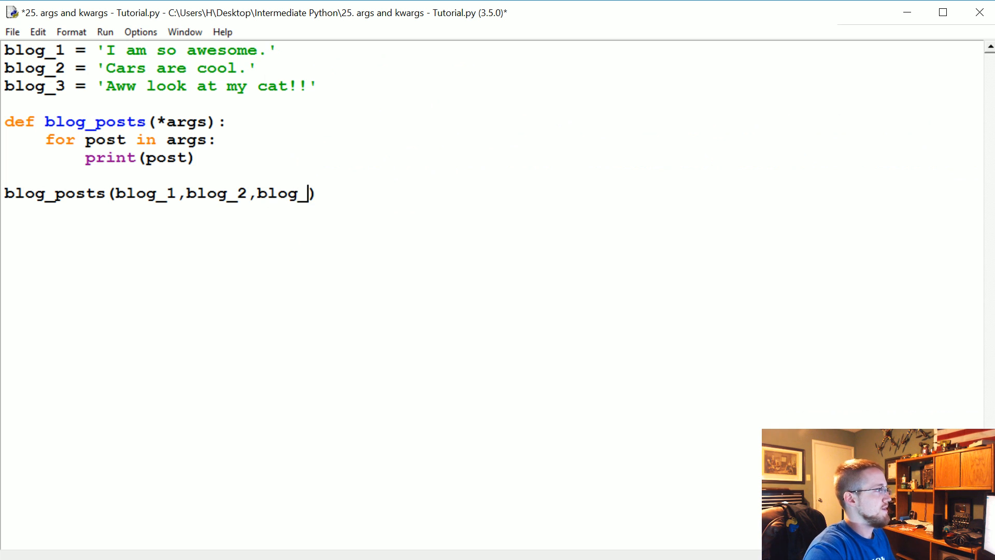
type("3")
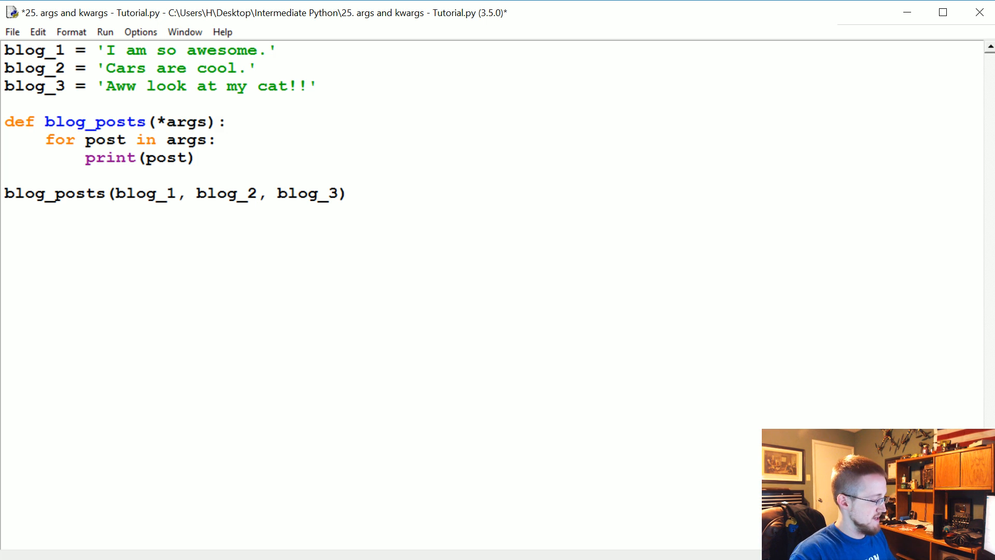
key("F5")
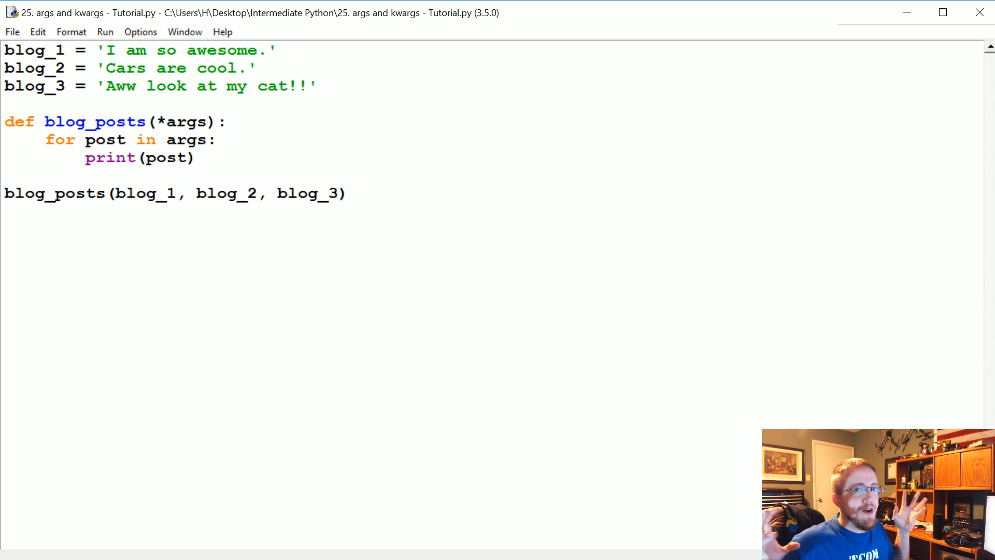
left_click(7, 247)
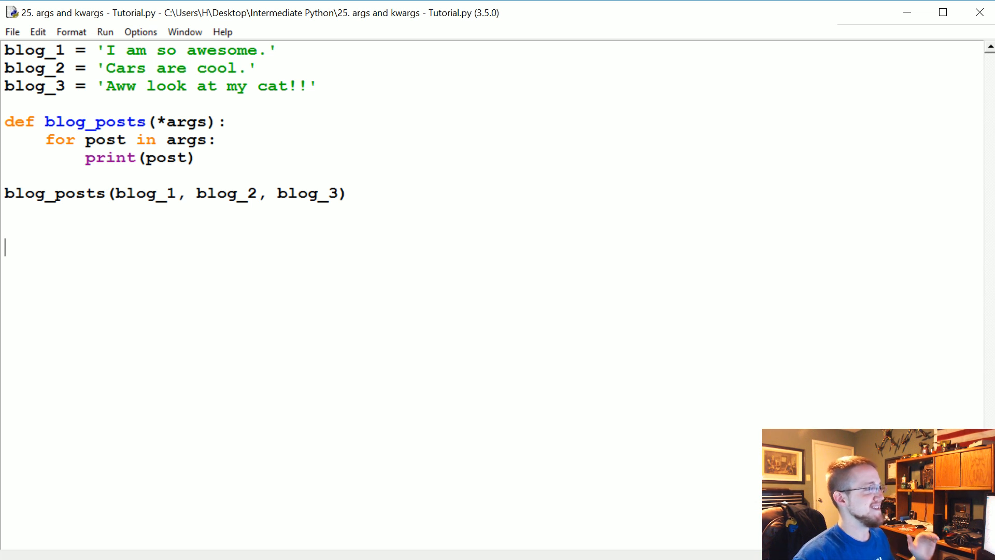
- Add site_title = 'My Blog' above the function, renaming it from regular_arg
key("F5")
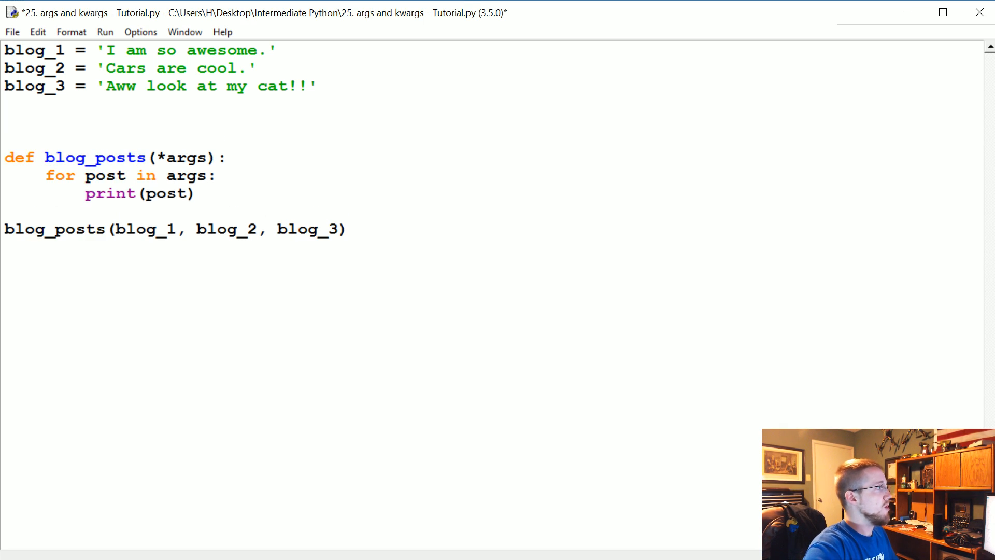
type("regular_")
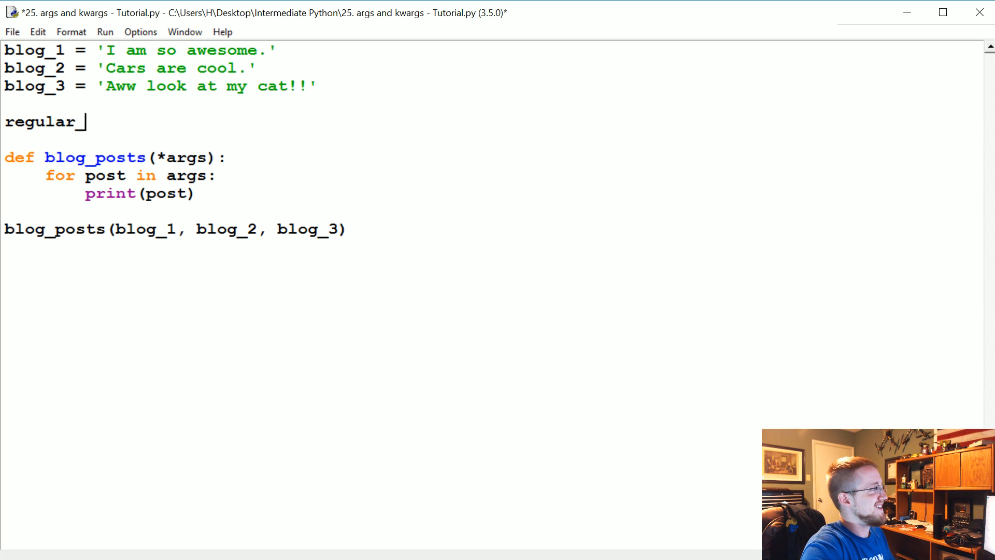
type("arg = ''")
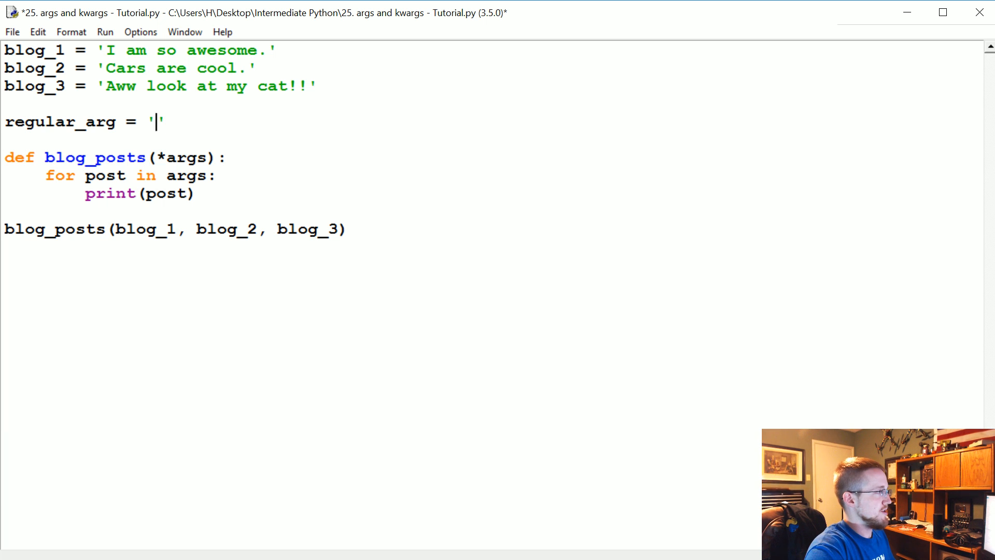
type("My Blog'")
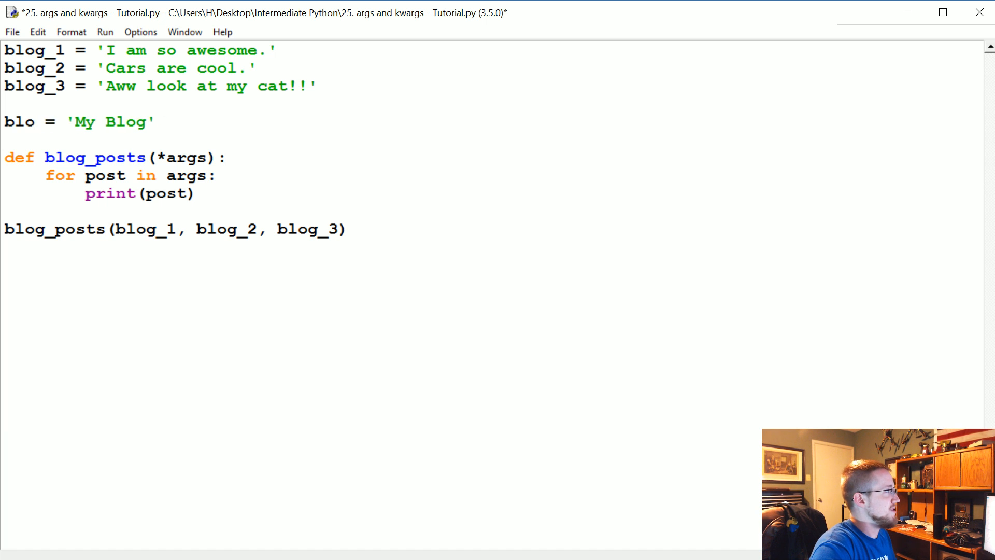
key("Backspace")
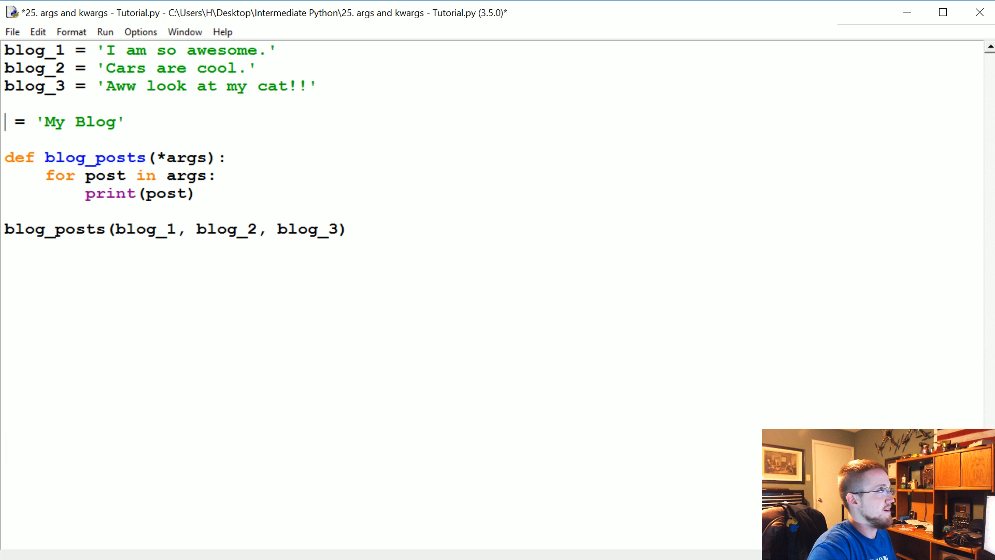
type("sit")
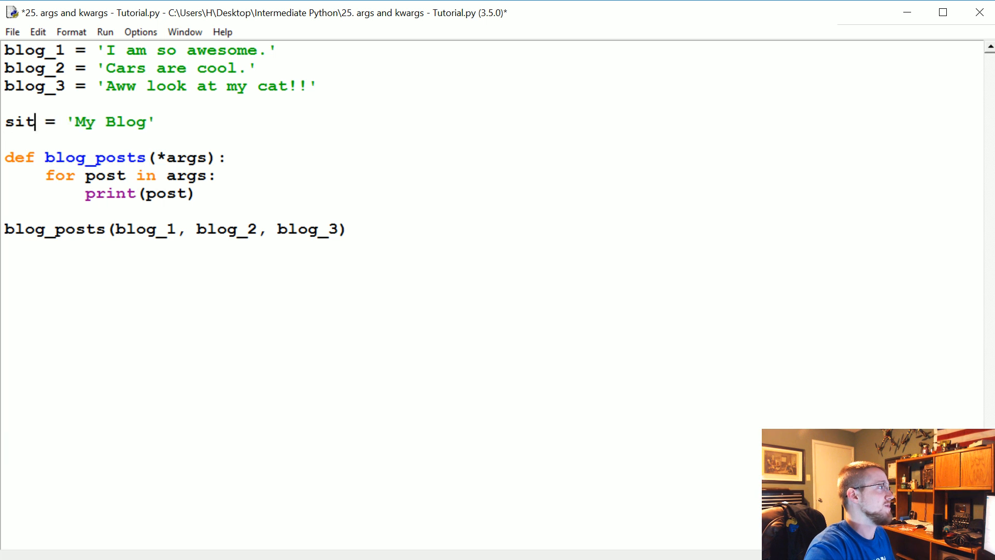
type("e_title")
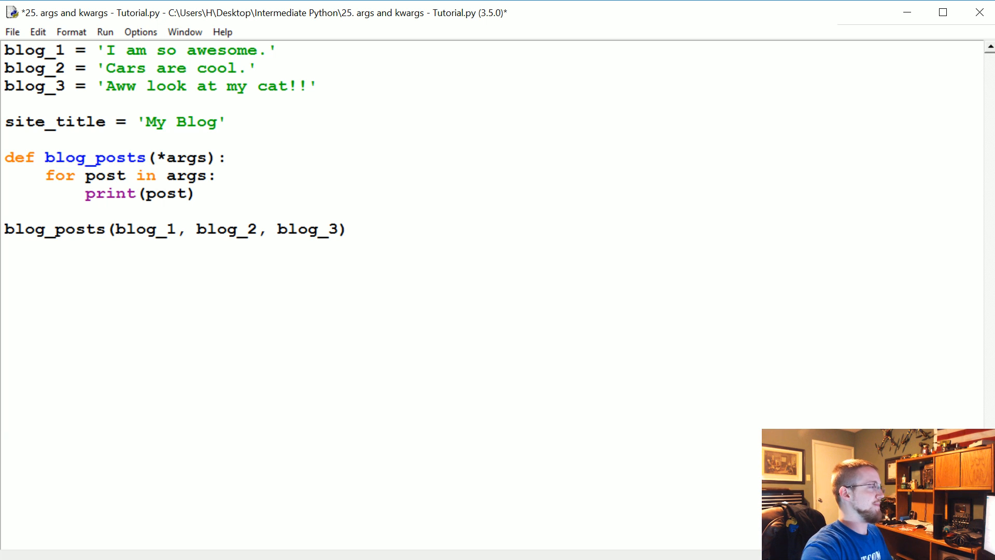
- Give blog_posts a title parameter before *args, pass site_title first in the call, and run
type("title,")
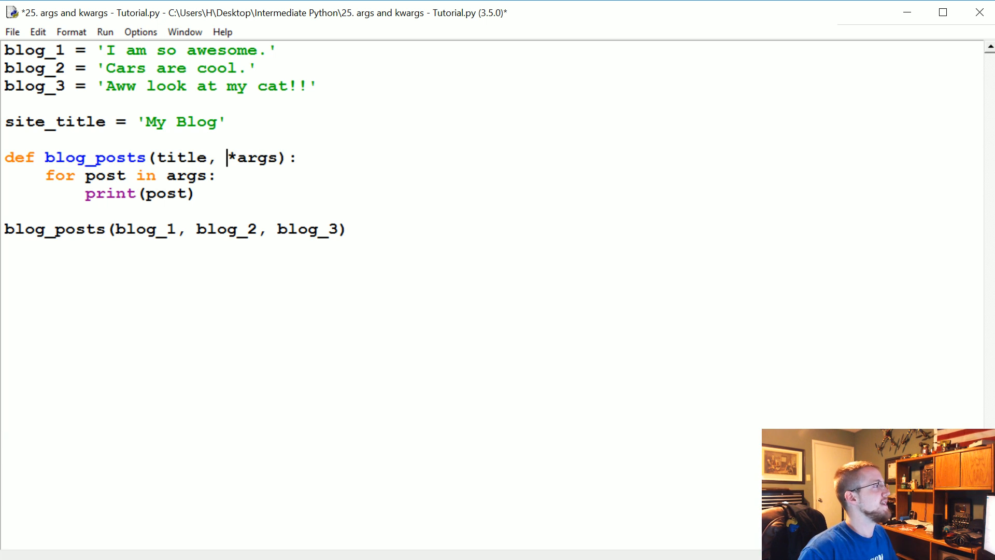
left_click(114, 229)
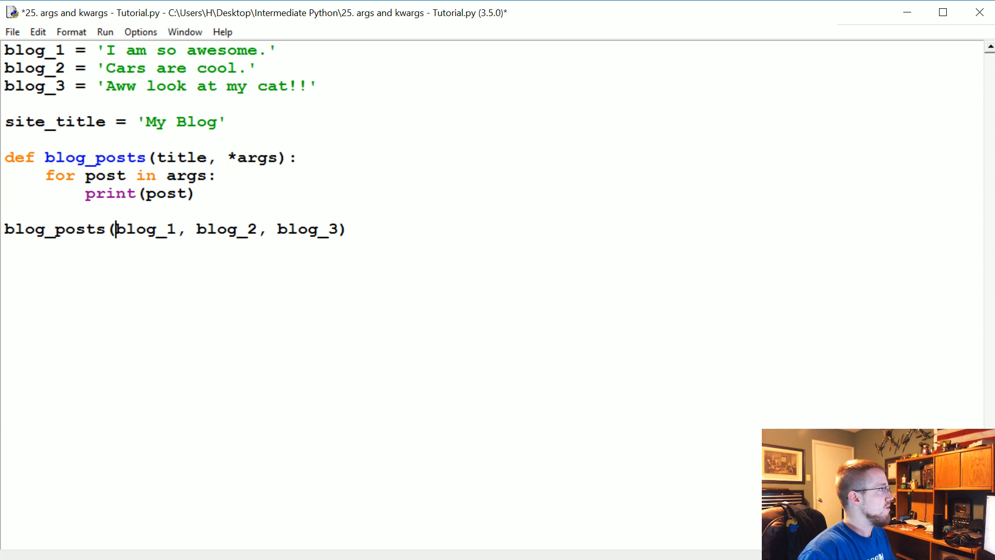
type("site_title,")
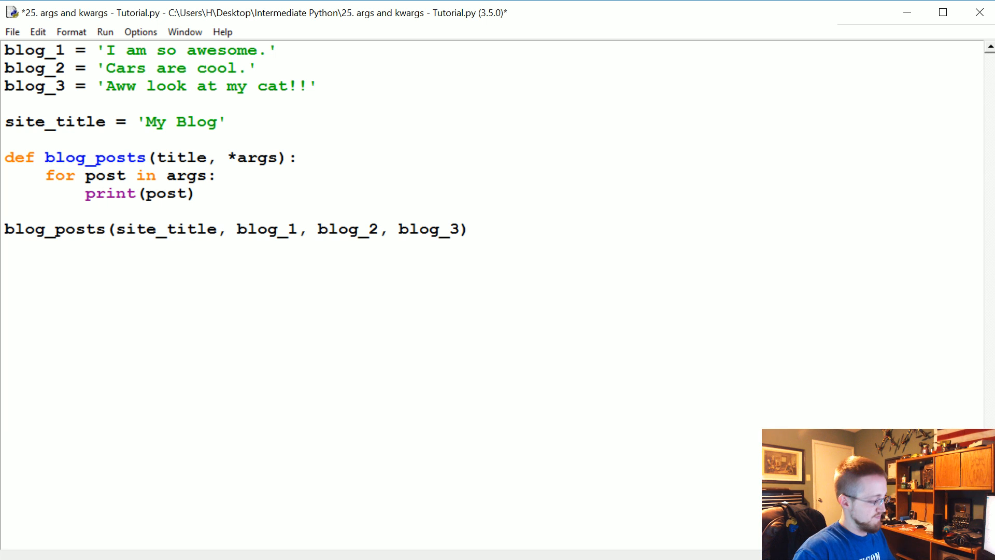
key("ctrl+s")
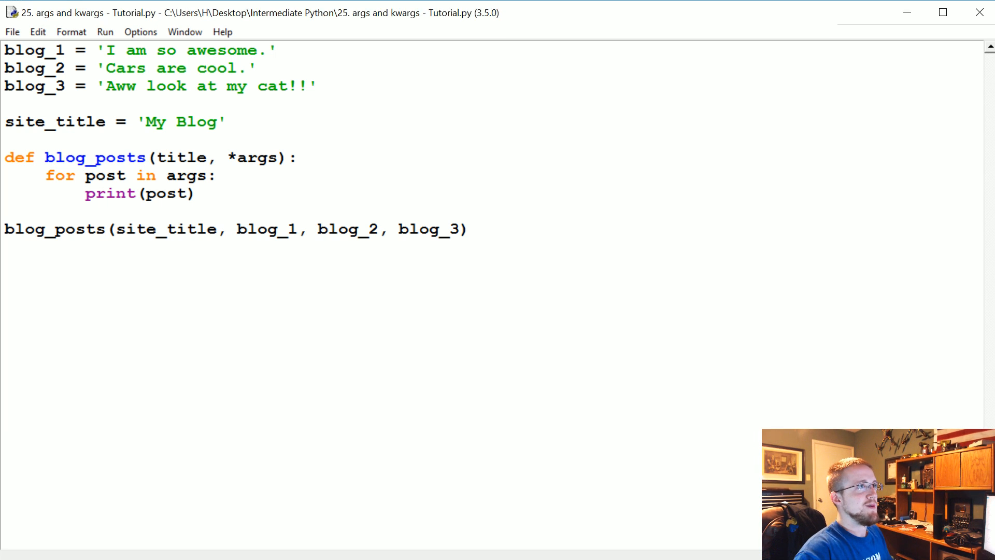
- Add print(title) at the top of blog_posts(title, *args) and run the script
key("F5")
type("print")
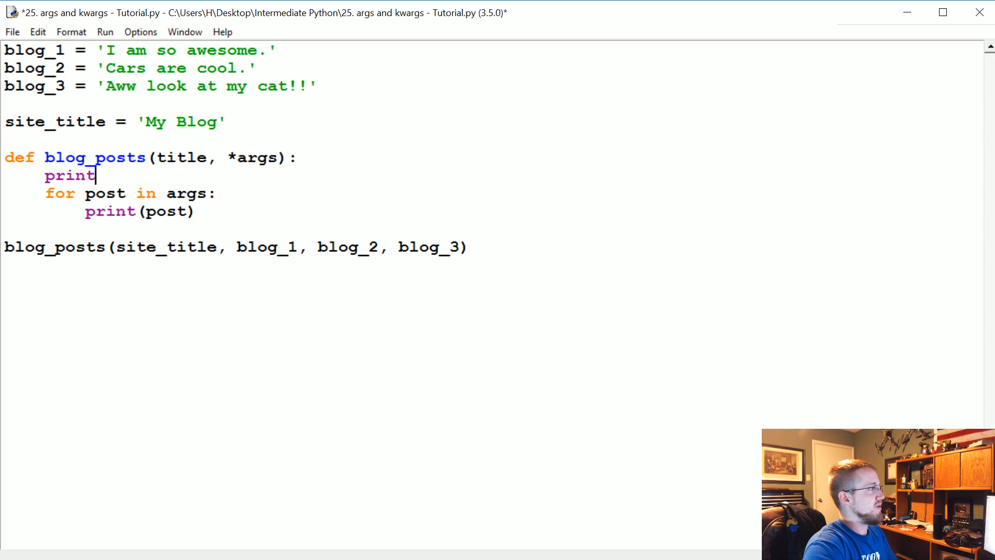
type("(title)")
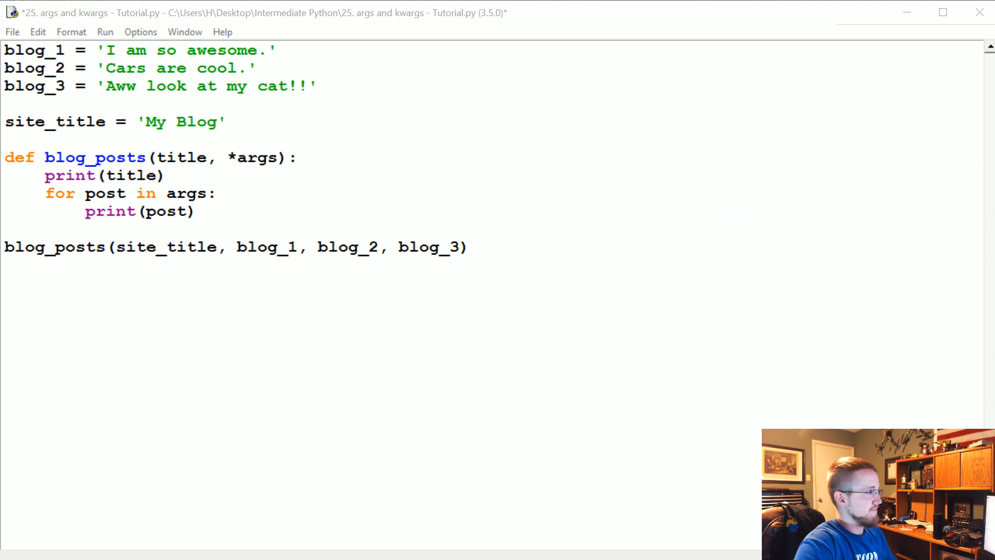
key("F5")
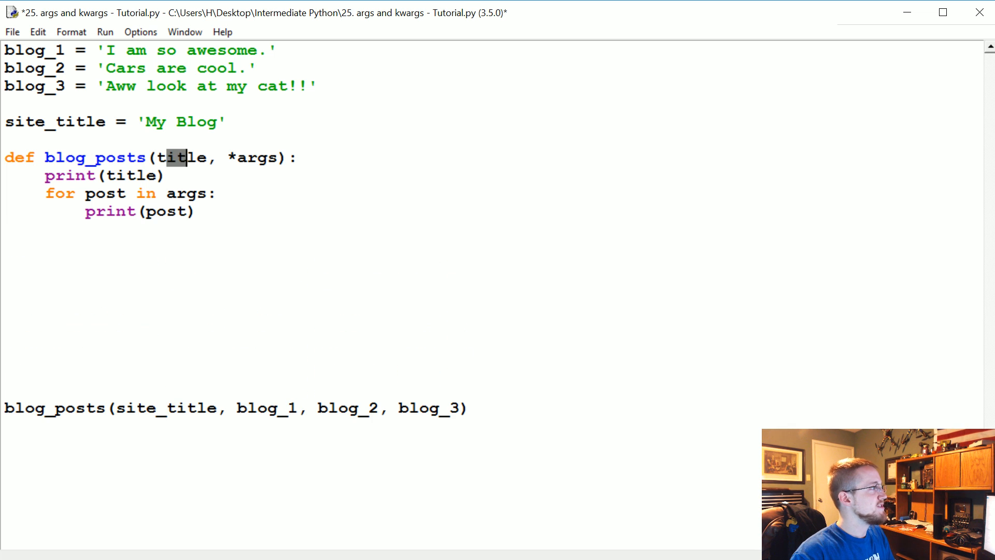
double_click(180, 158)
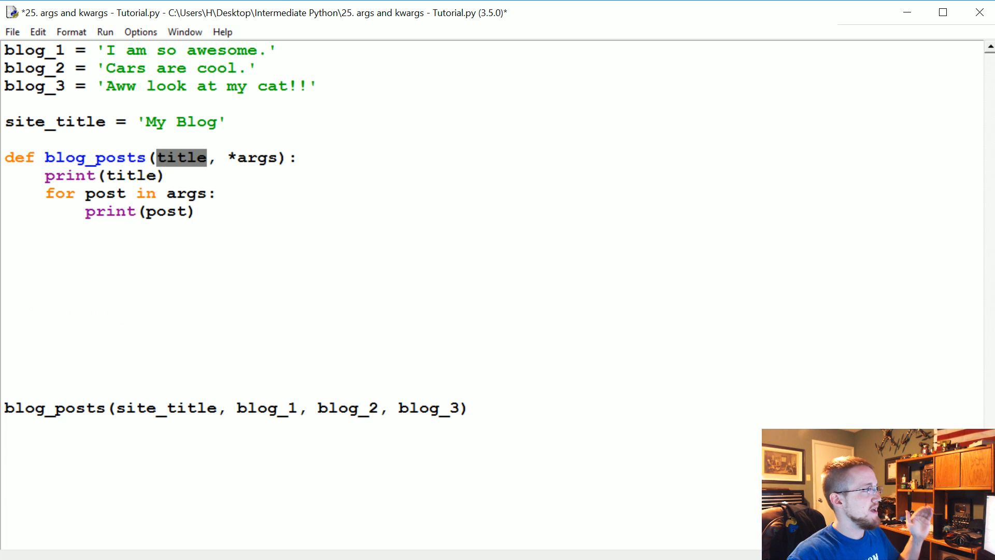
double_click(250, 158)
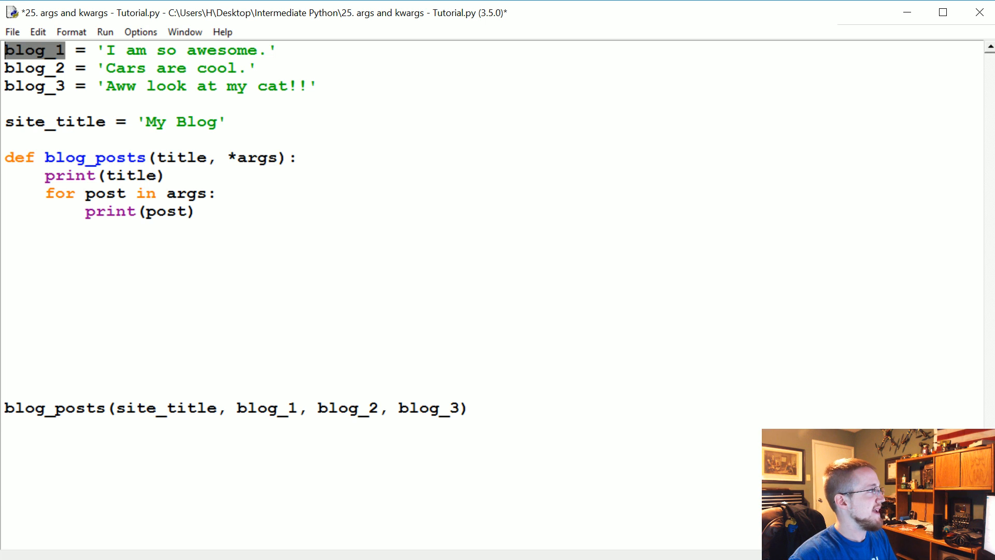
- Rename the parameter to *kwargs, loop 'for p_title, post in args' and print(p_title, post)
double_click(256, 158)
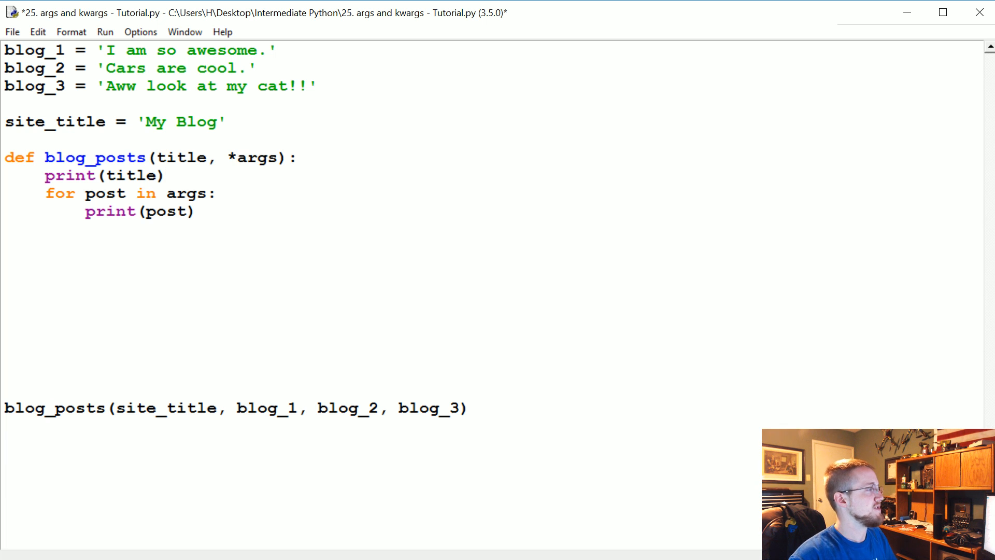
type("kw")
type("title,")
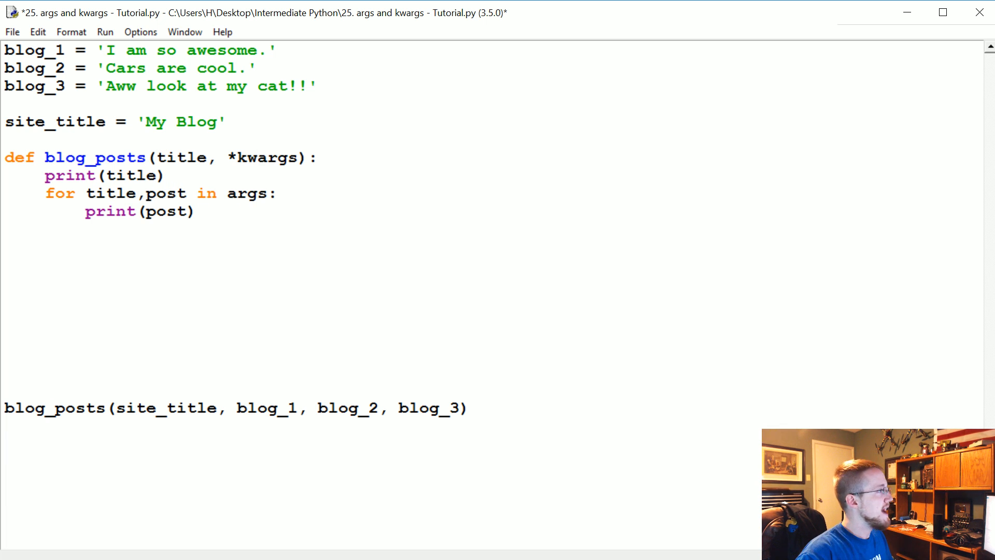
type("\" \"")
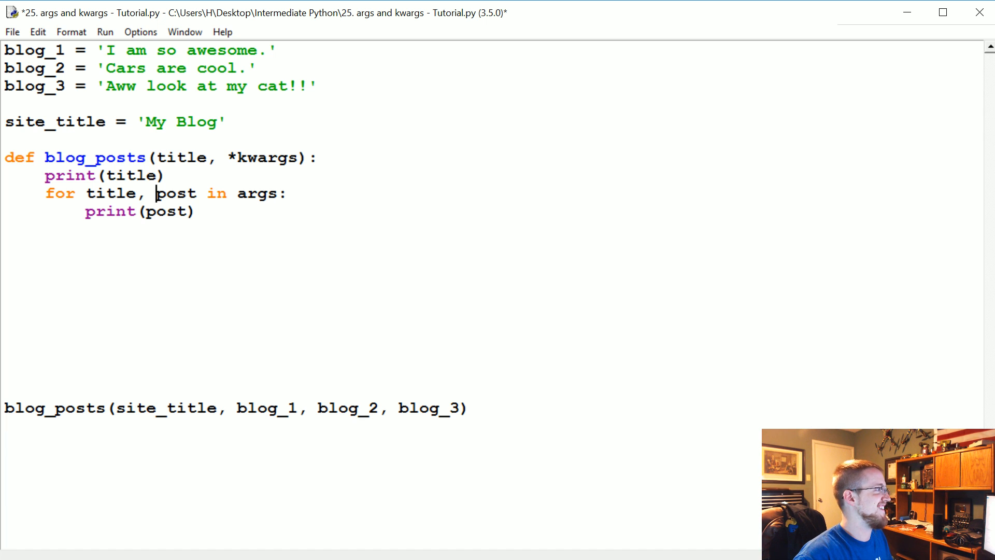
left_click(86, 194)
type("p_")
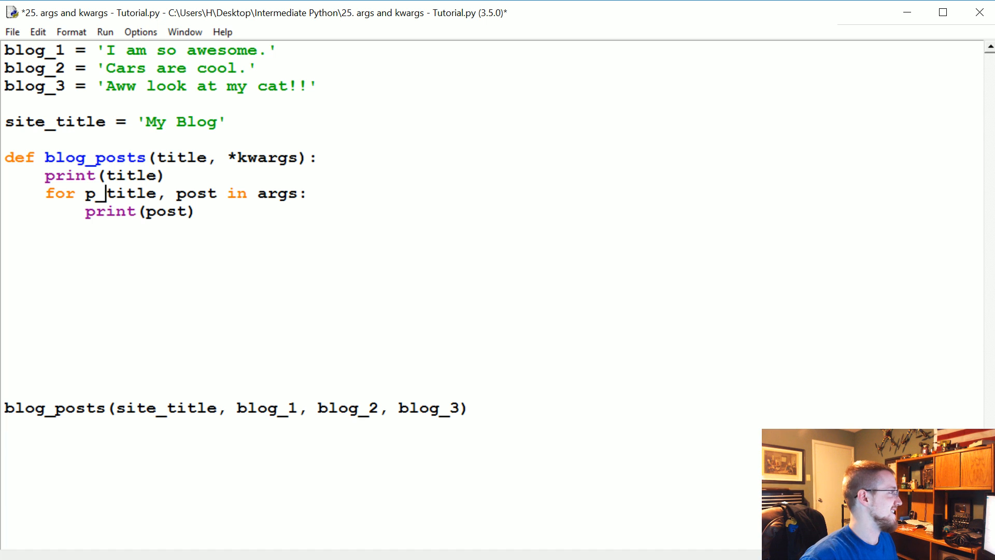
double_click(166, 212)
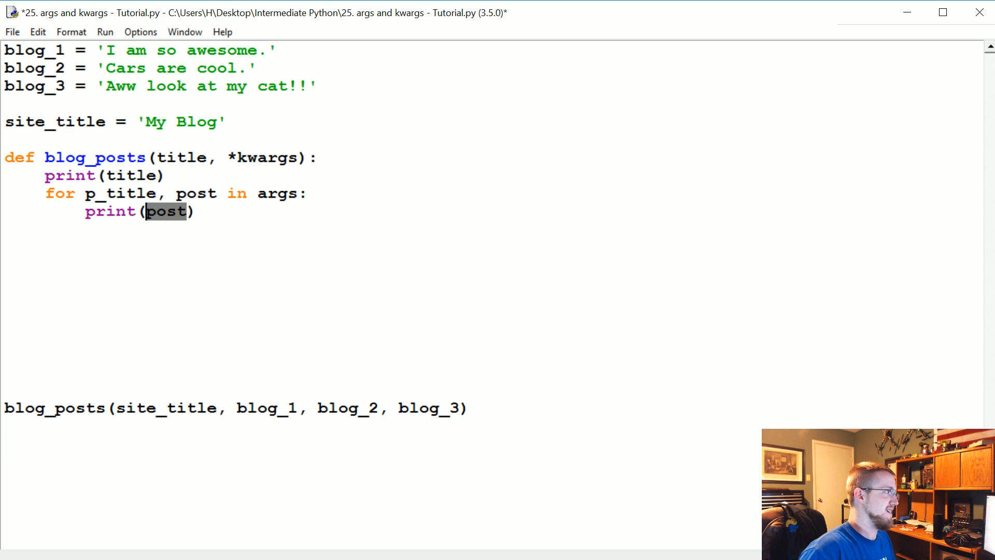
type("p_title,")
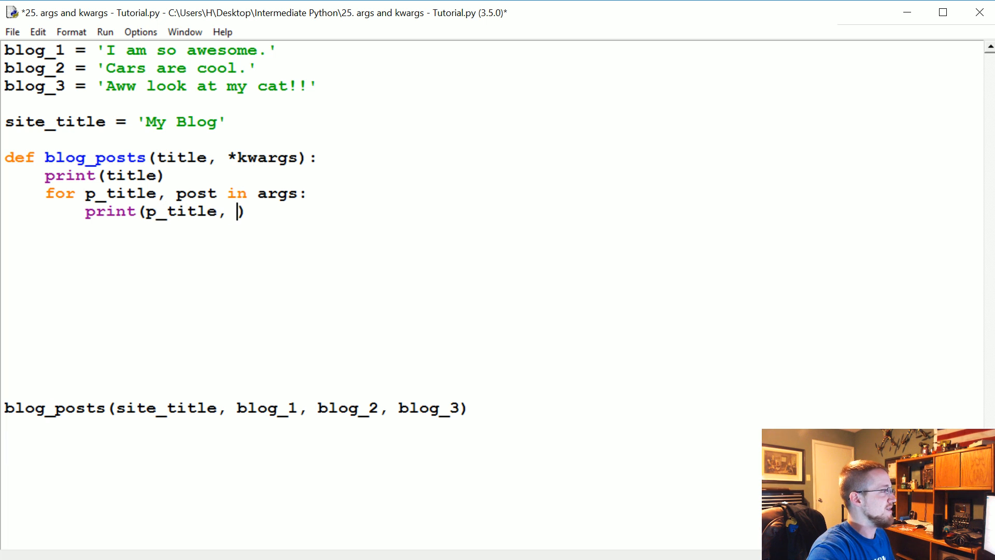
type("post")
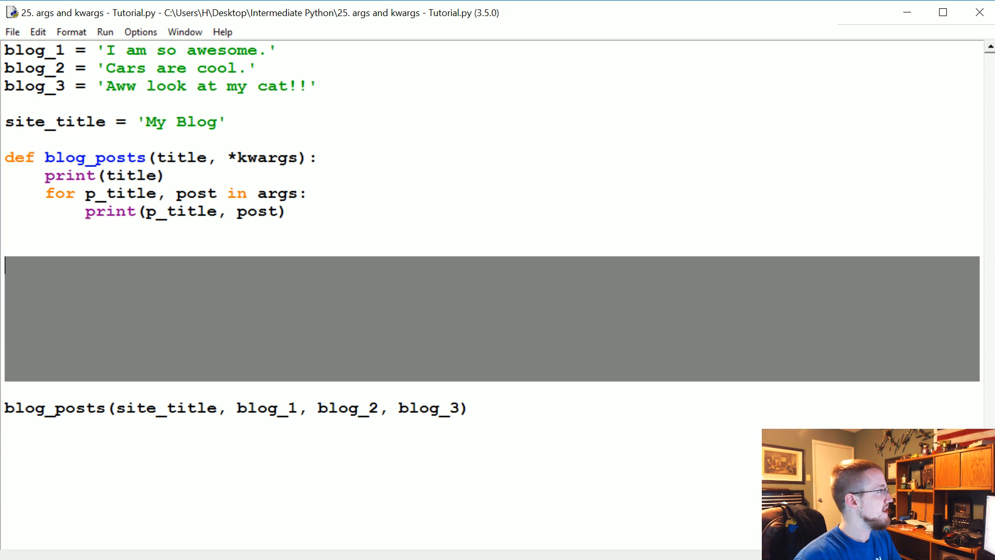
- Change the parameter to **kwargs and pass the blog texts as keyword arguments blog_1, blog_2, blog_3
key("Delete")
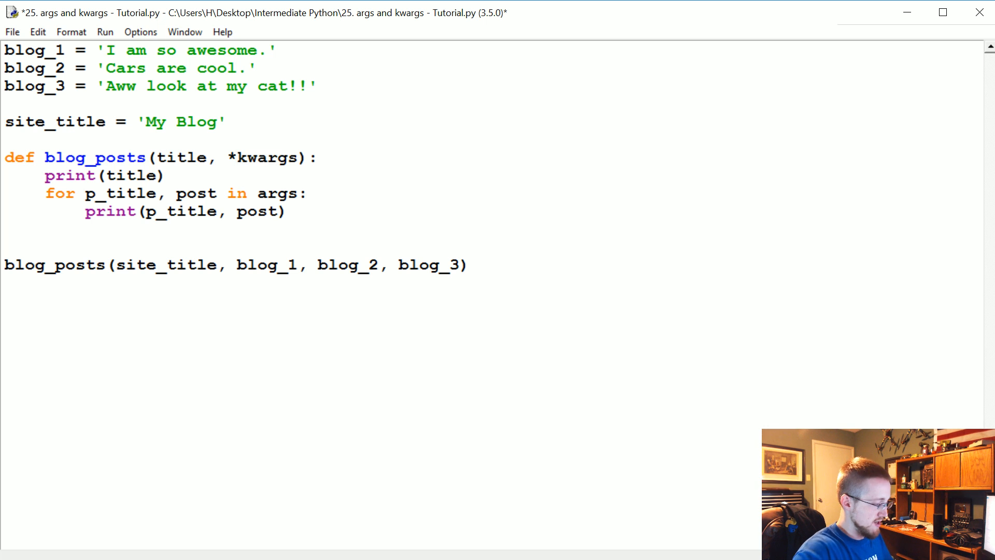
type("*")
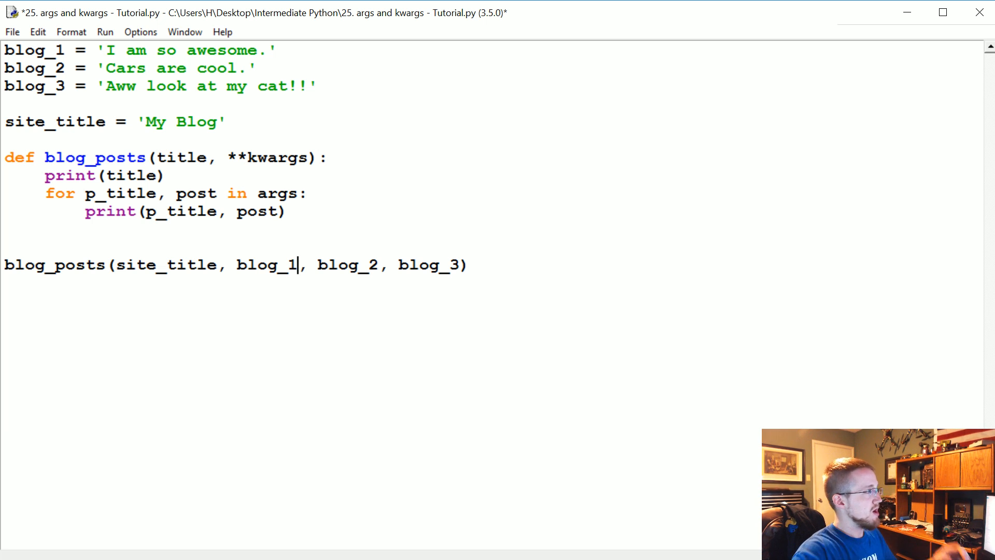
type("= 'I am so awesome.',")
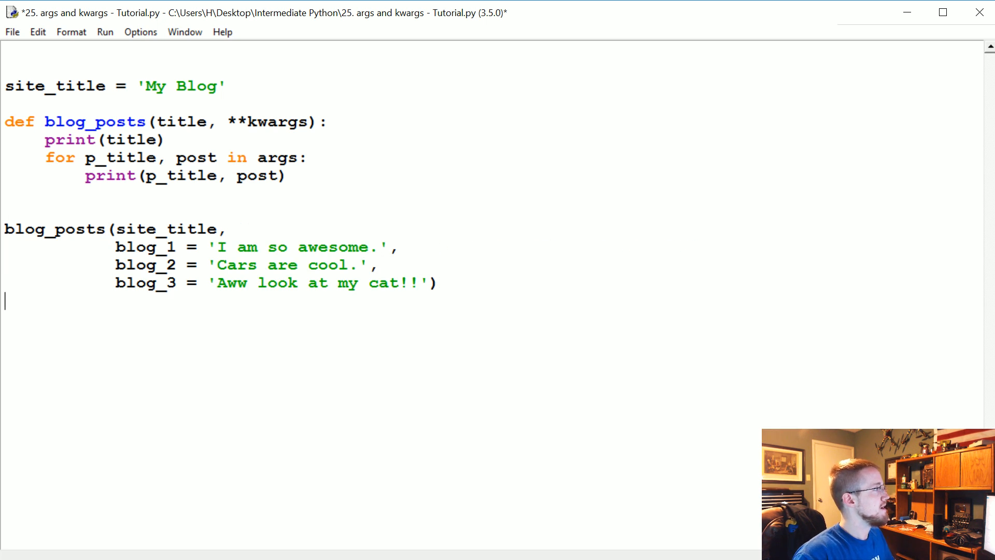
- Iterate over kwargs.items() and run to print My Blog plus each blog name with its text
key("ctrl+s")
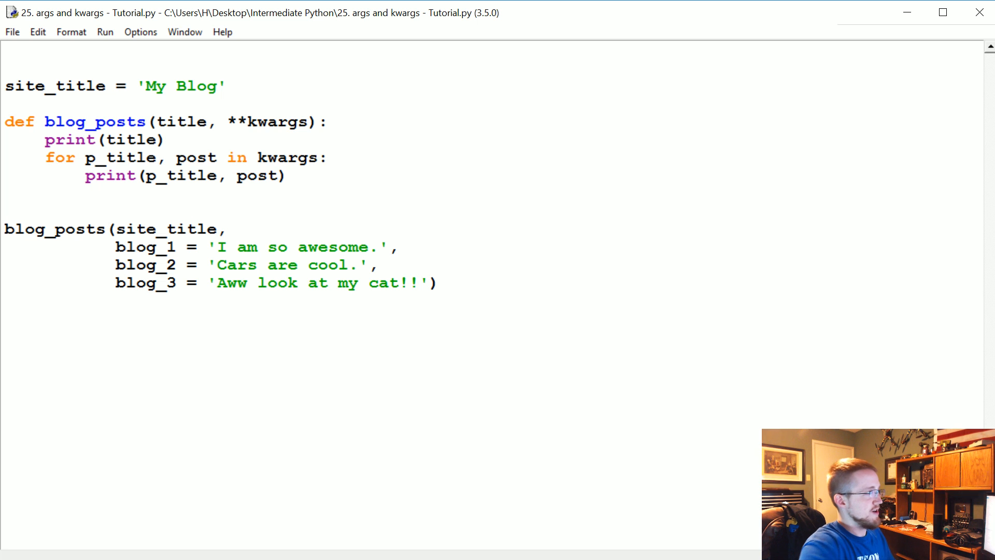
type(".items(:")
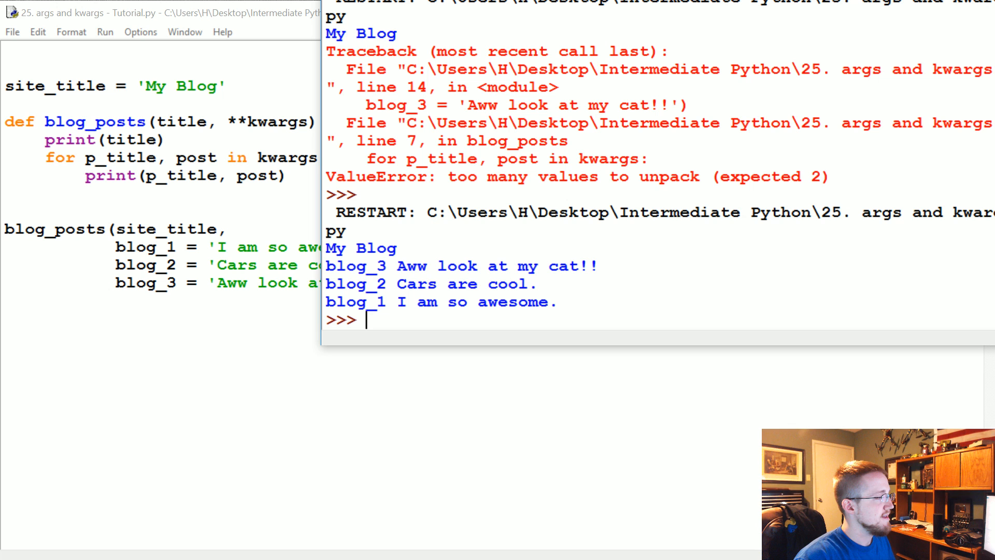
double_click(374, 247)
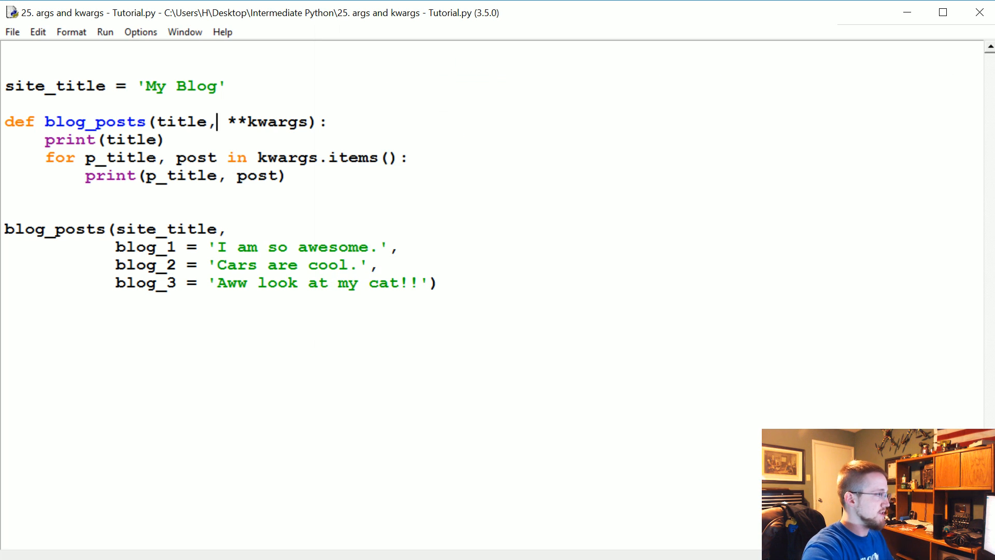
- Add *args before **kwargs and a 'for arg in args: print(arg)' loop after the title print
type("*args, *")
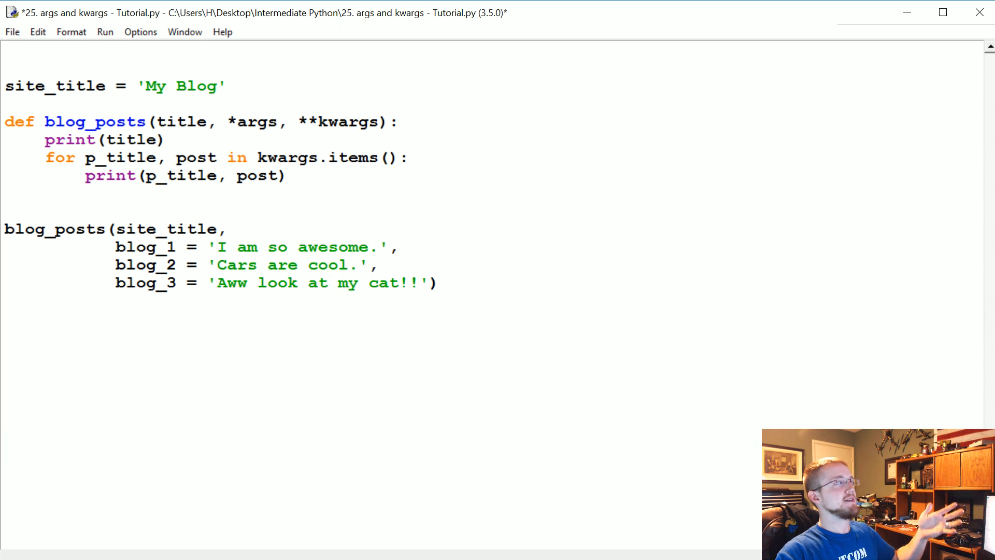
left_click(287, 122)
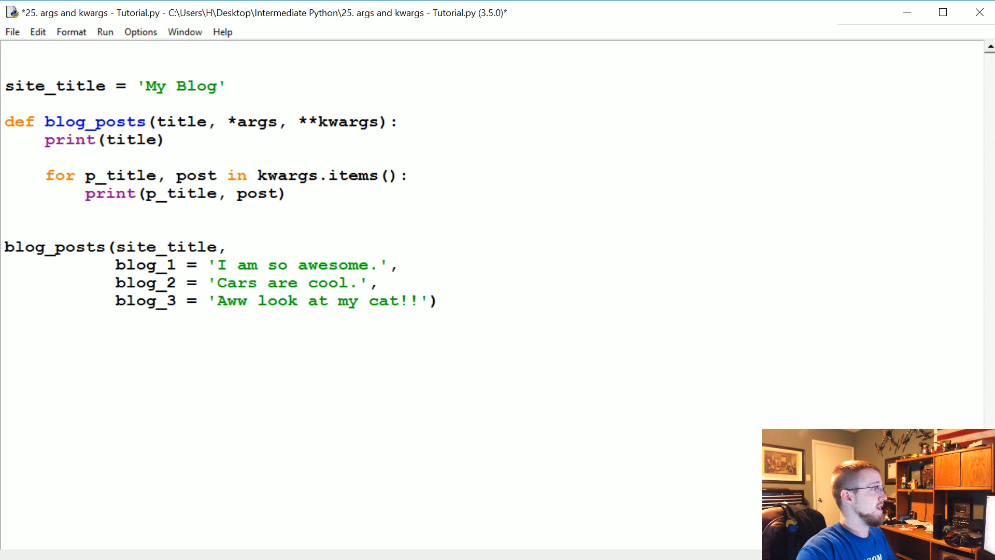
left_click(46, 157)
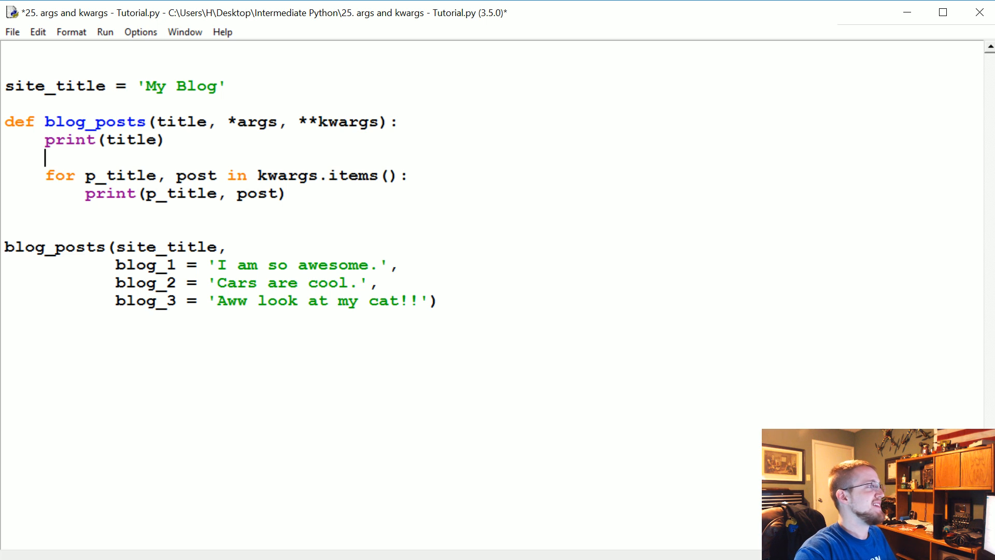
type("for arg")
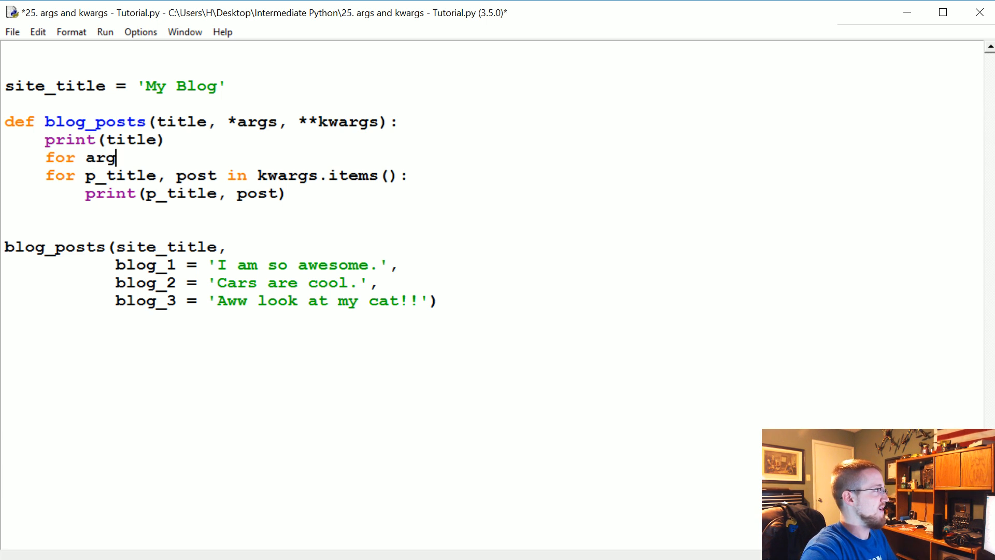
type("in args:")
type("print(")
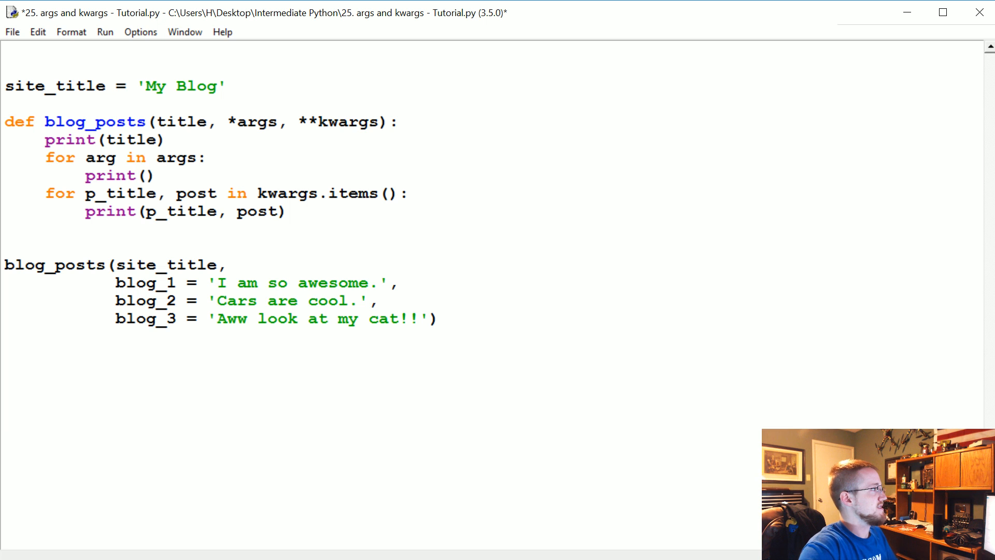
type("arg")
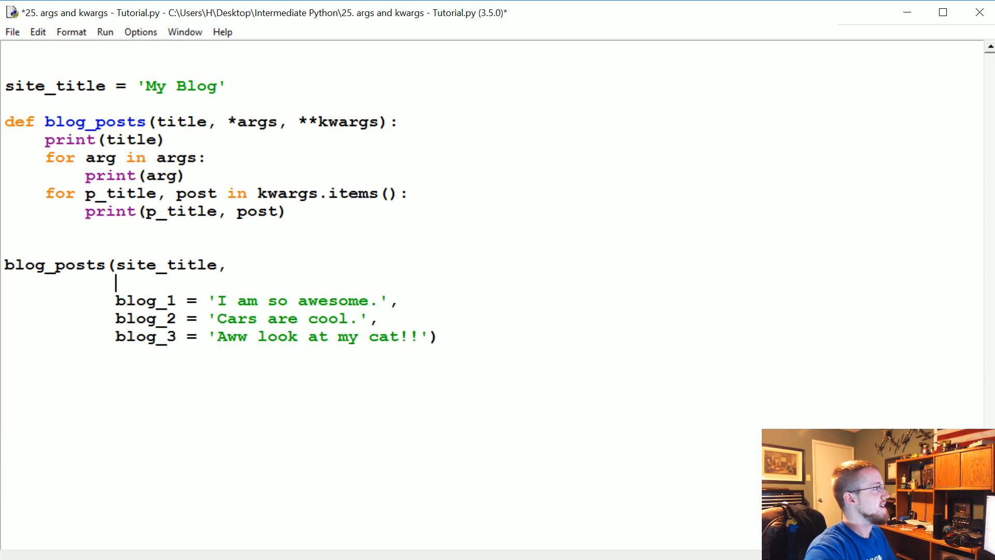
- Pass '1', '2', '3' as positional arguments ahead of the keyword posts in the call
type("''")
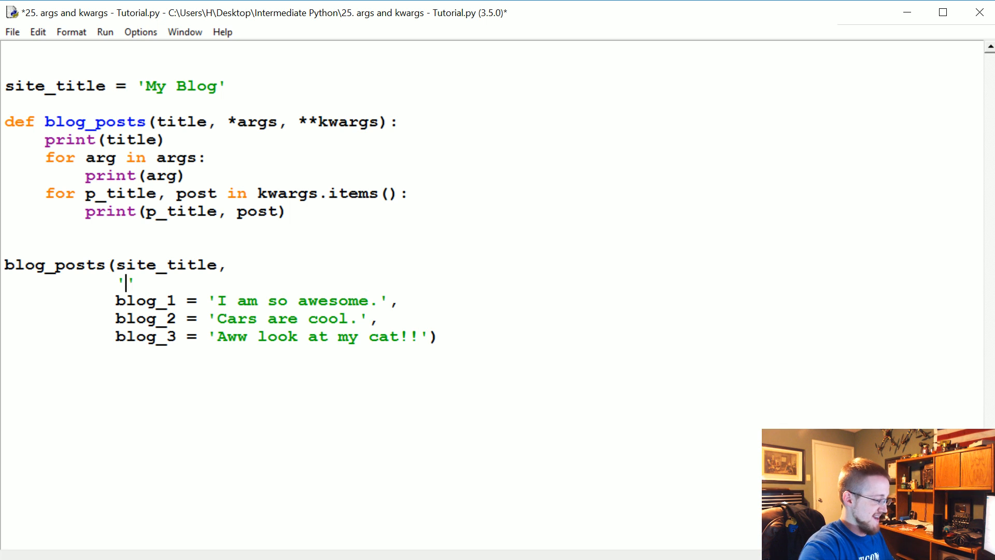
type("1',")
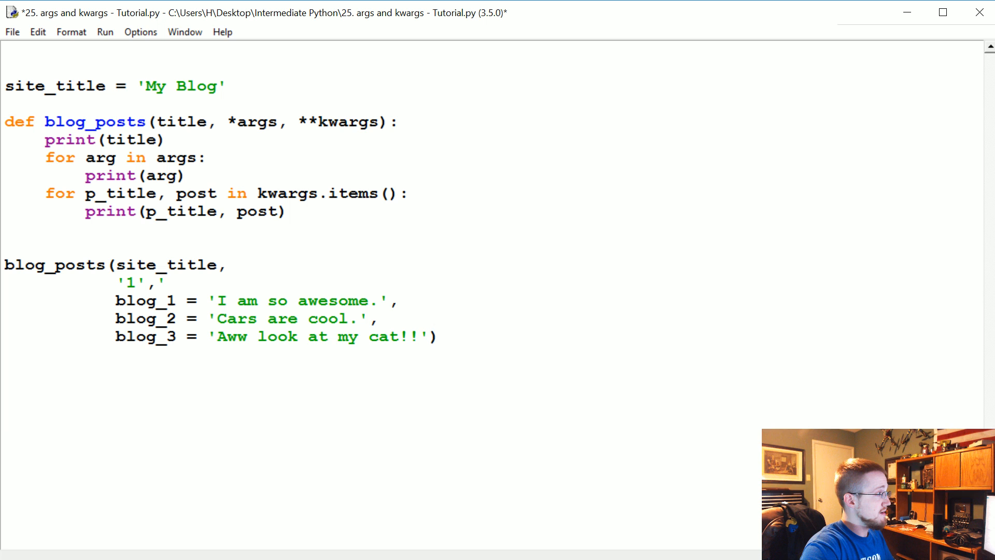
type("'2',''")
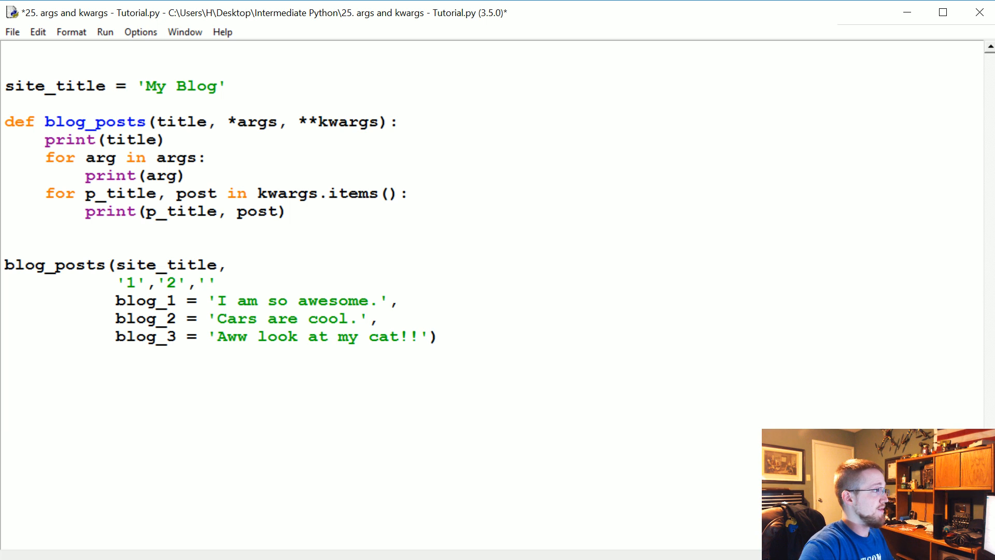
type("3',")
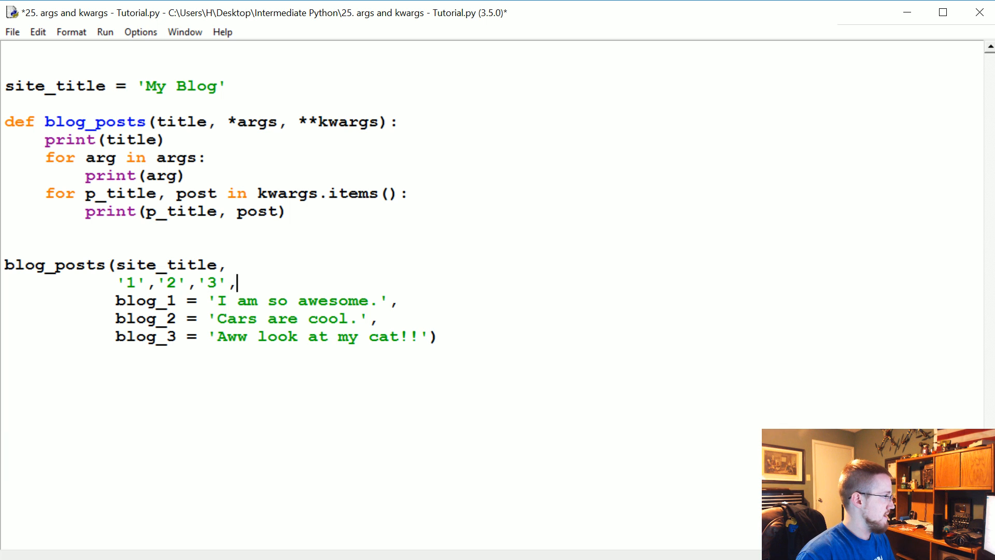
- Save and run the script with the new positional arguments, then return to the editor
key("F5")
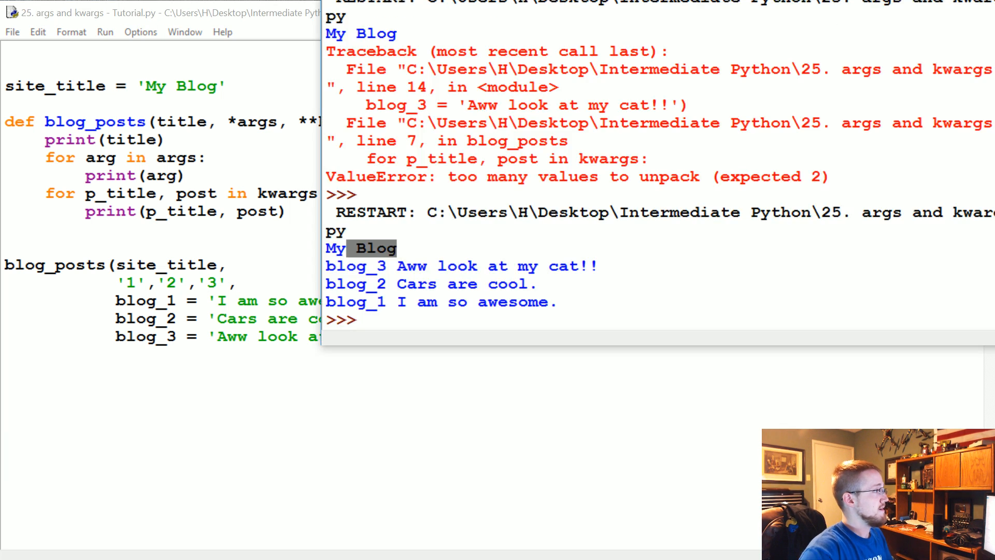
key("F5")
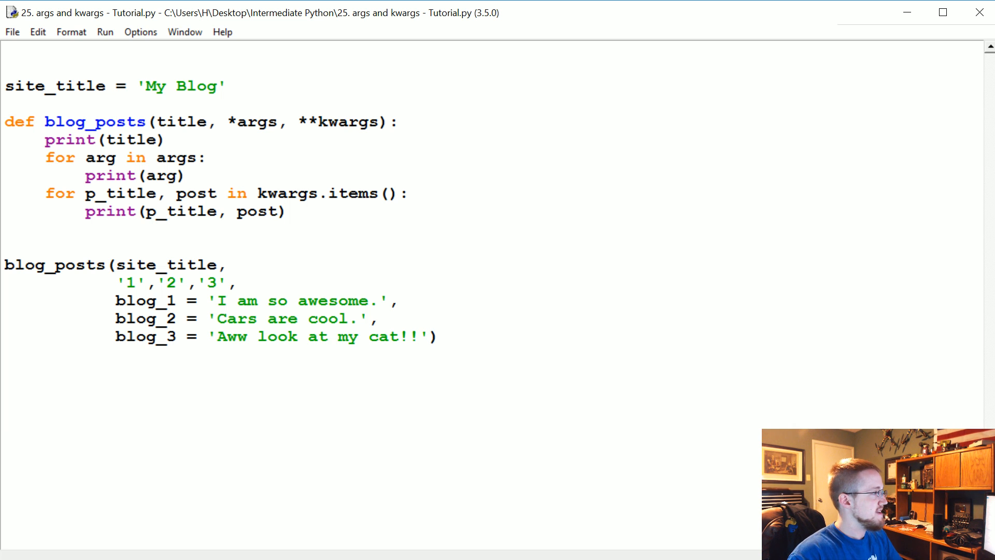
key("ctrl+a")
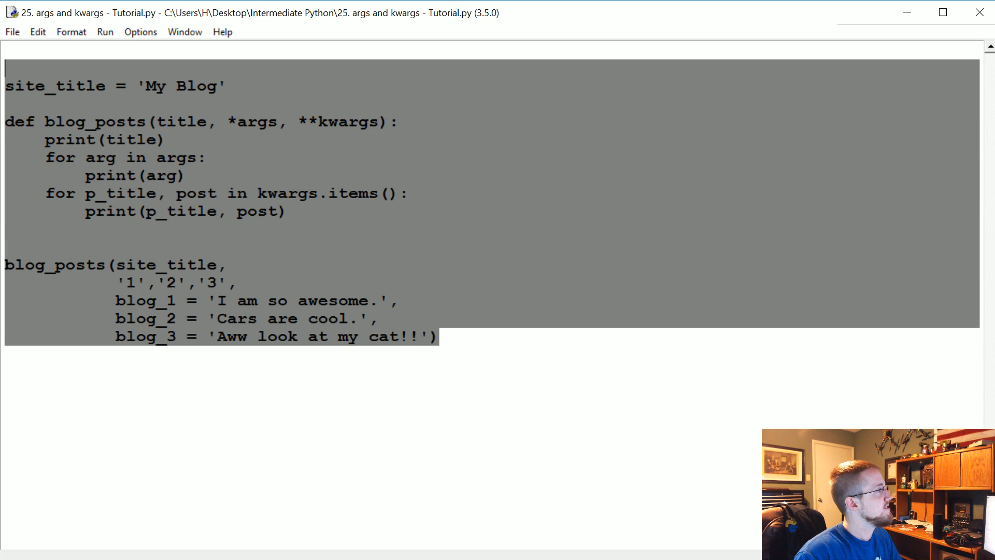
key("Delete")
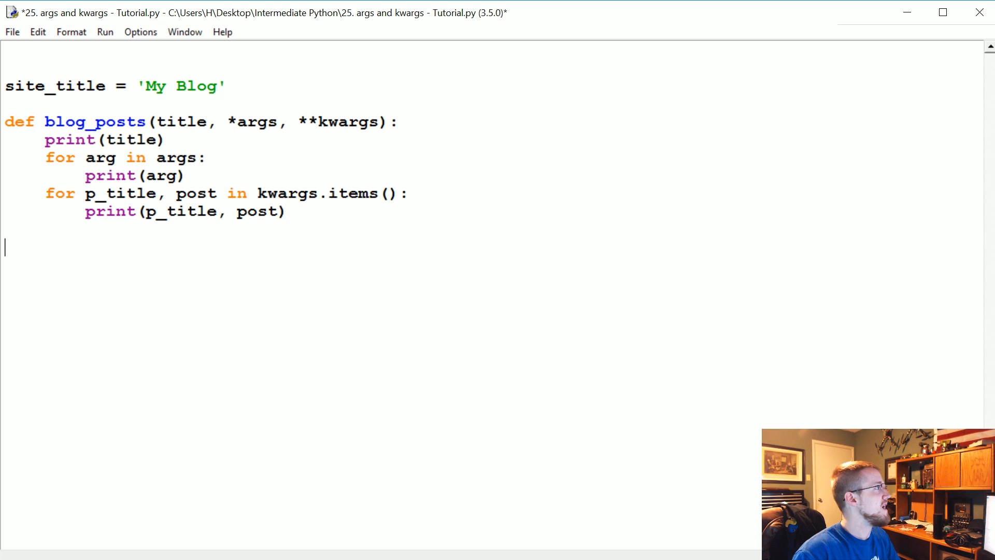
double_click(338, 123)
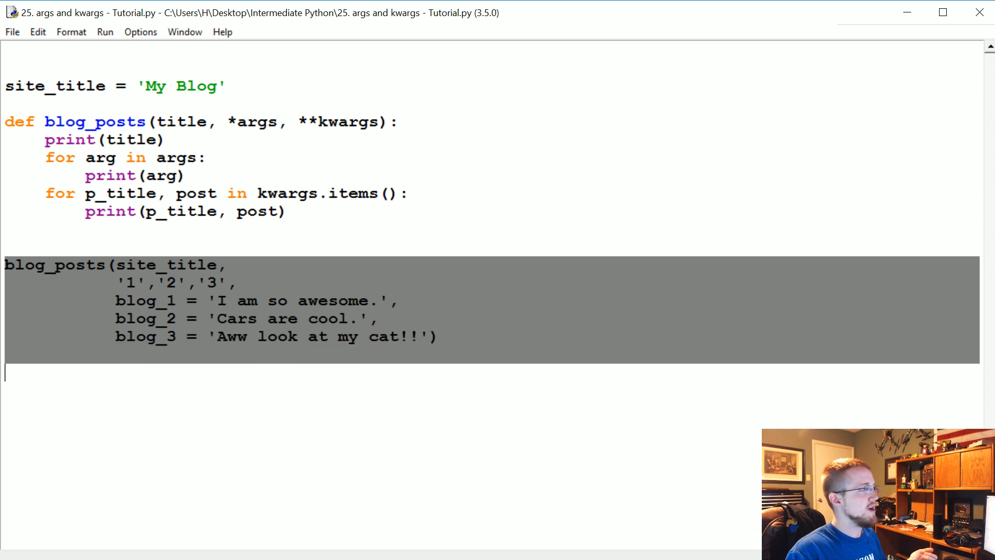
left_click(437, 336)
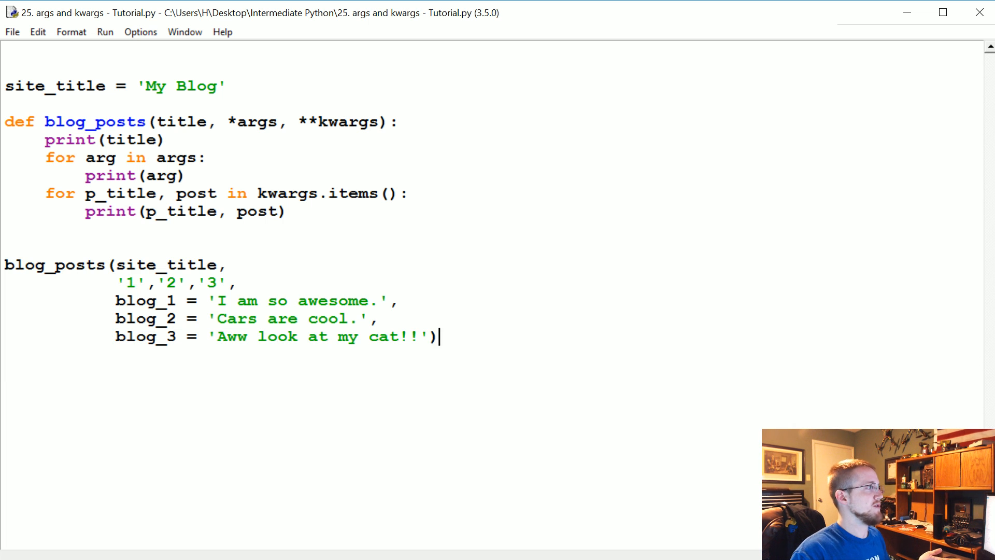
double_click(166, 264)
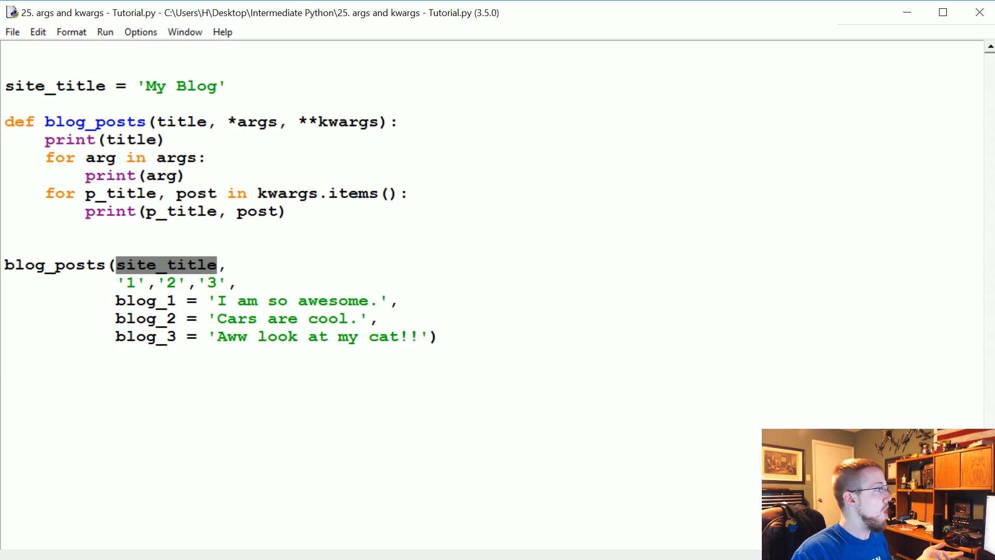
left_click(159, 301)
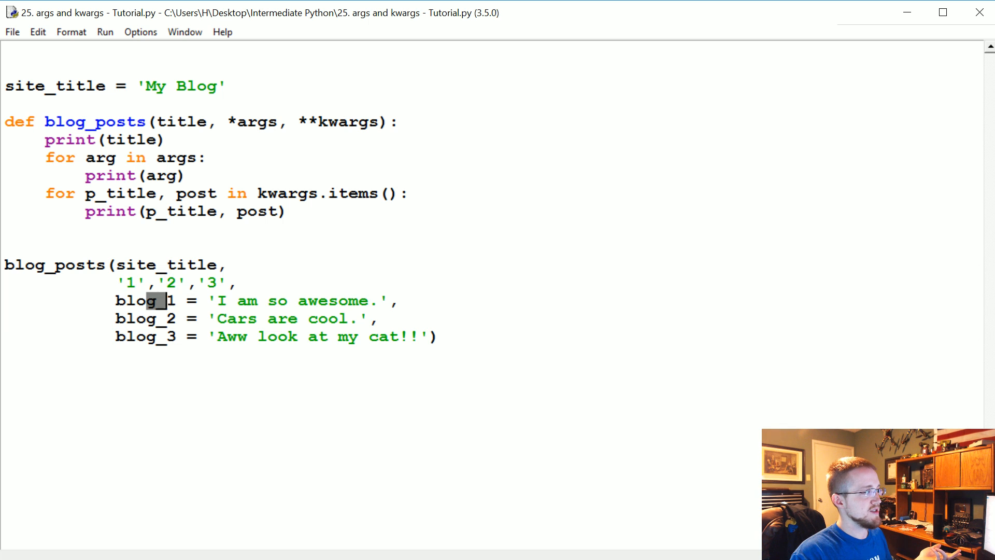
left_click(308, 319)
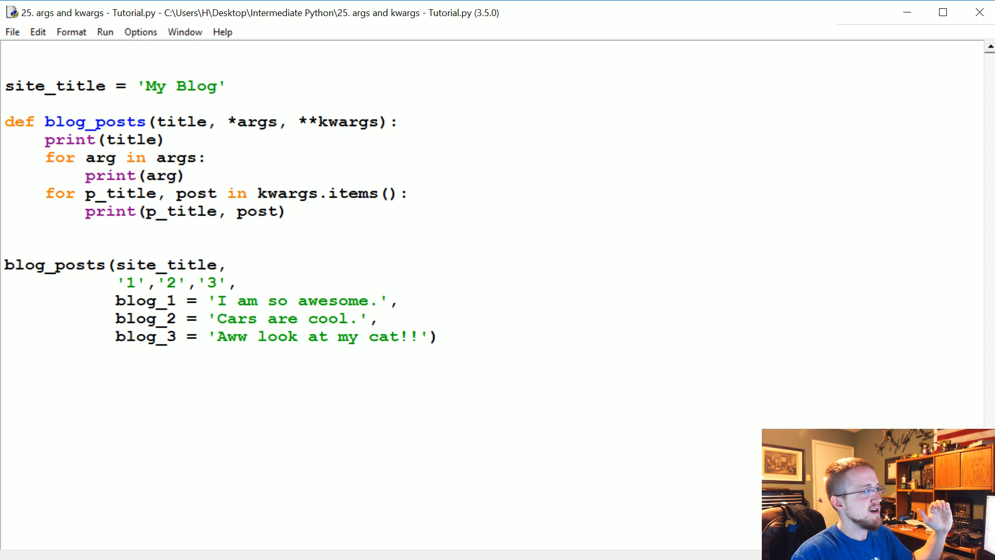
left_click(308, 318)
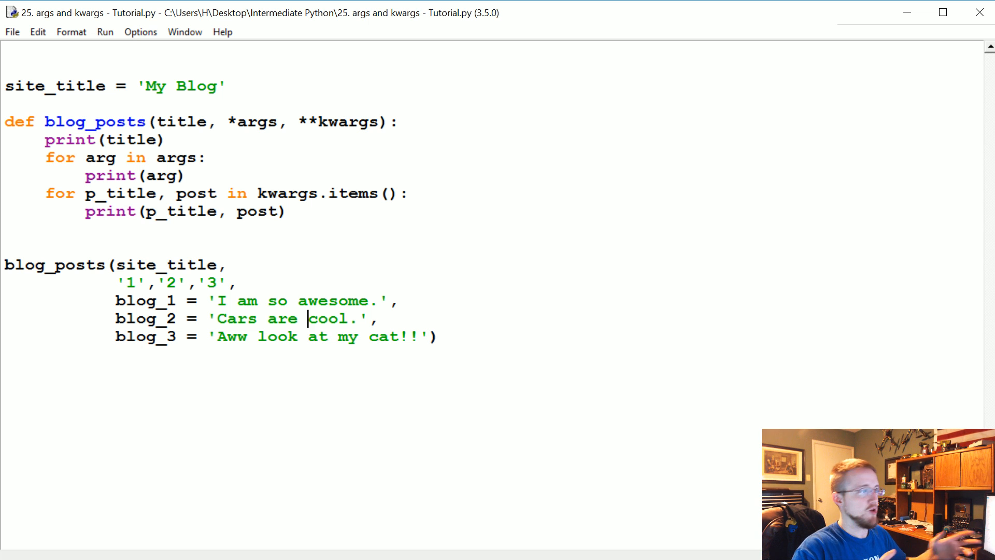
double_click(145, 301)
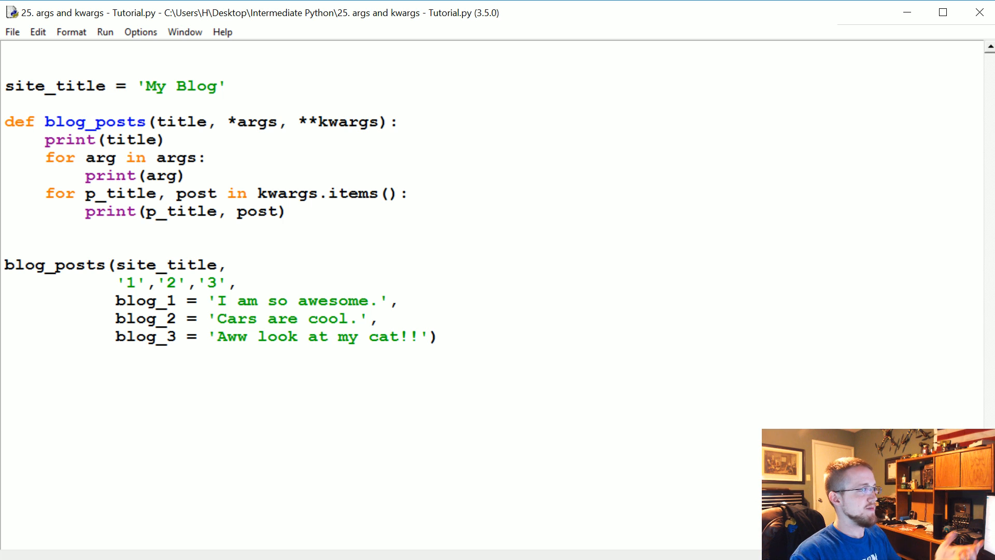
left_click(205, 282)
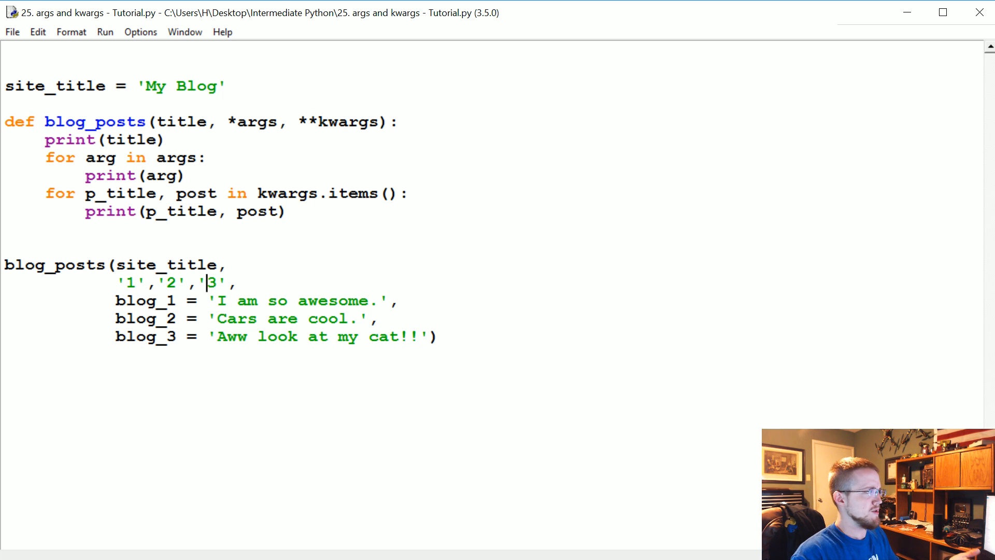
double_click(145, 301)
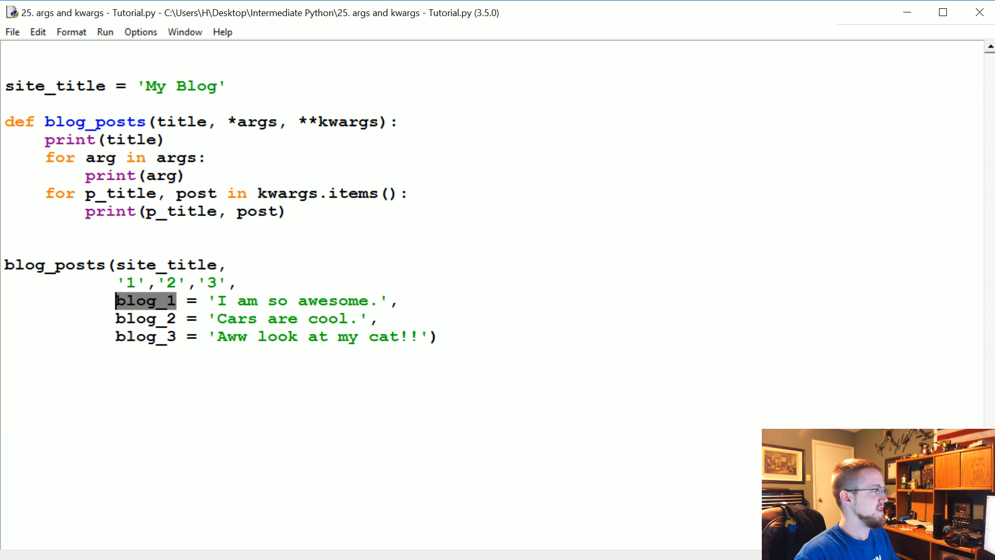
left_click(146, 301)
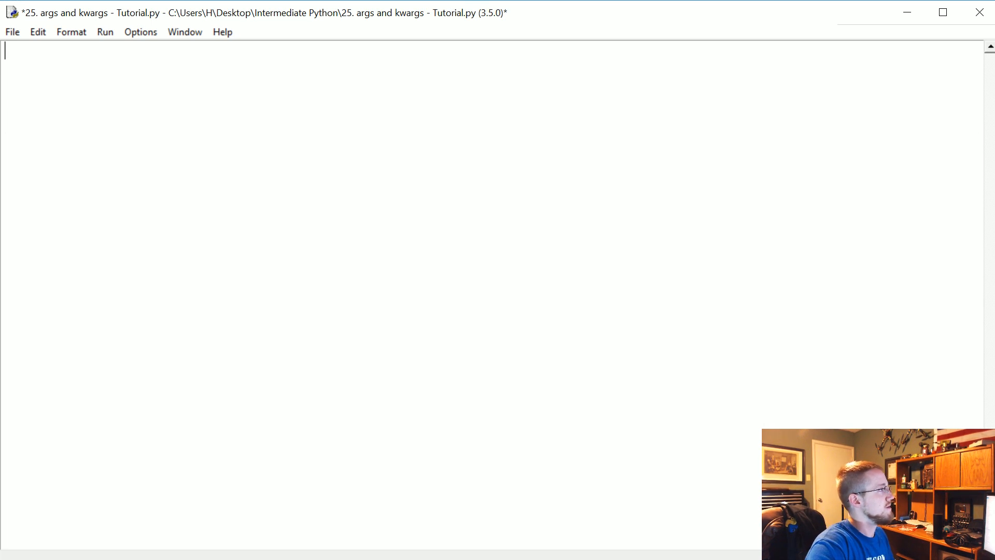
- Define graph_operation(x, y) that prints 'function that graphs {} and {}' formatted with str(x) and str(y)
type("def graph")
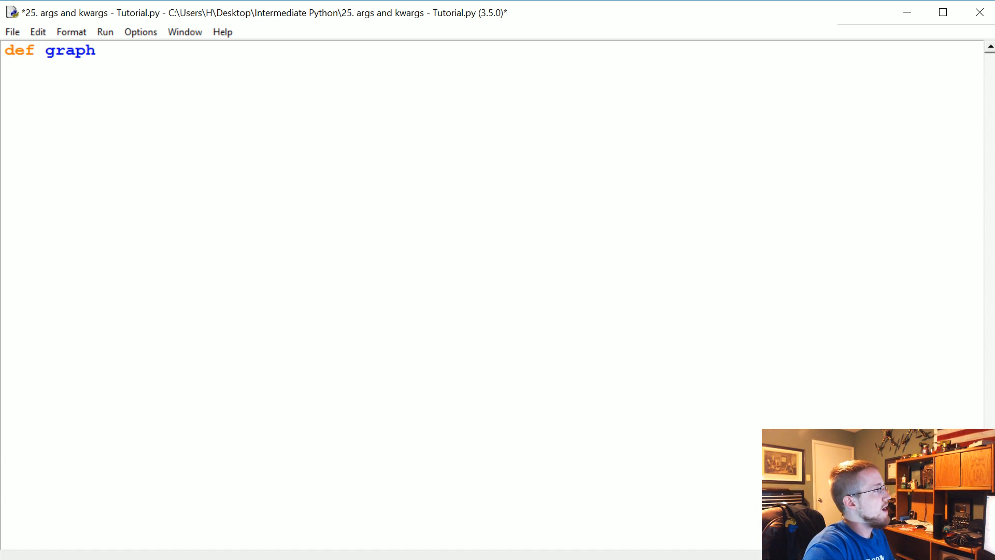
type("_operation")
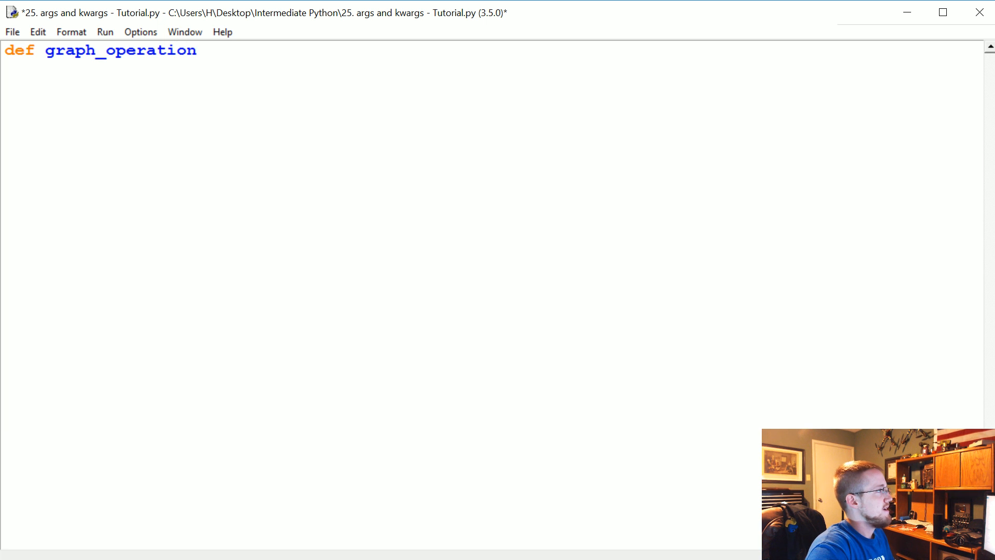
type("(x, y):")
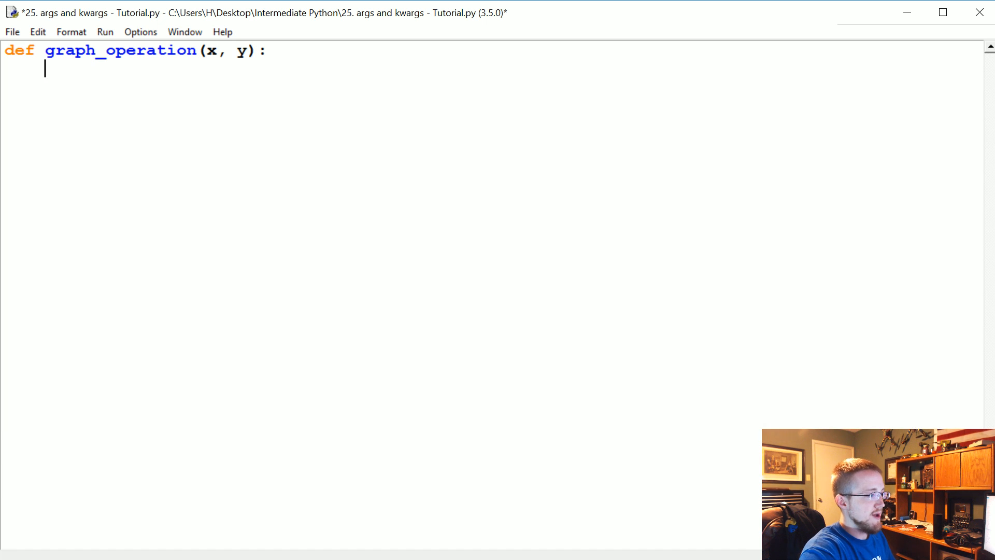
type("print()")
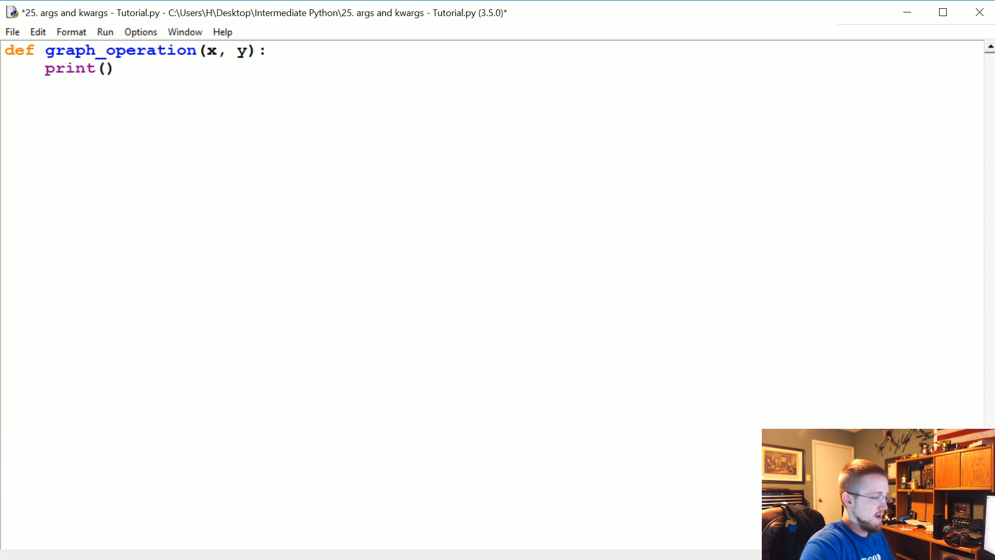
type("''")
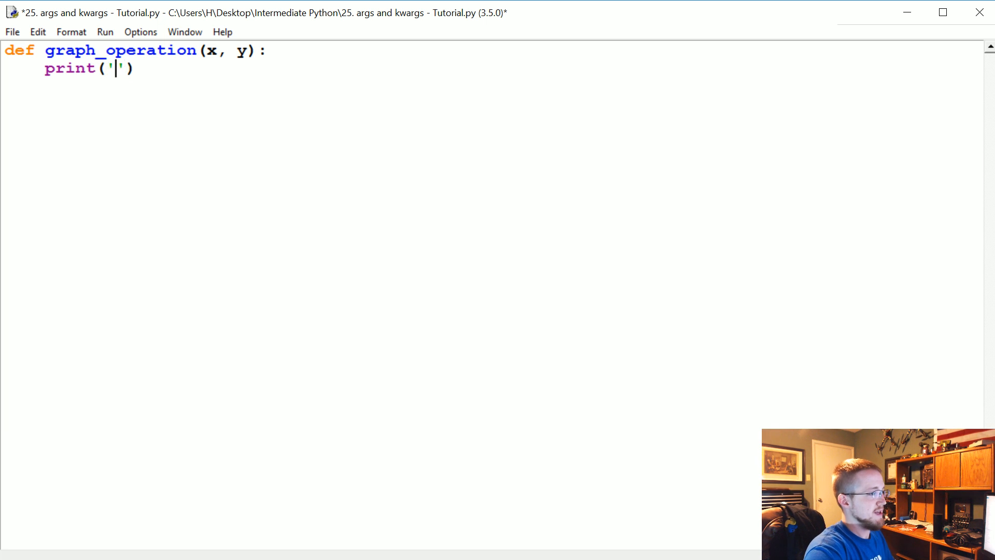
type("function tha")
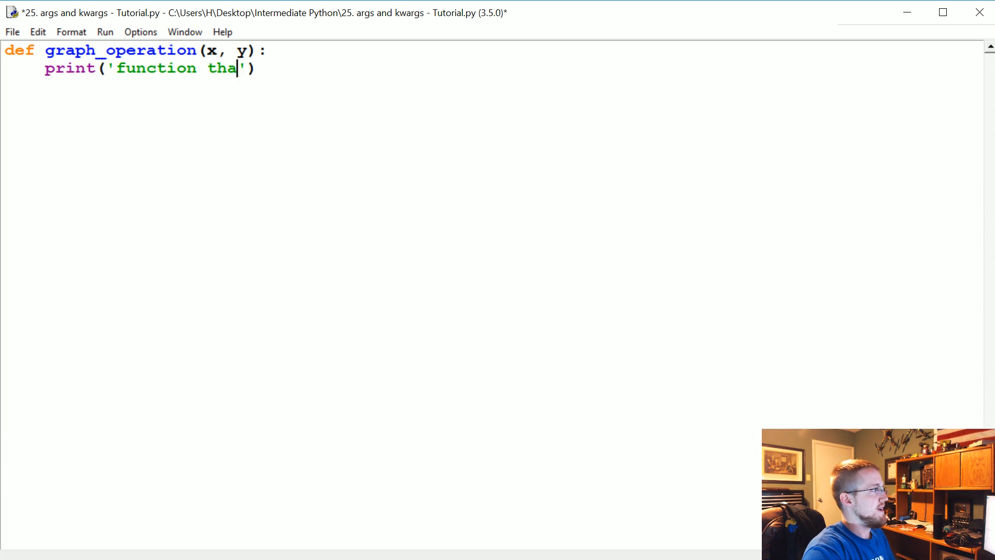
type("t graphs {} and")
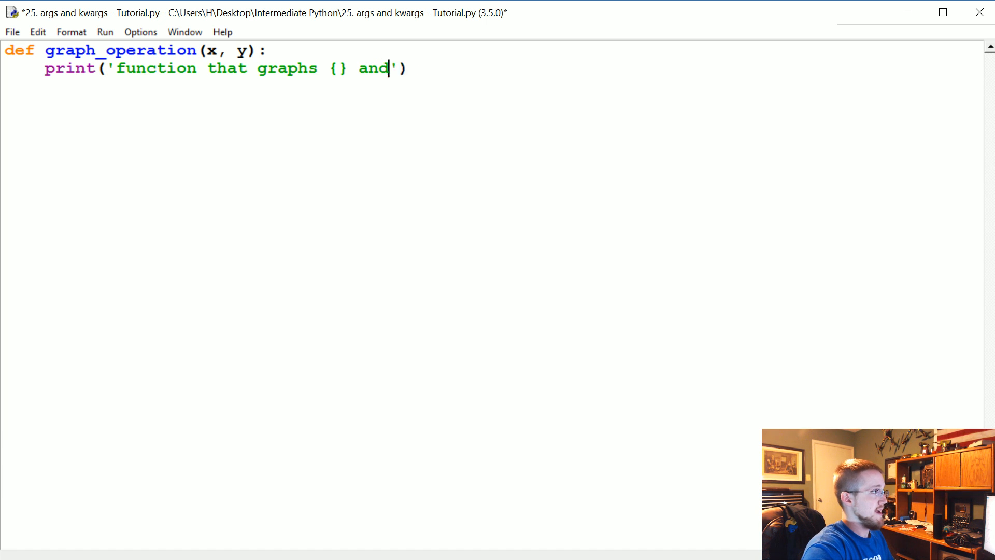
type("{}")
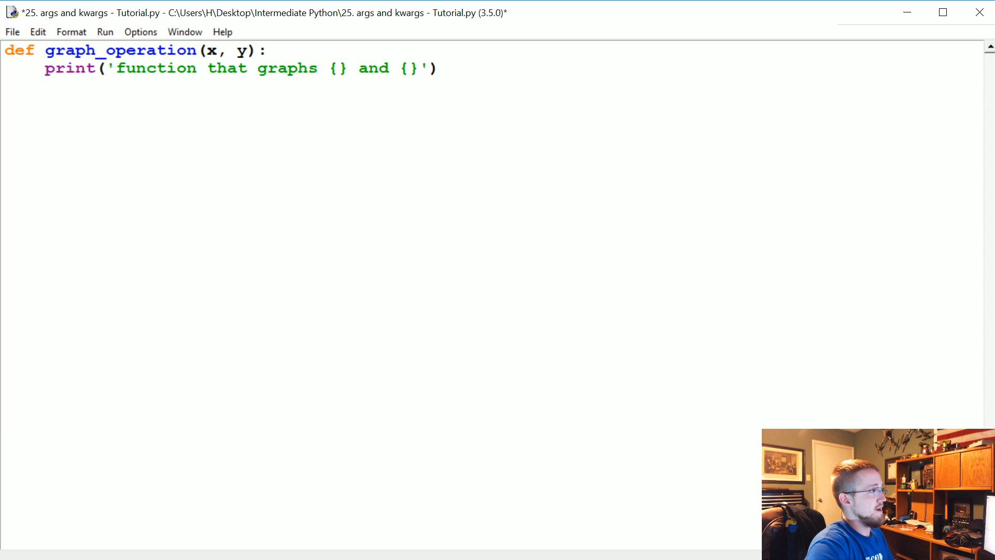
type(".format(")
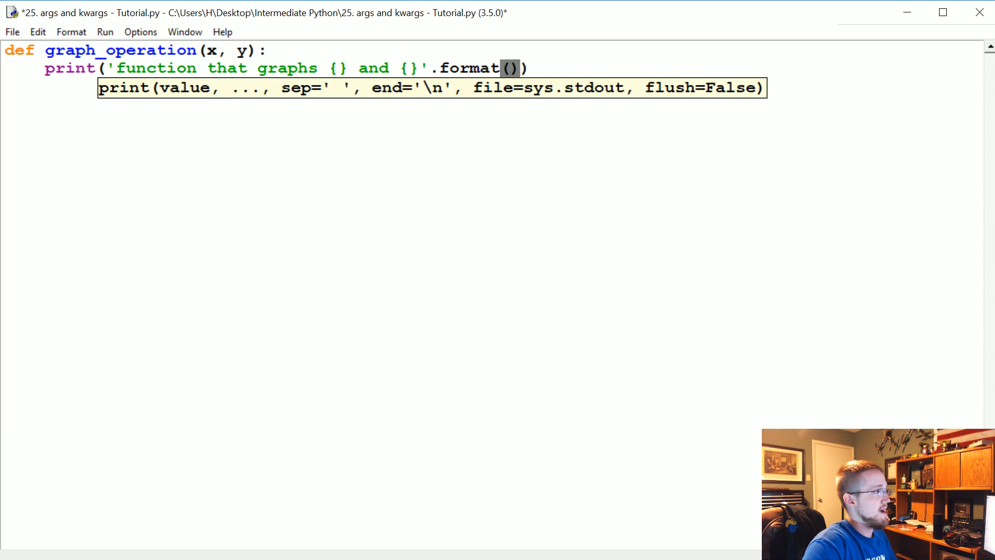
type("str(x)")
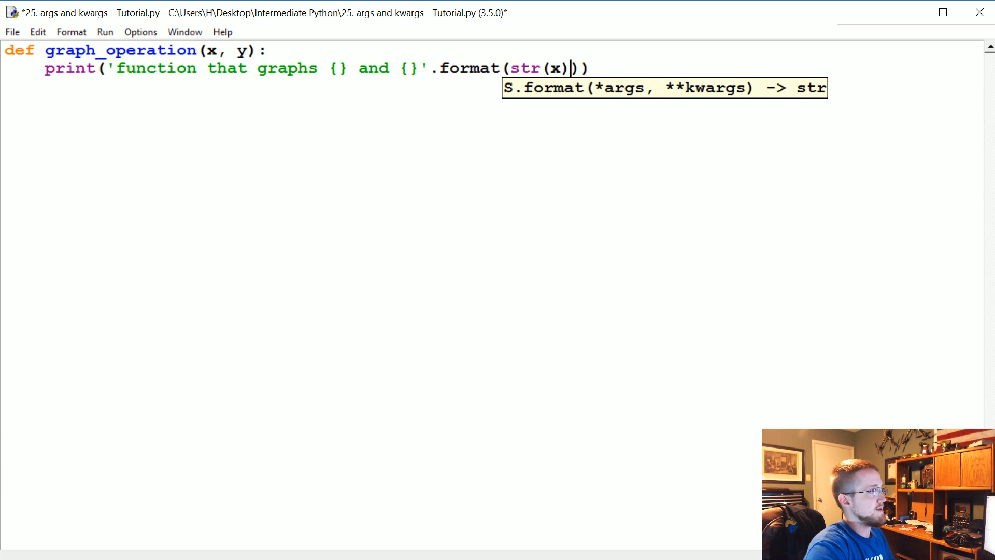
type(", str(y")
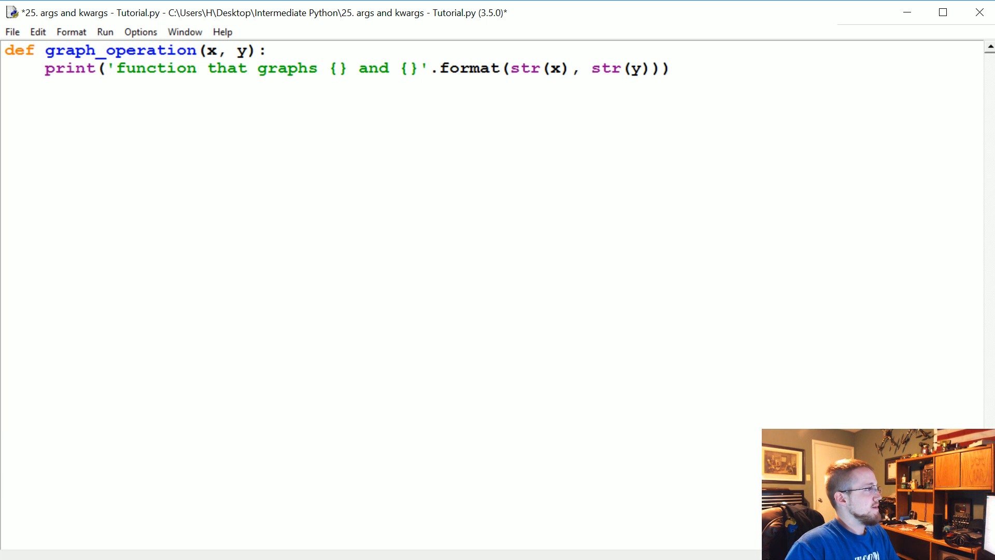
key("Return")
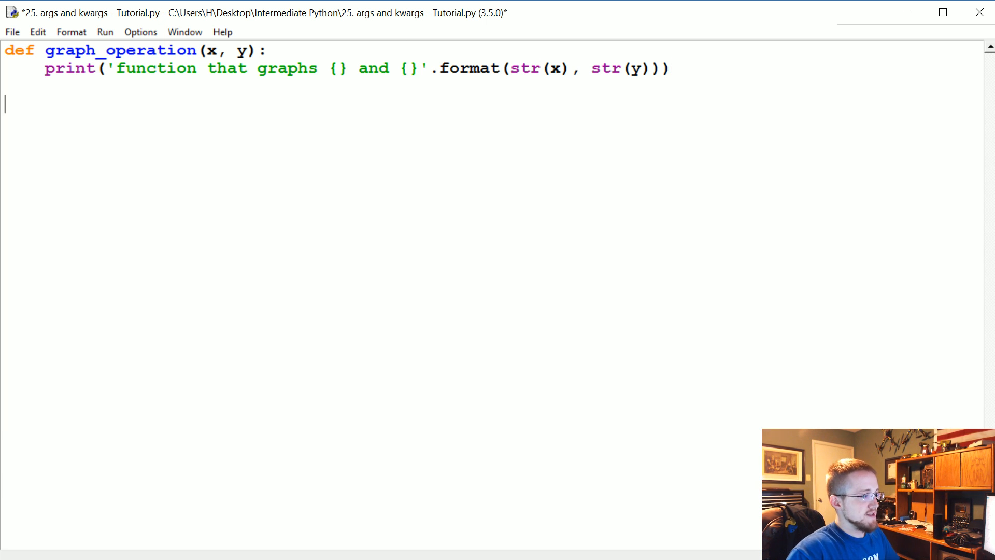
- Create the lists x = [1, 2, 3] and y = [2, 3, 1] below the function
type("x =")
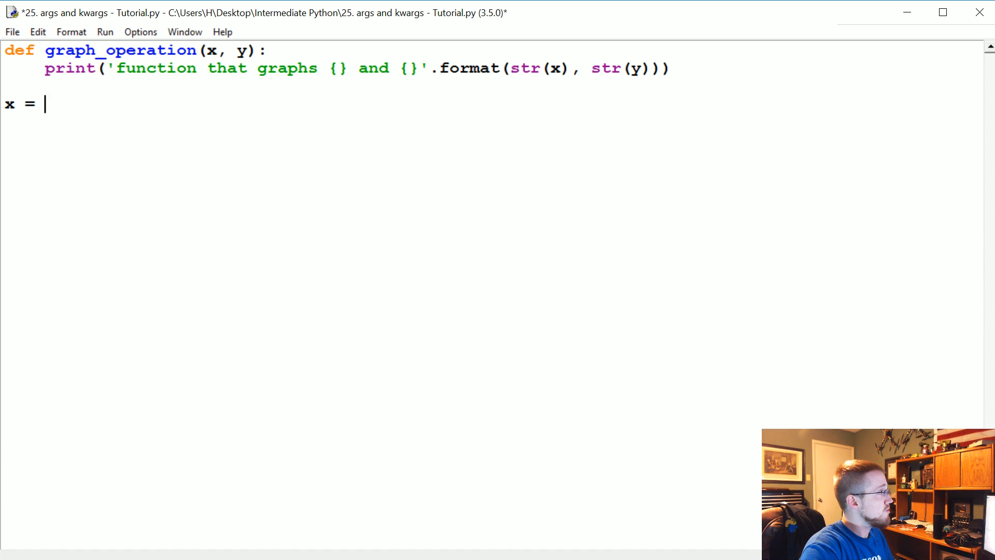
type("[1, 2, ]")
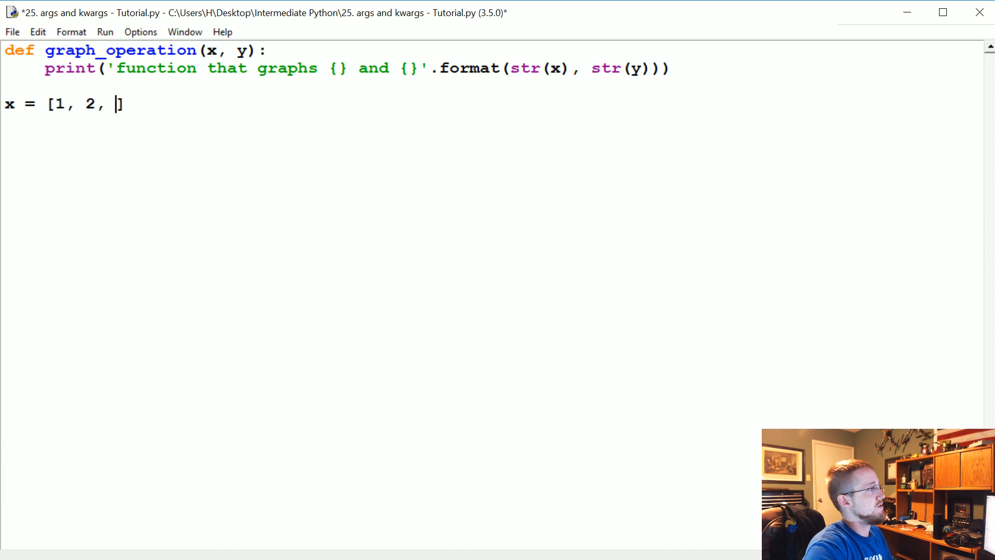
type("3")
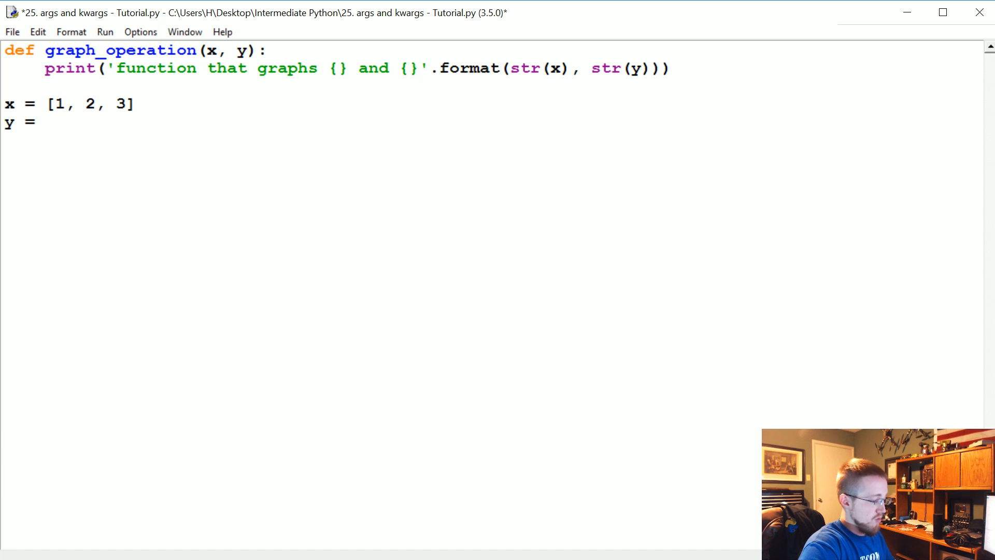
type("[2]")
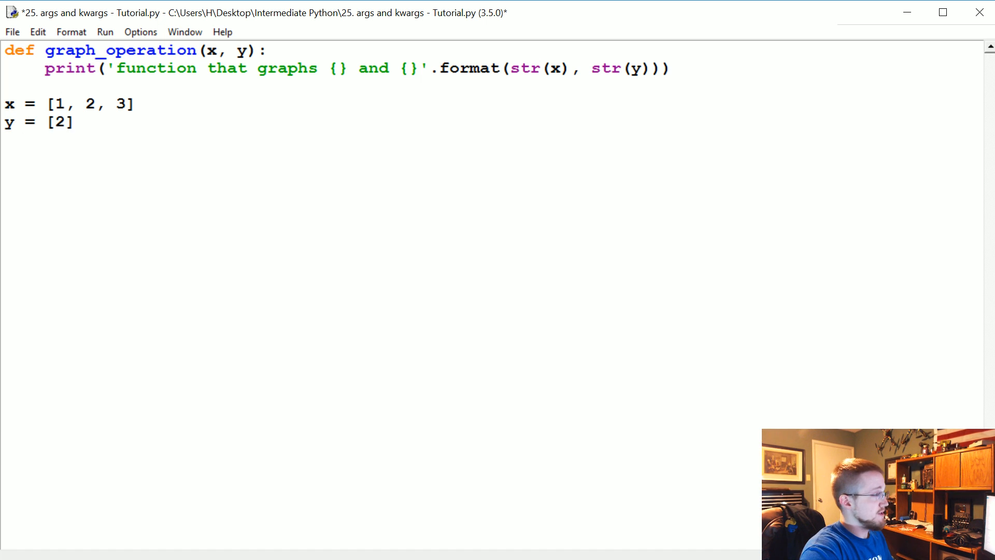
type(", 3, 1")
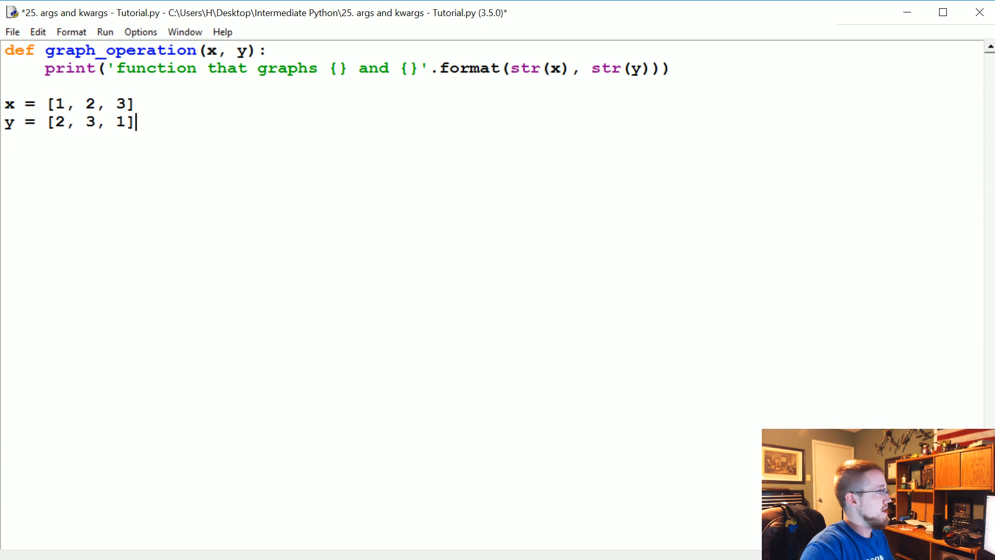
key("Return")
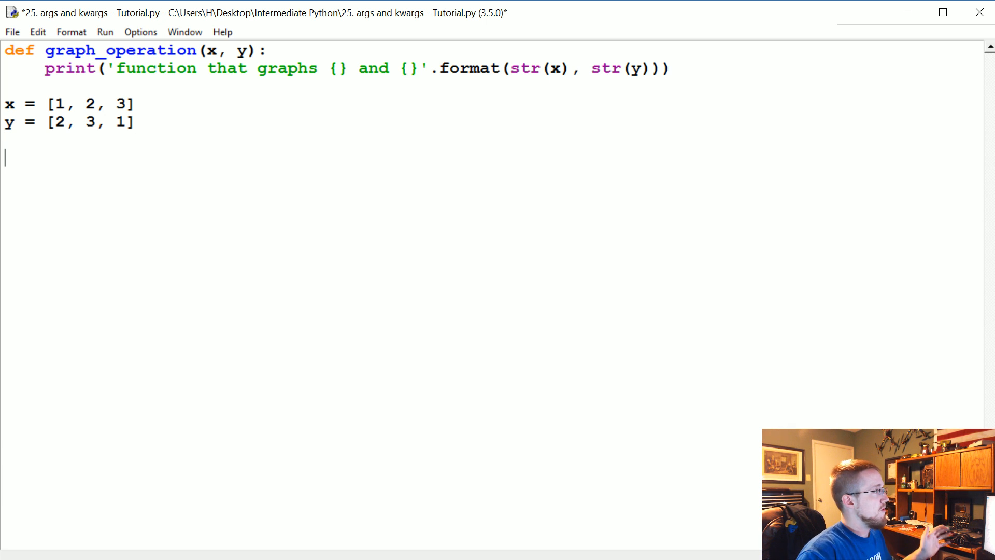
- Call graph_operation(x1, y1) with the lists renamed to x1 and y1, and run it so both print in the shell
type("prin")
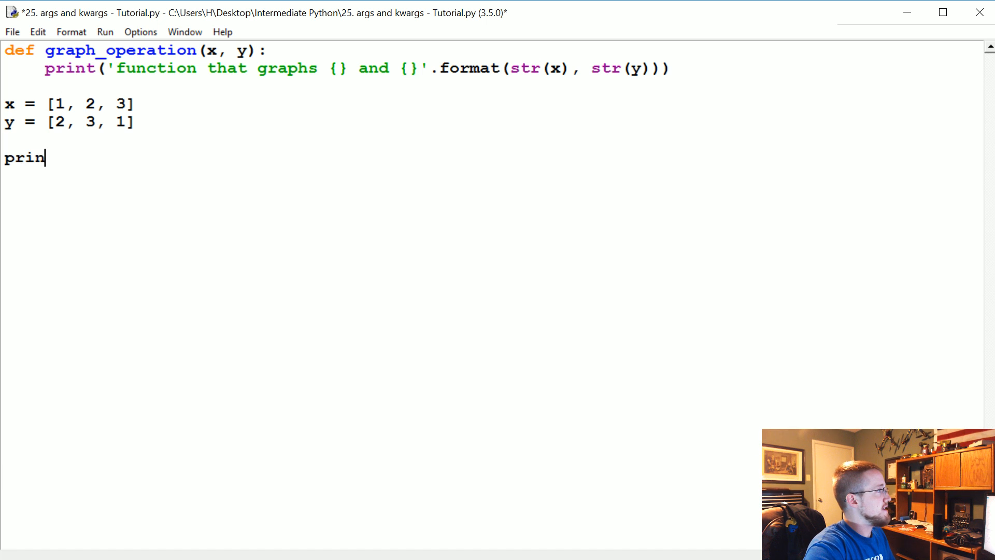
type("t()")
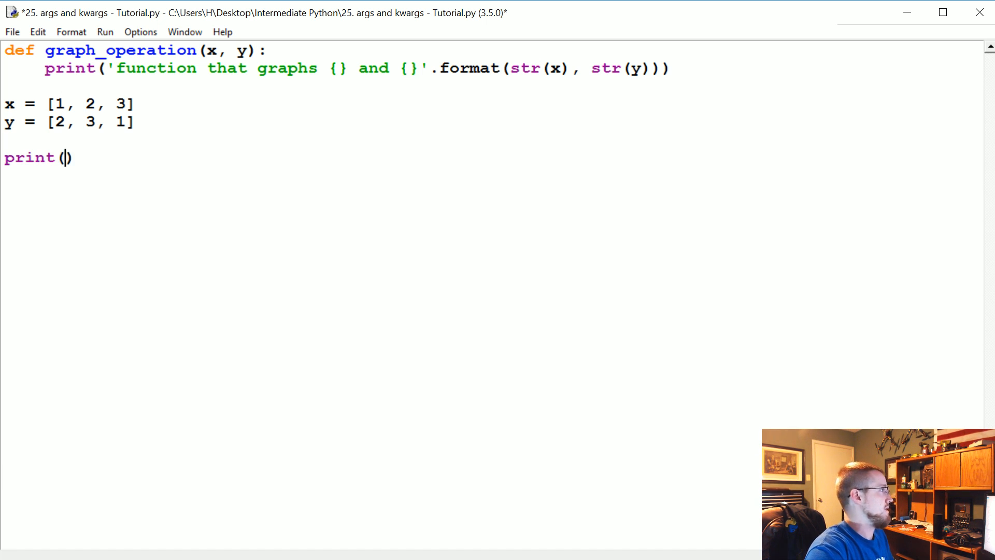
type("graph")
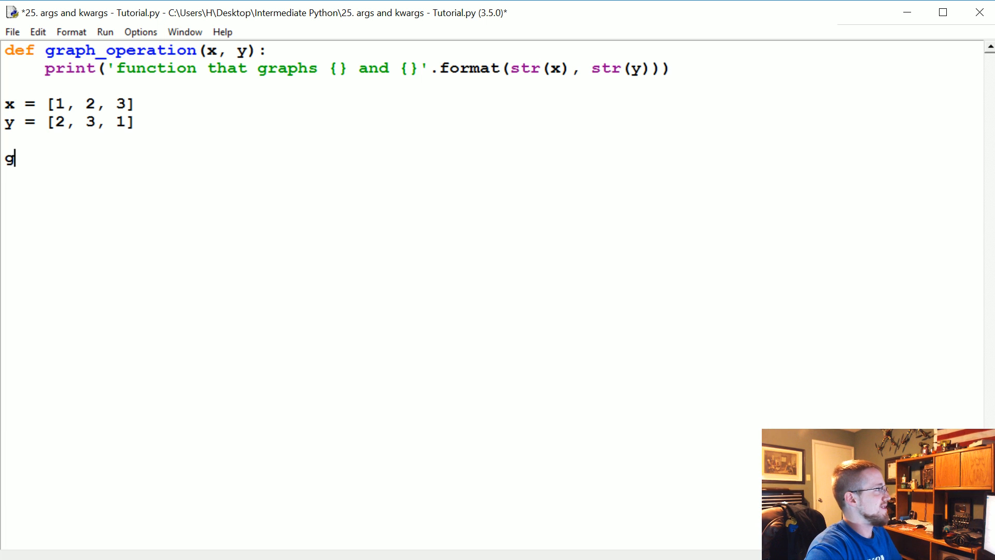
type("raph_operation")
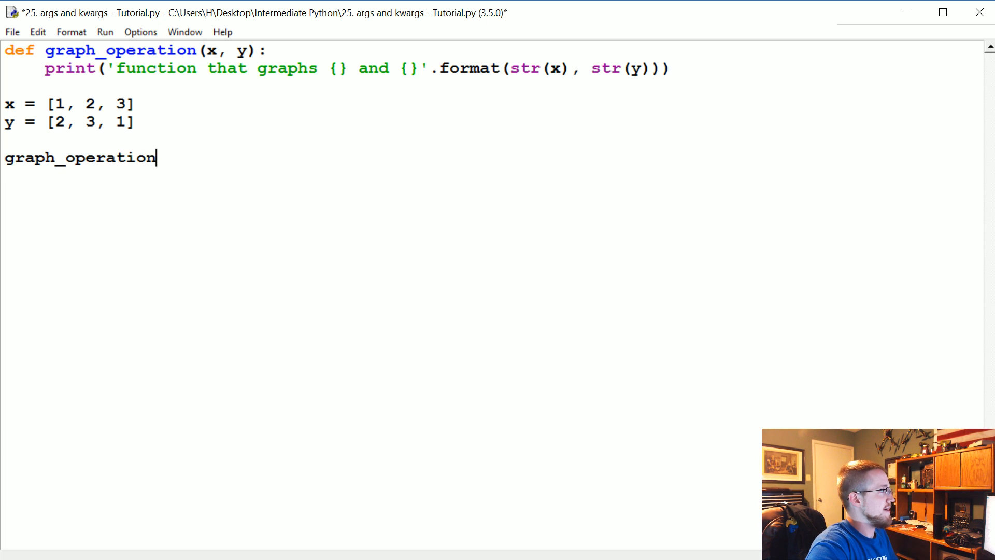
type("(x)")
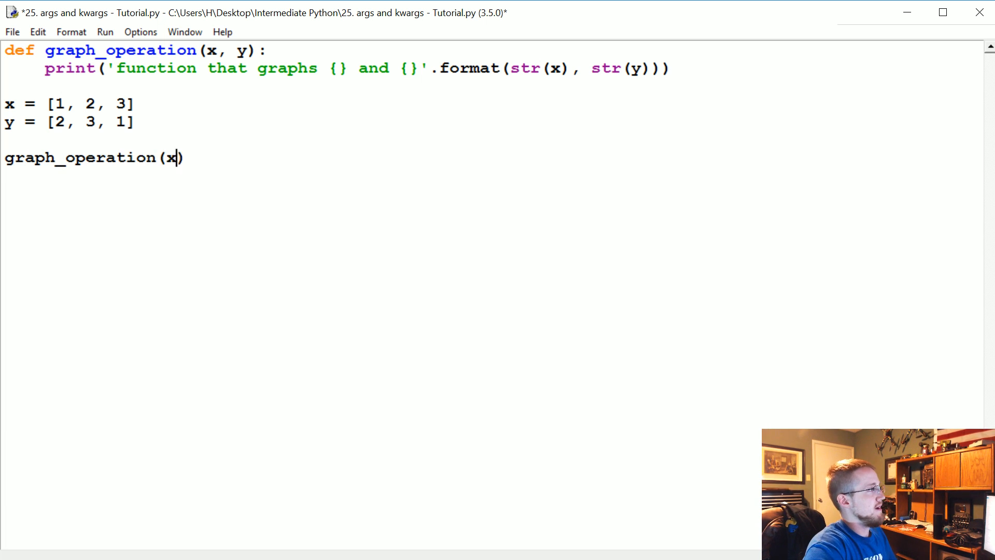
type(",y")
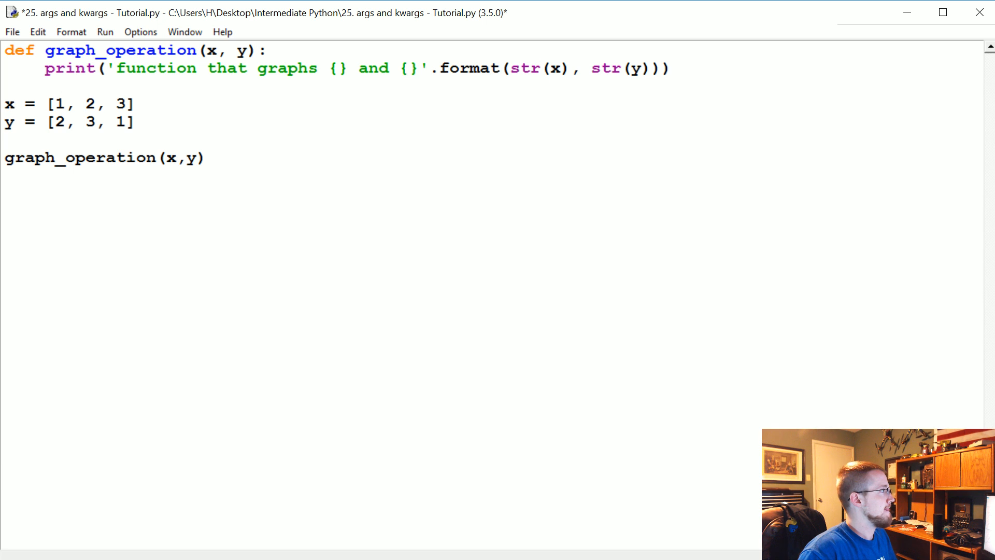
type("1")
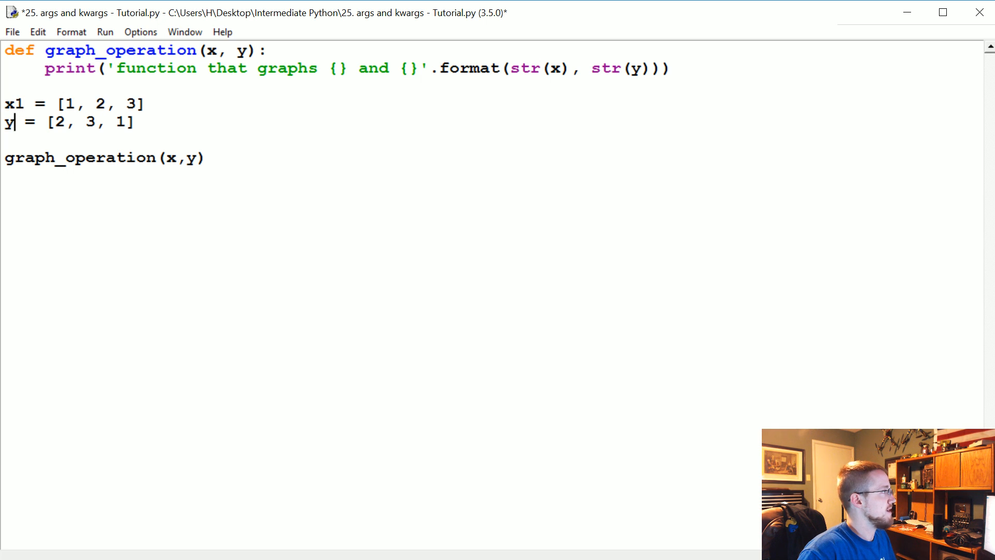
type("1")
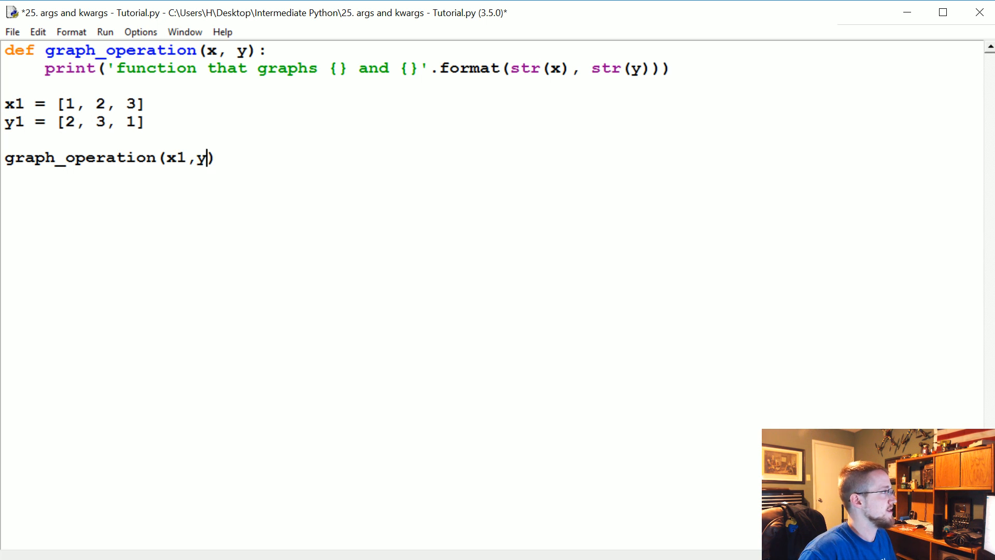
type("1")
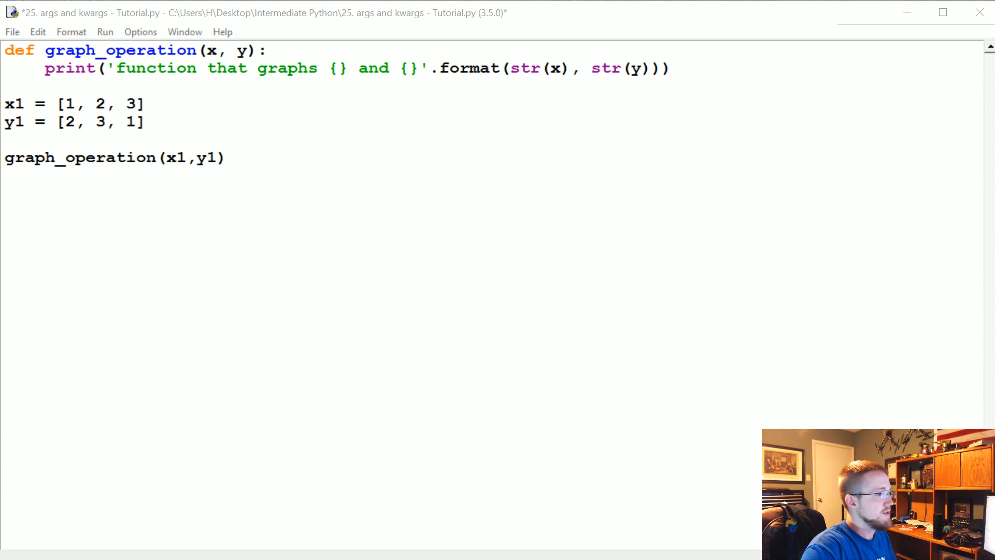
key("F5")
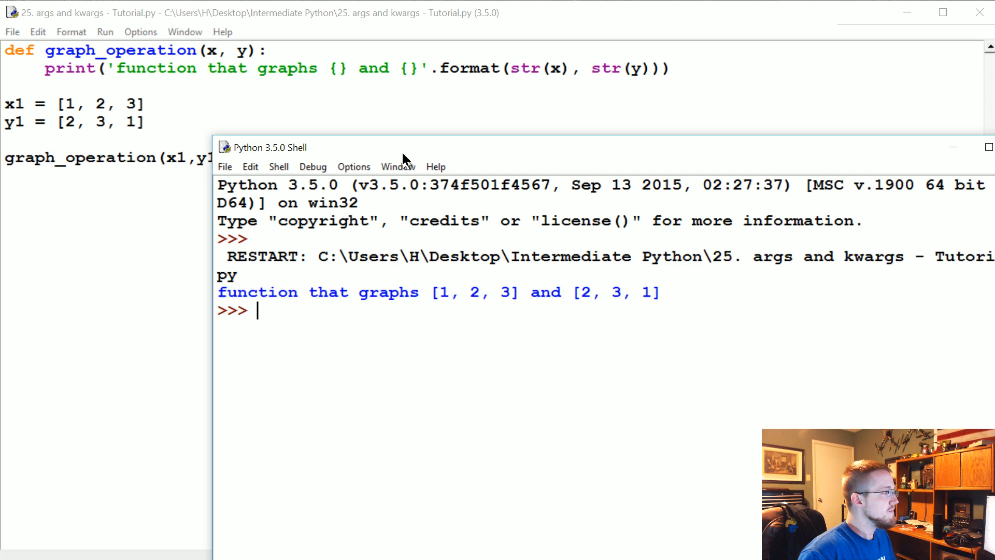
left_click_drag(403, 147, 395, 103)
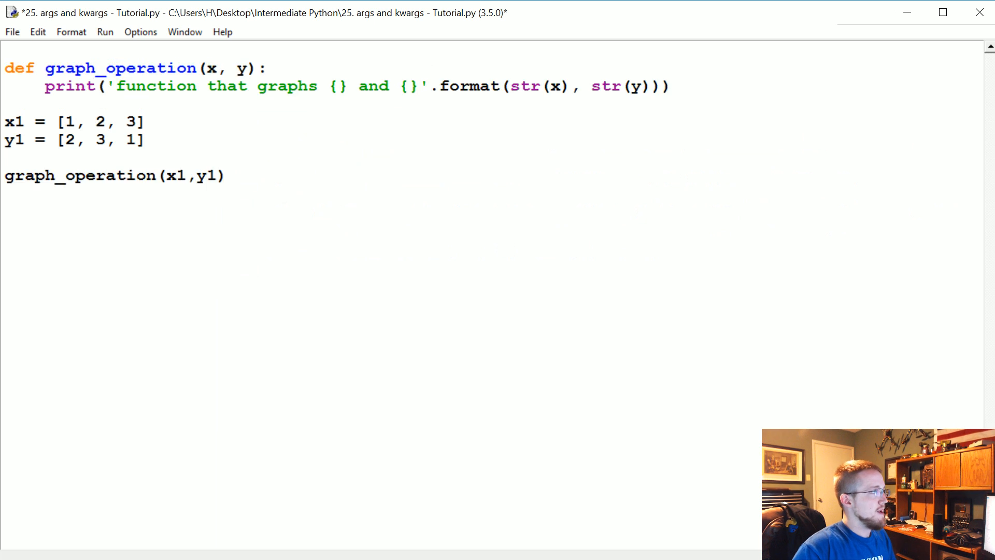
- Import matplotlib.pyplot as plt, add plt.plot(x, y) inside the function, and run to show the line graph
type("import")
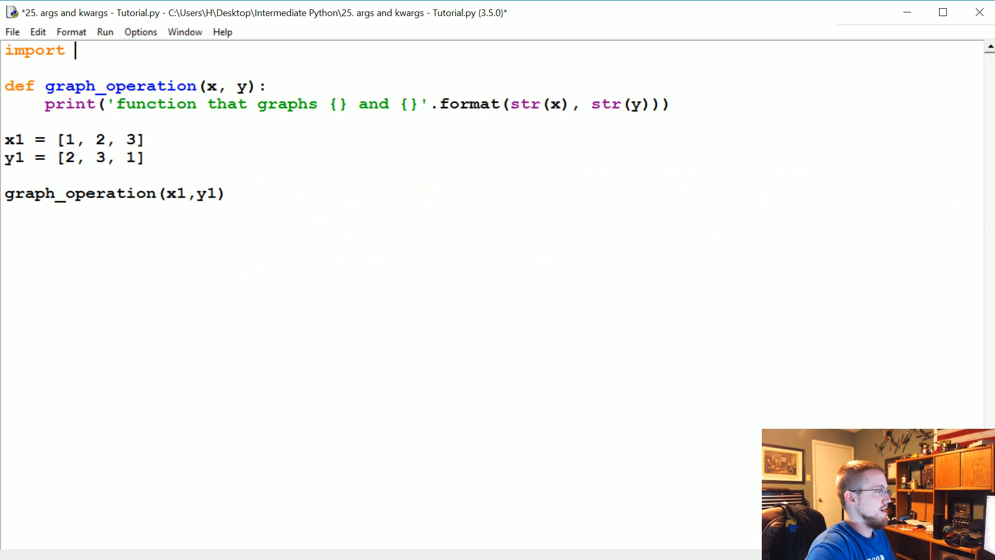
type("matplotlib.pt")
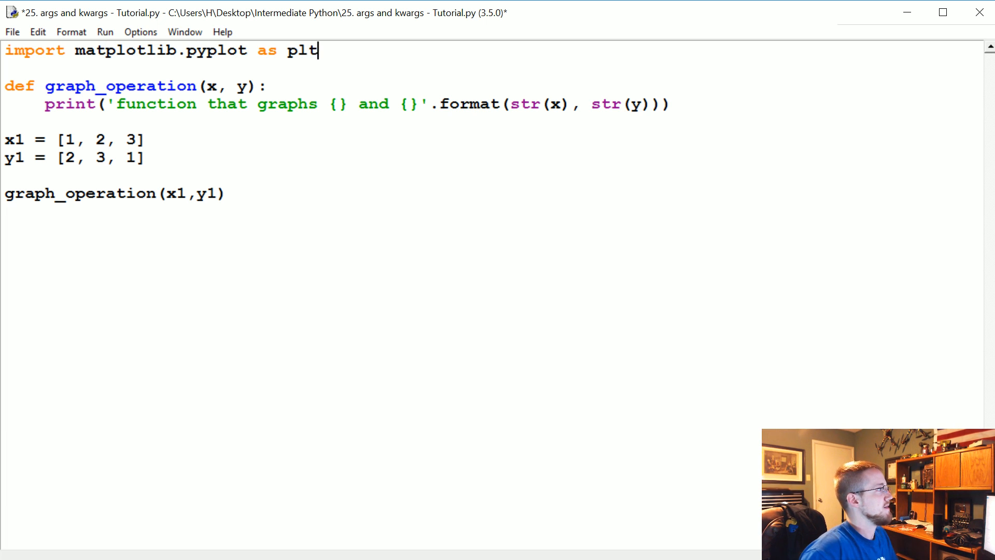
key("Return")
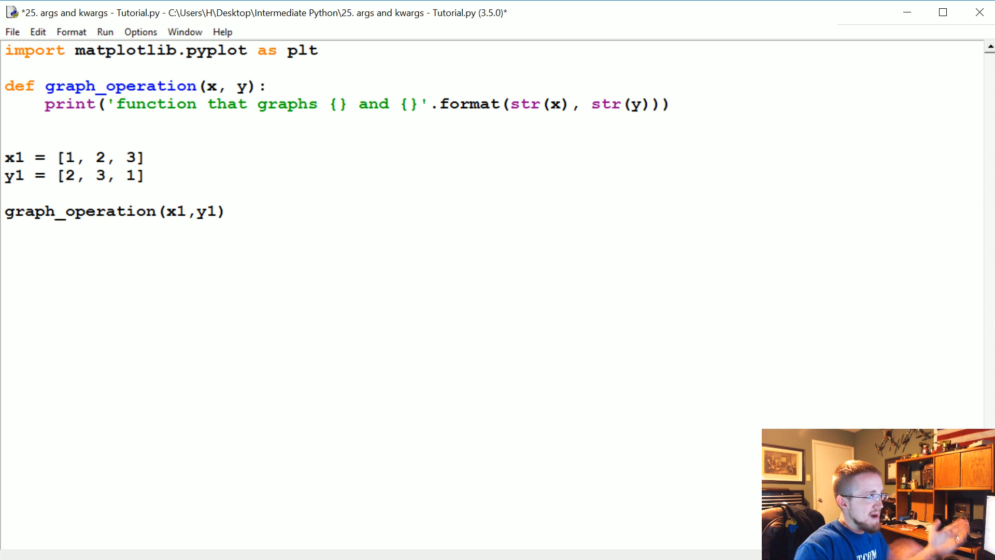
type("plt")
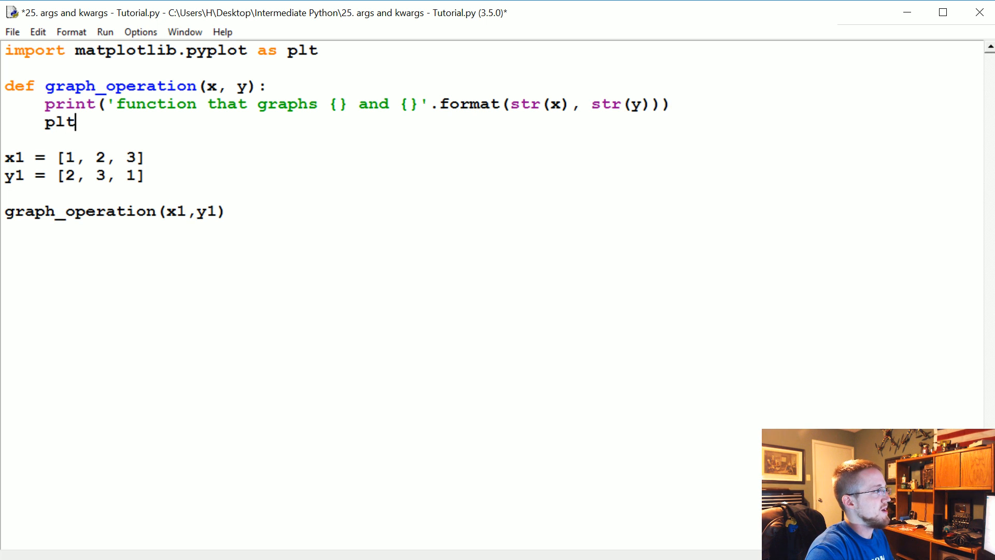
type(".plot()")
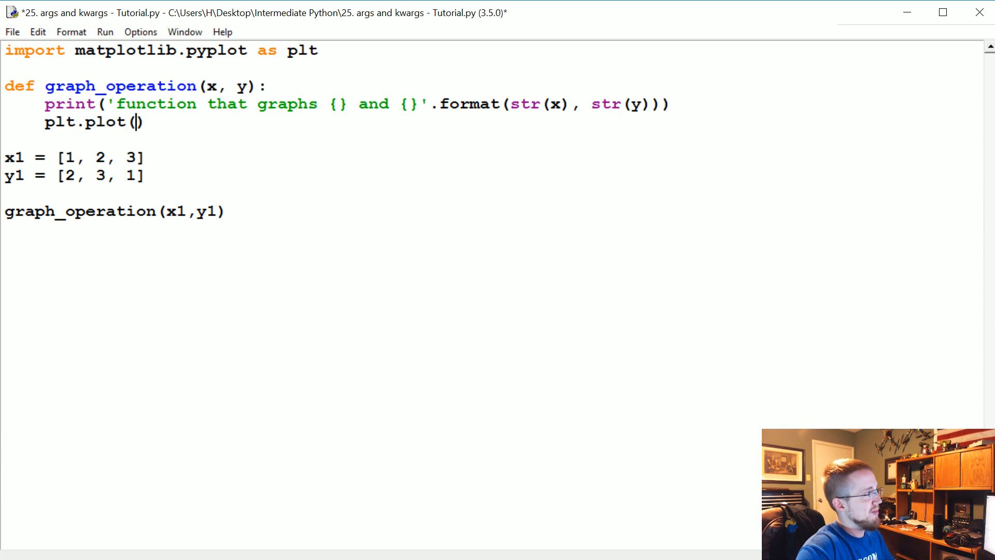
type("x,y)")
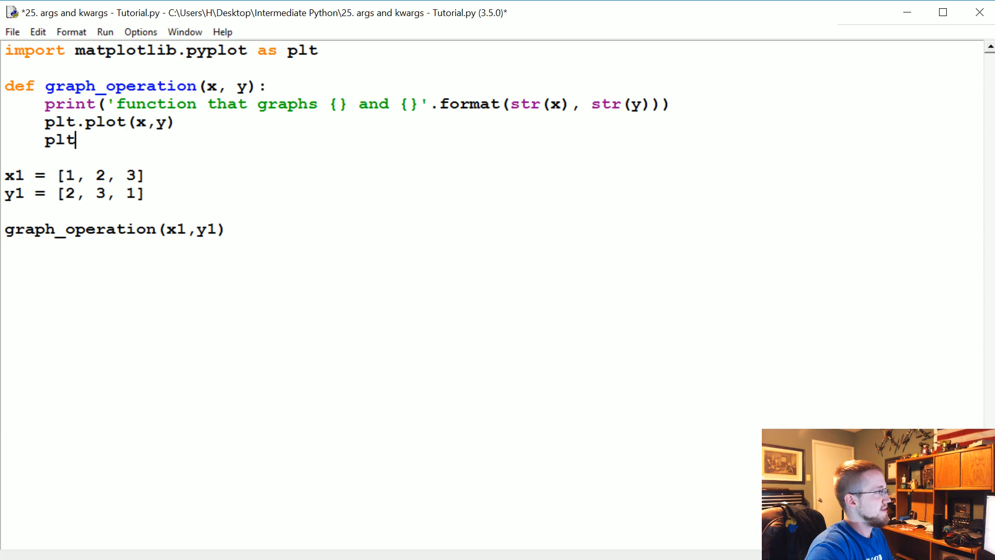
key("F5")
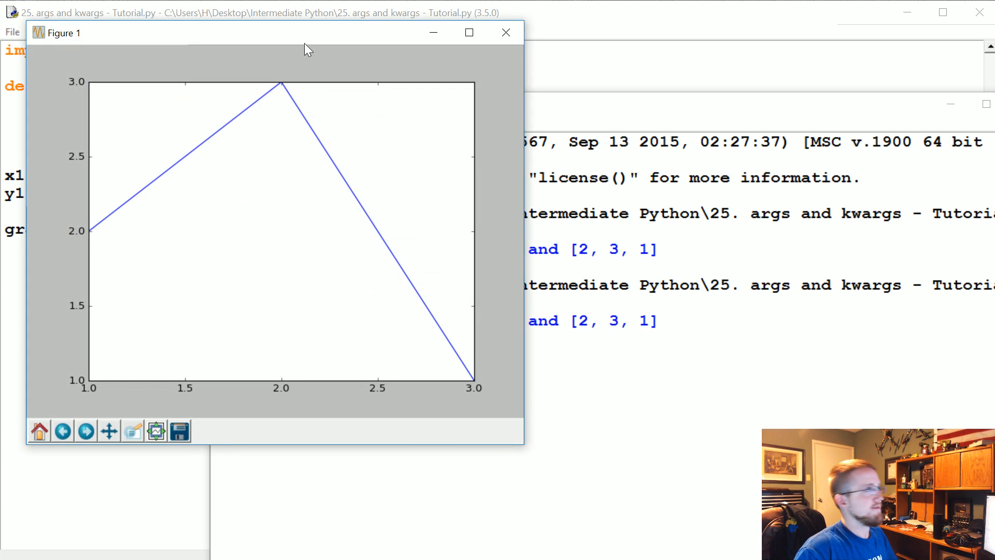
left_click(506, 32)
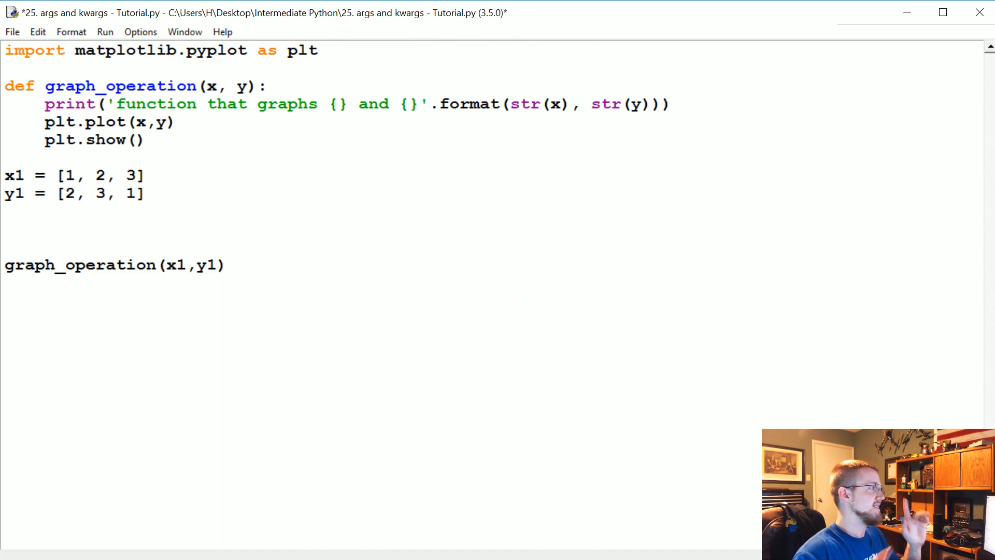
- Create the list graph_me = [x1, y1]
type("graph_me")
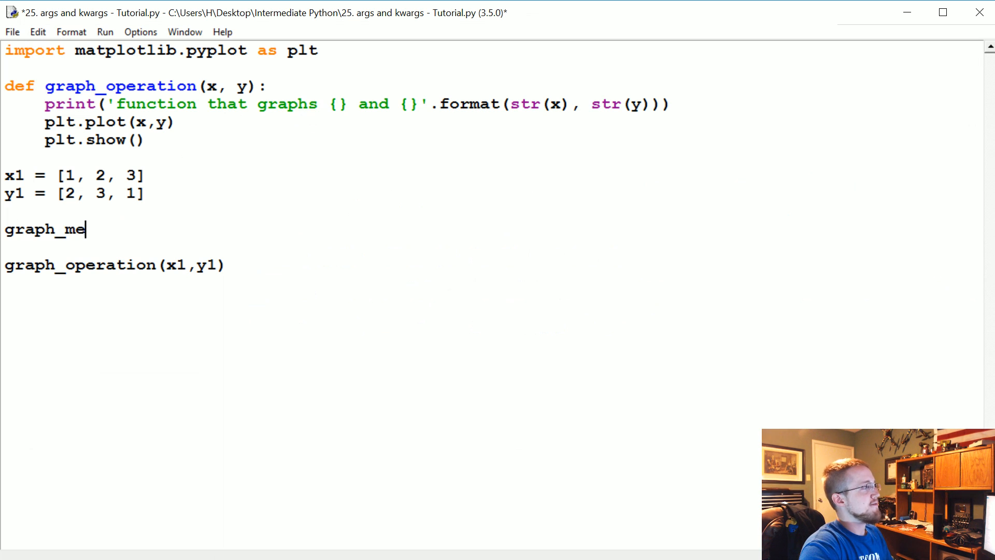
type("= [x1]")
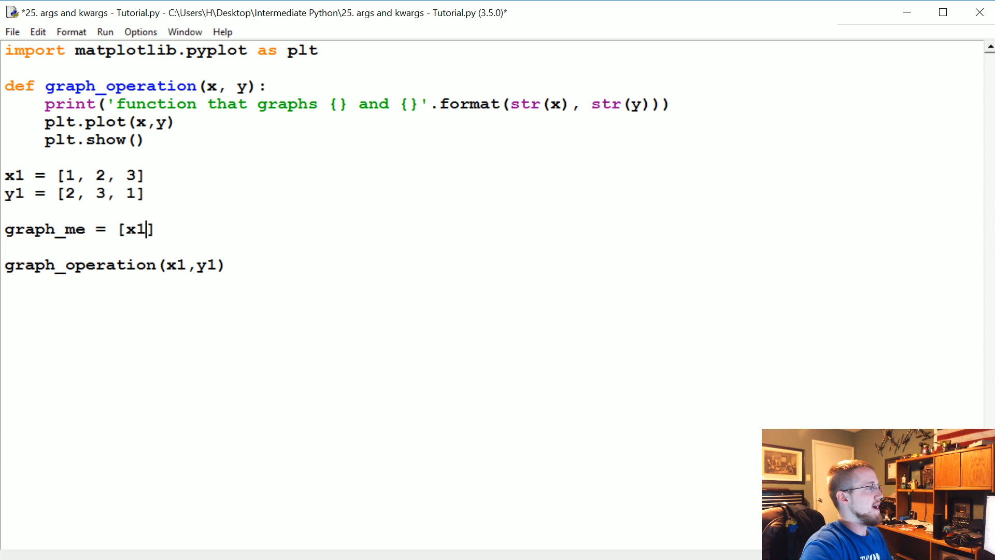
type(",y1")
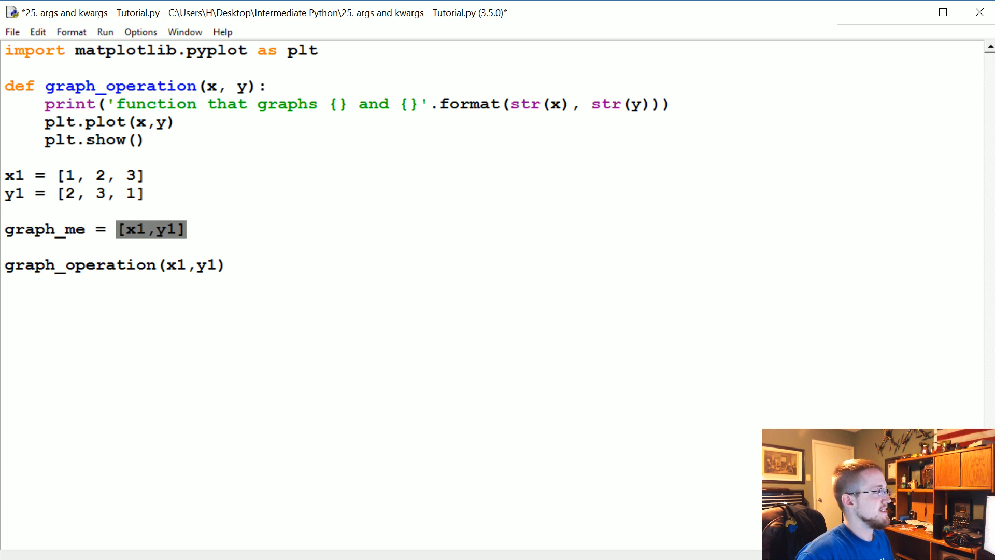
- Replace the x1, y1 arguments in the call with the unpacked *graph_me
left_click(173, 264)
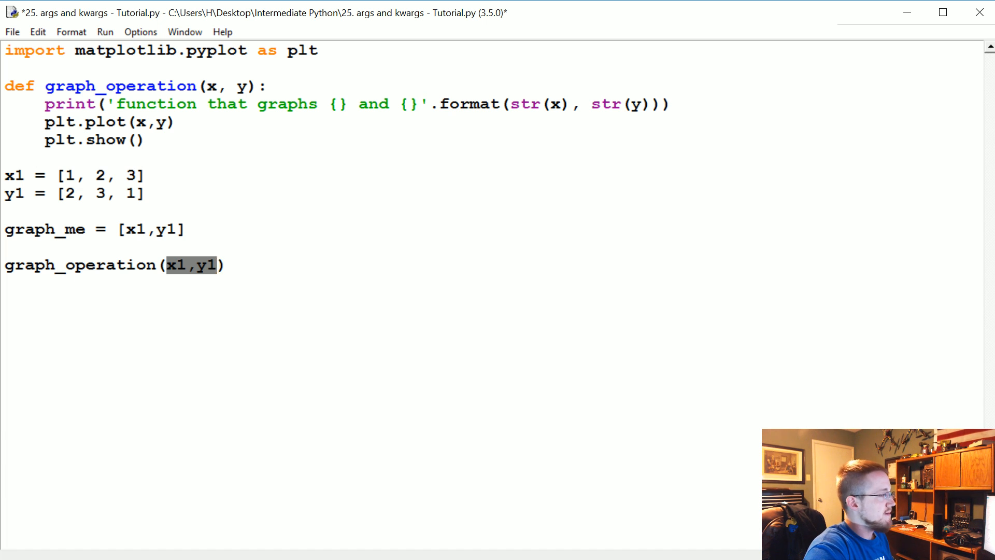
type("*")
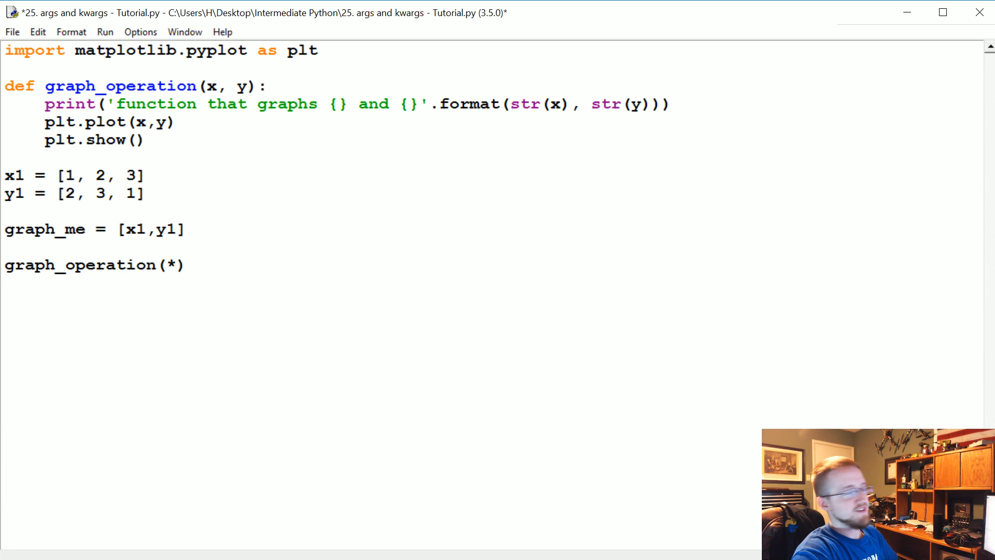
type("grap")
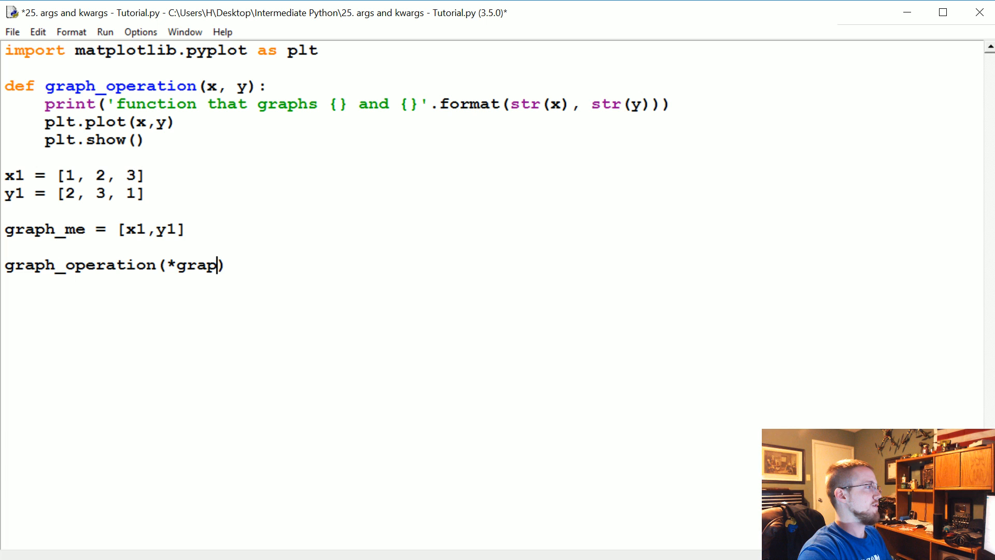
type("h_me")
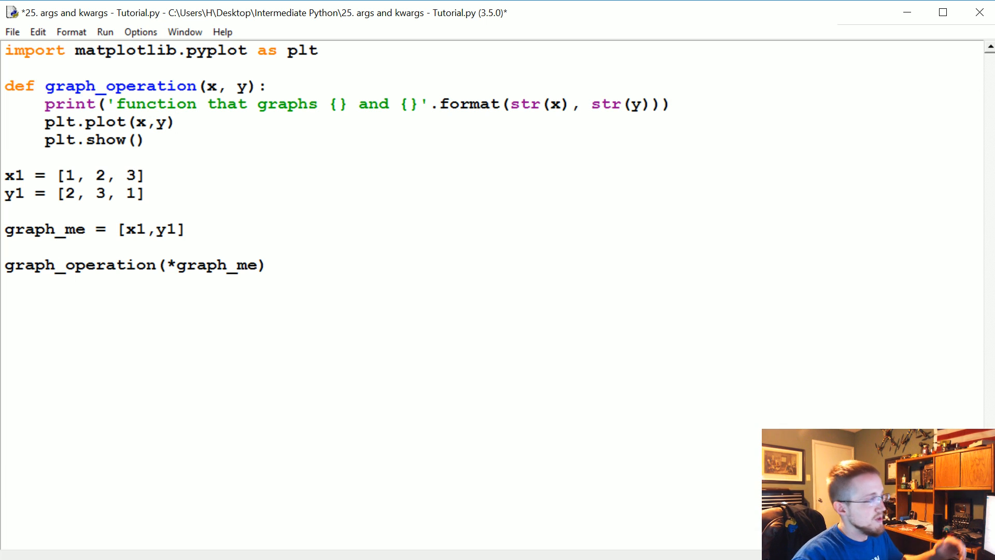
left_click(178, 122)
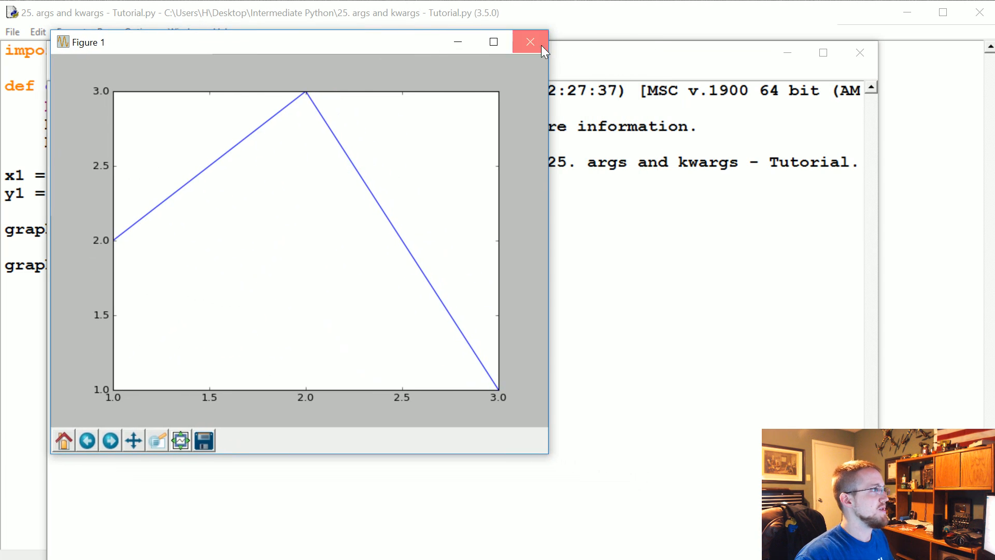
- Close the Figure 1 graph window after the run from the unpacked list
left_click(531, 41)
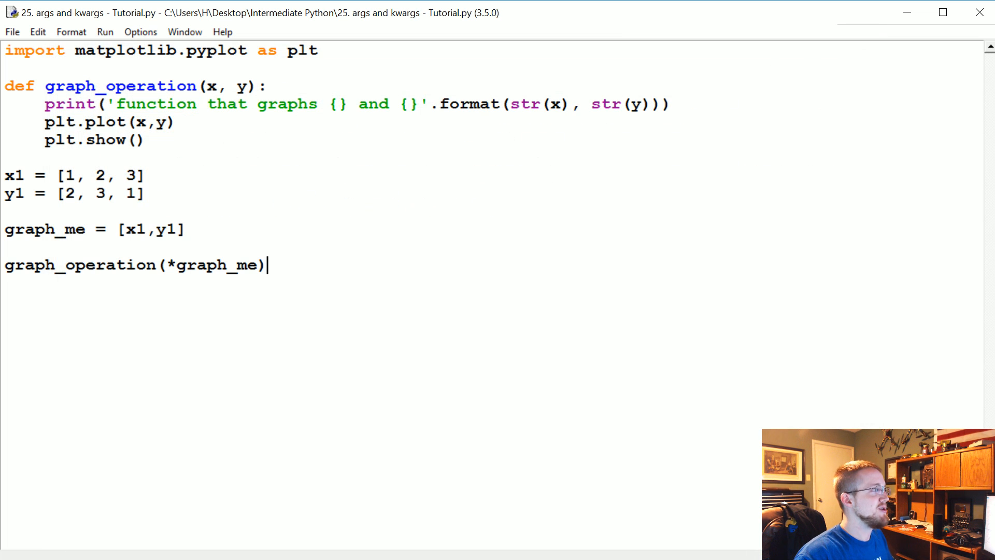
double_click(216, 264)
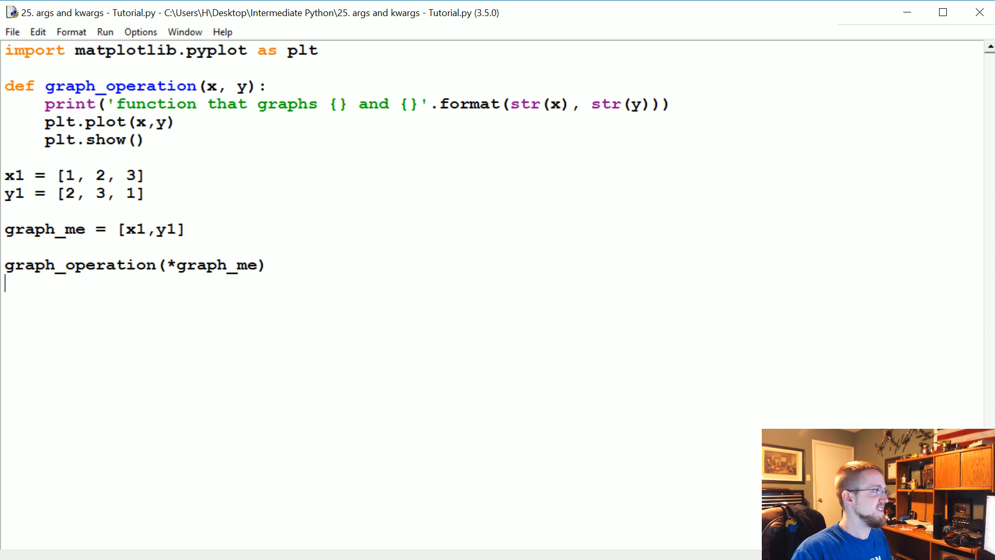
double_click(80, 265)
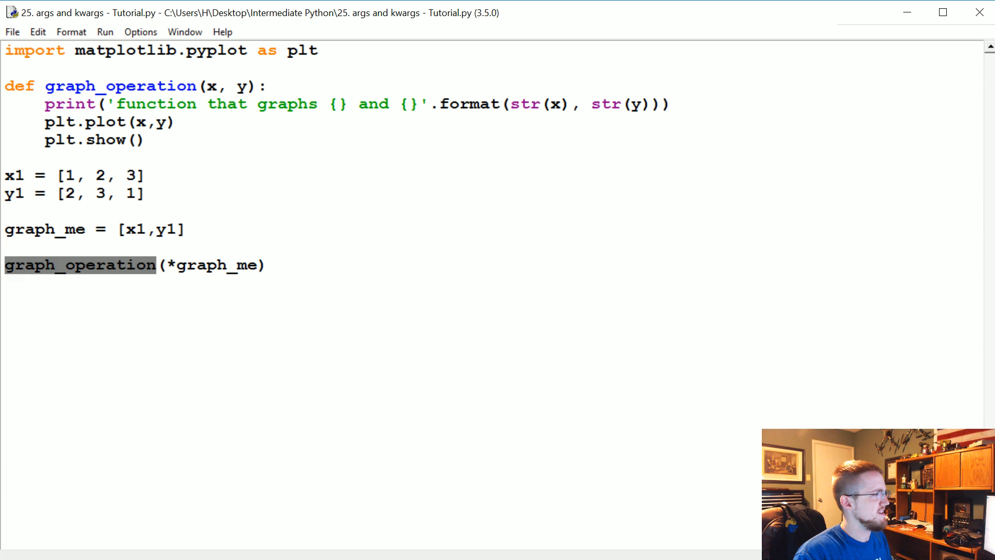